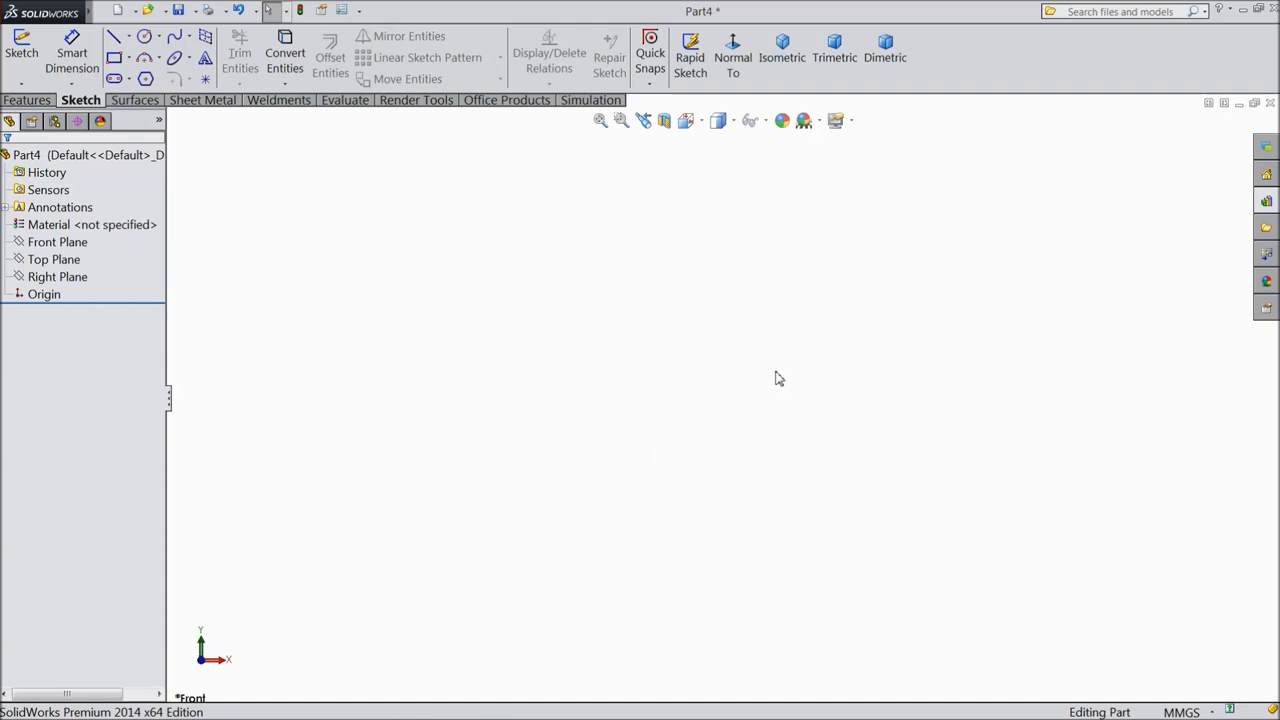
mouse_move(760, 388)
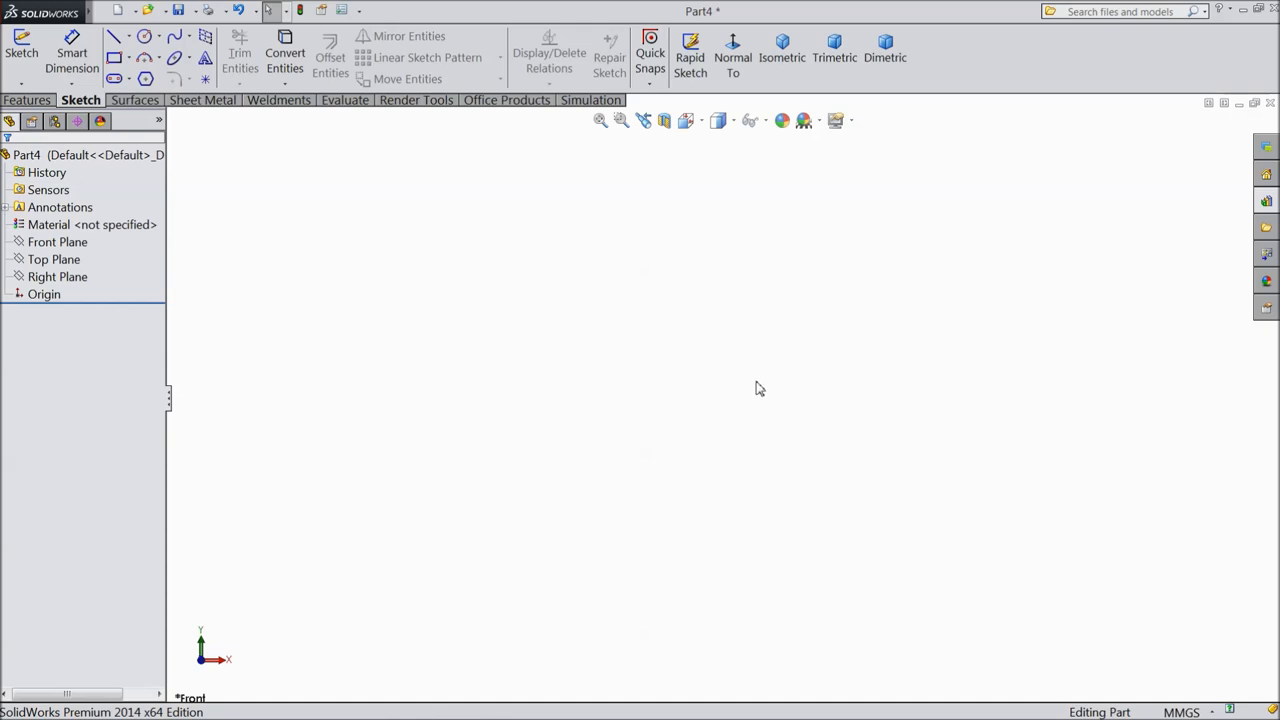
mouse_move(1092, 640)
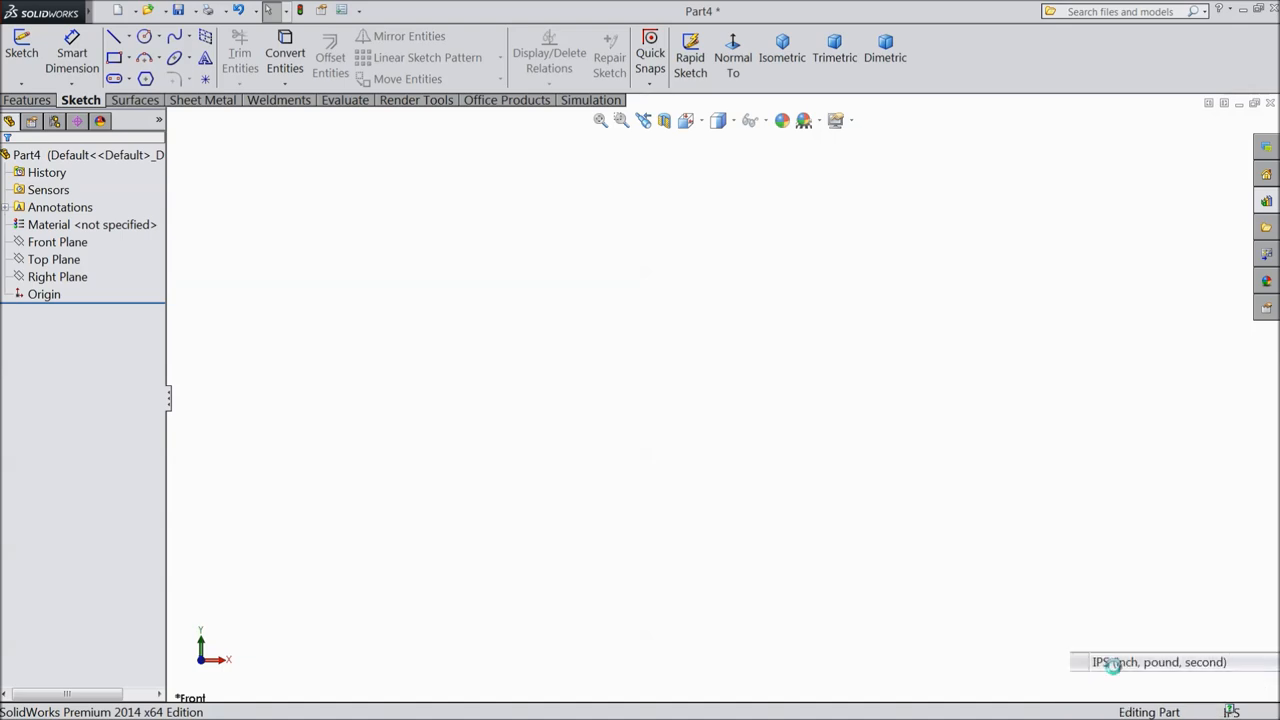
Step: Switch the part to IPS units and start a sketch on the Front Plane
click(56, 242)
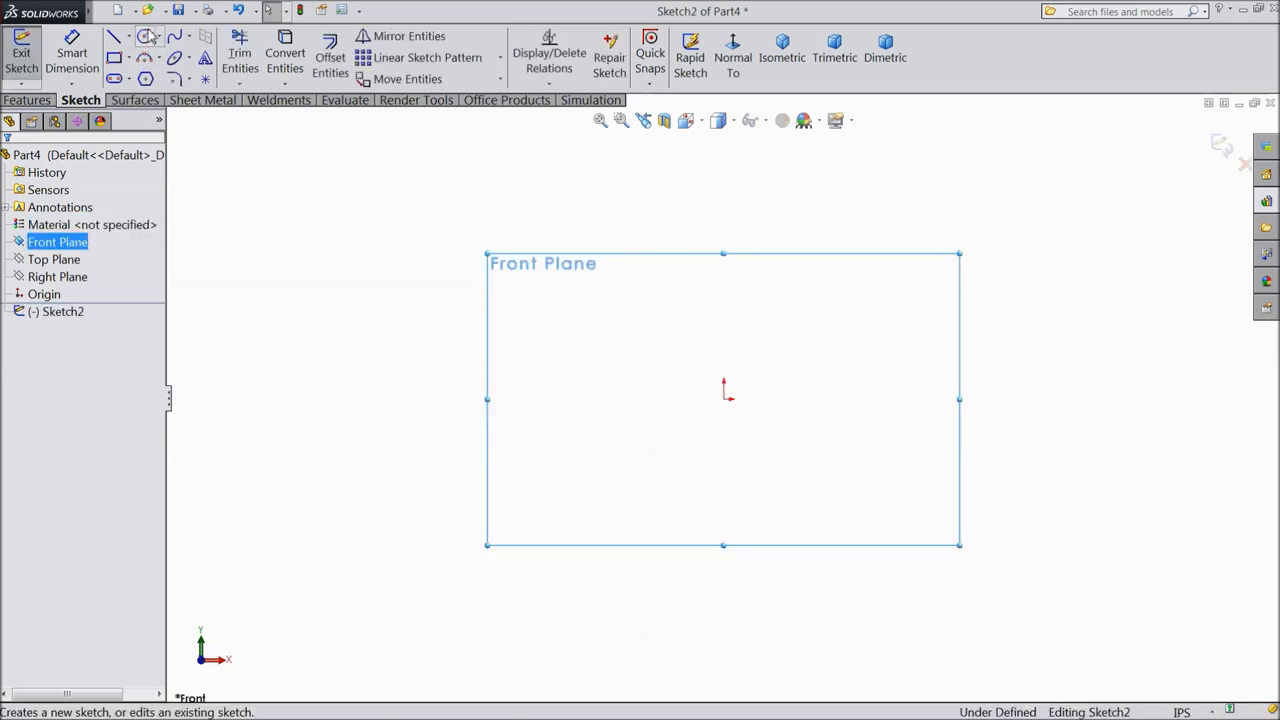
Step: Draw three concentric circles at the origin and mark them as construction geometry
click(144, 36)
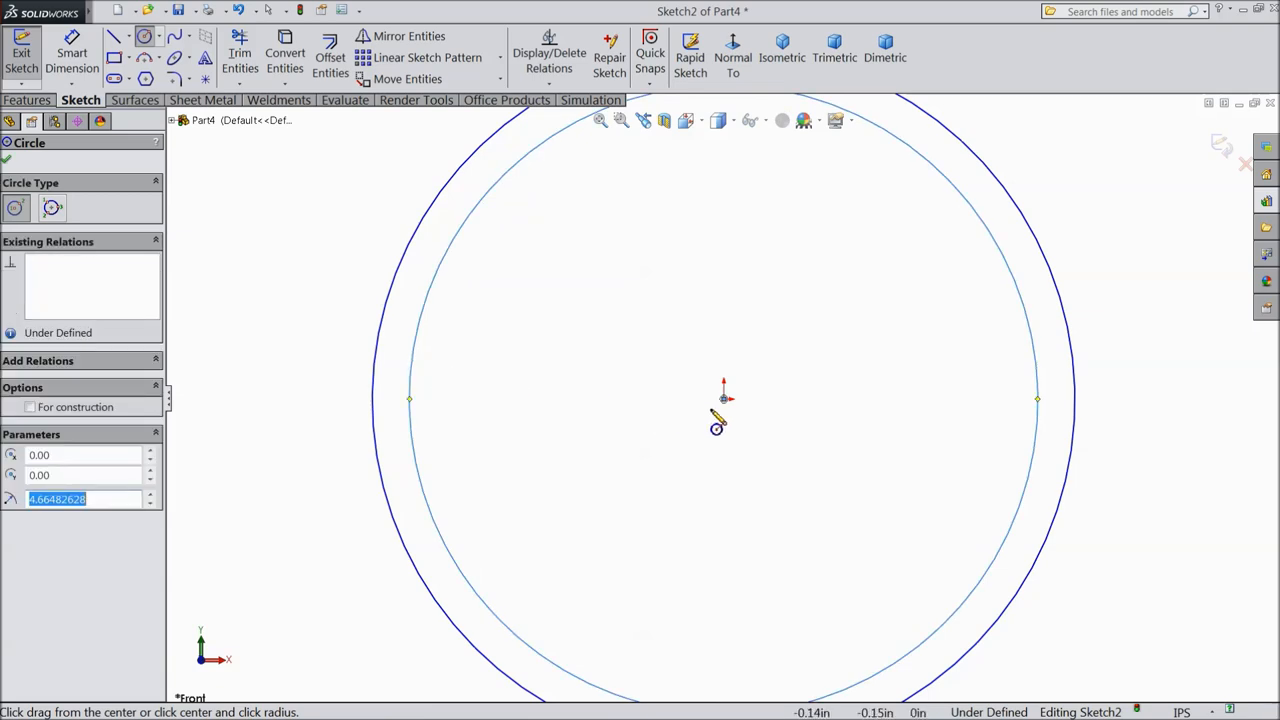
drag(724, 400, 450, 398)
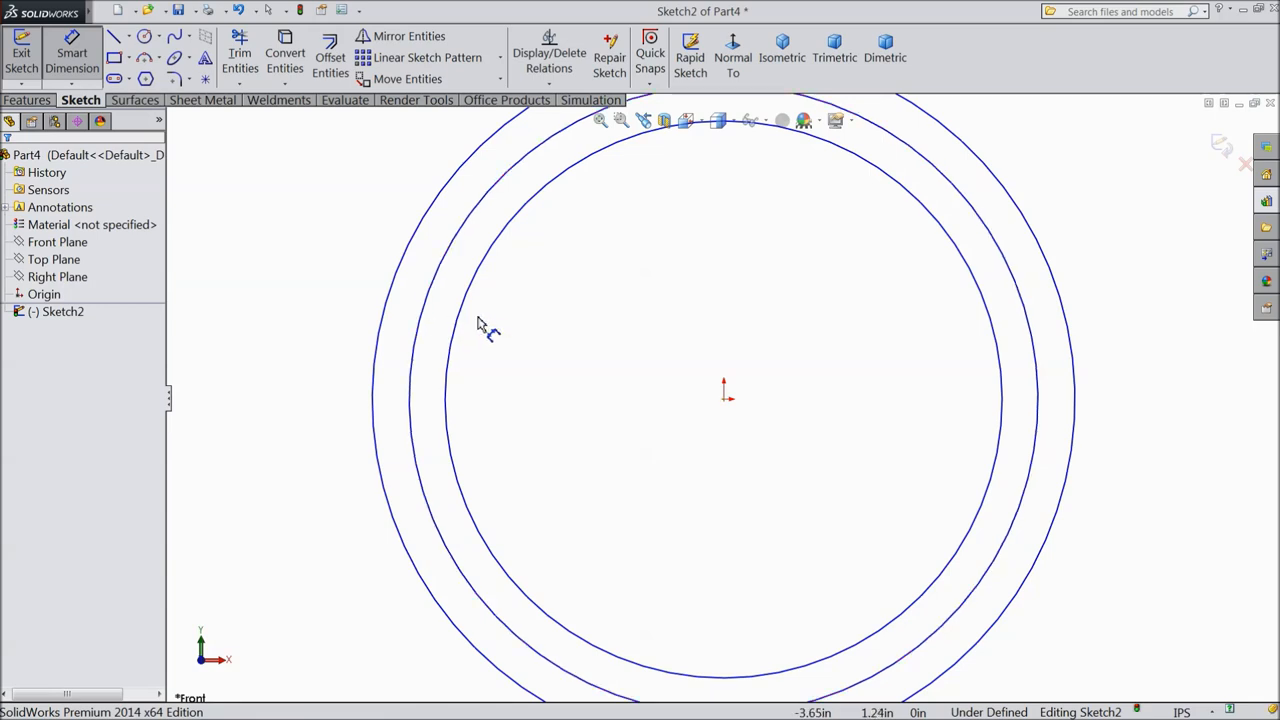
click(72, 52)
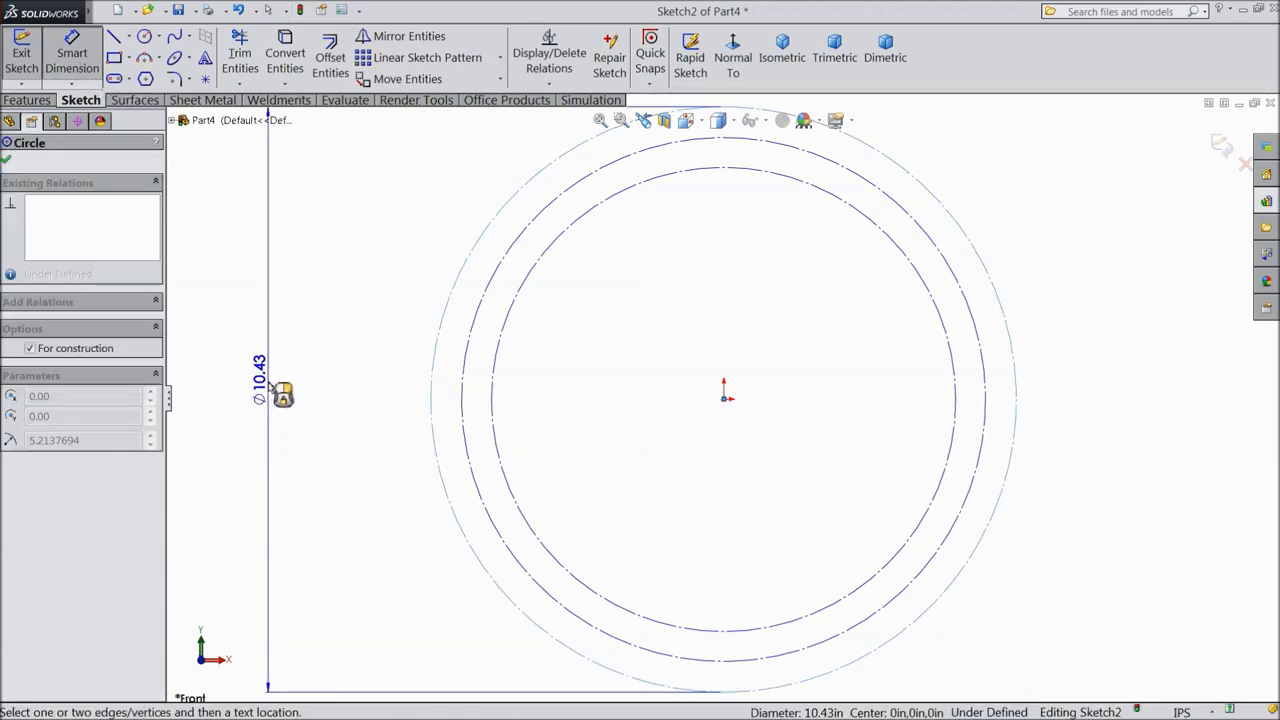
Step: Dimension the three circle diameters to 4.46, 4.196 and 4.098 in
text(4.46)
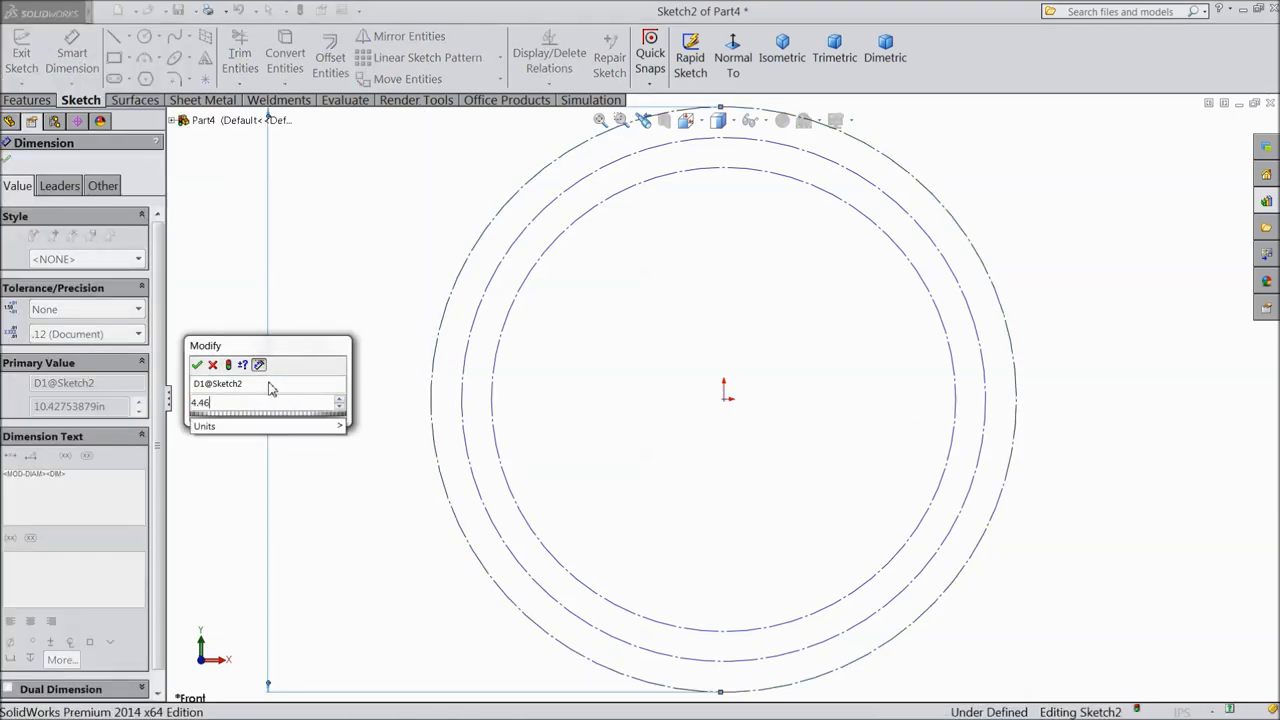
click(196, 364)
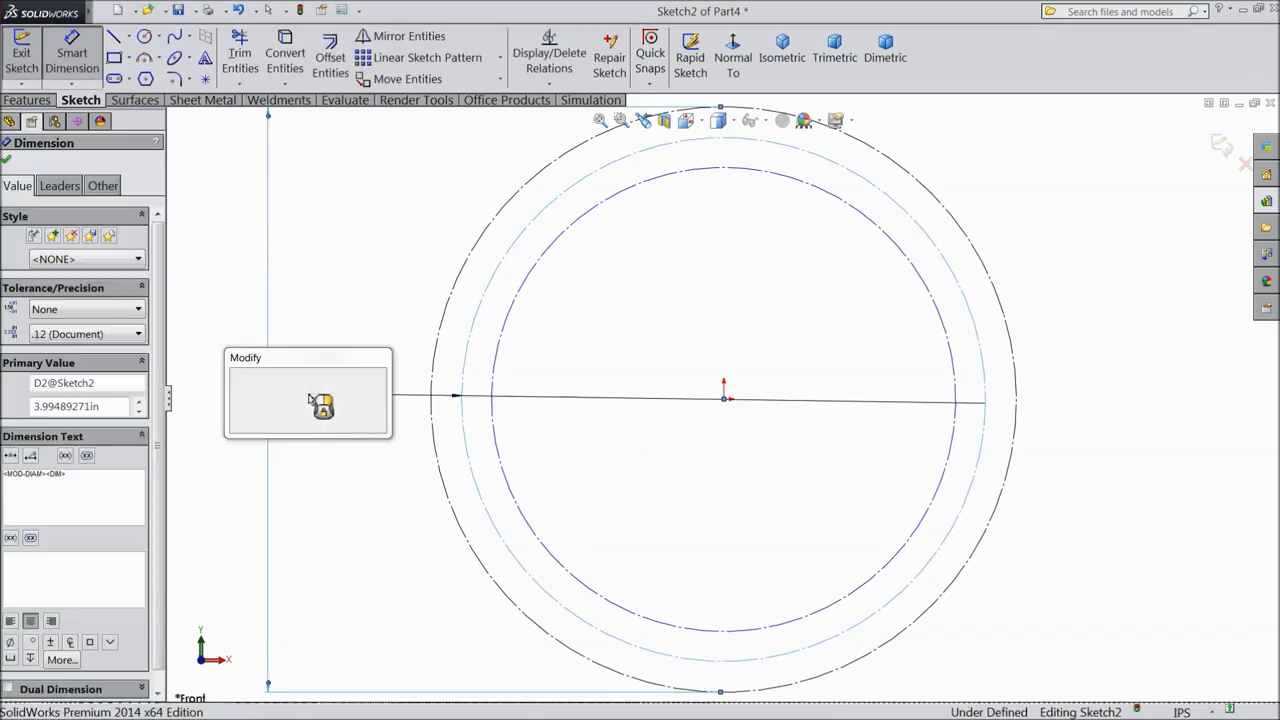
text(4.196)
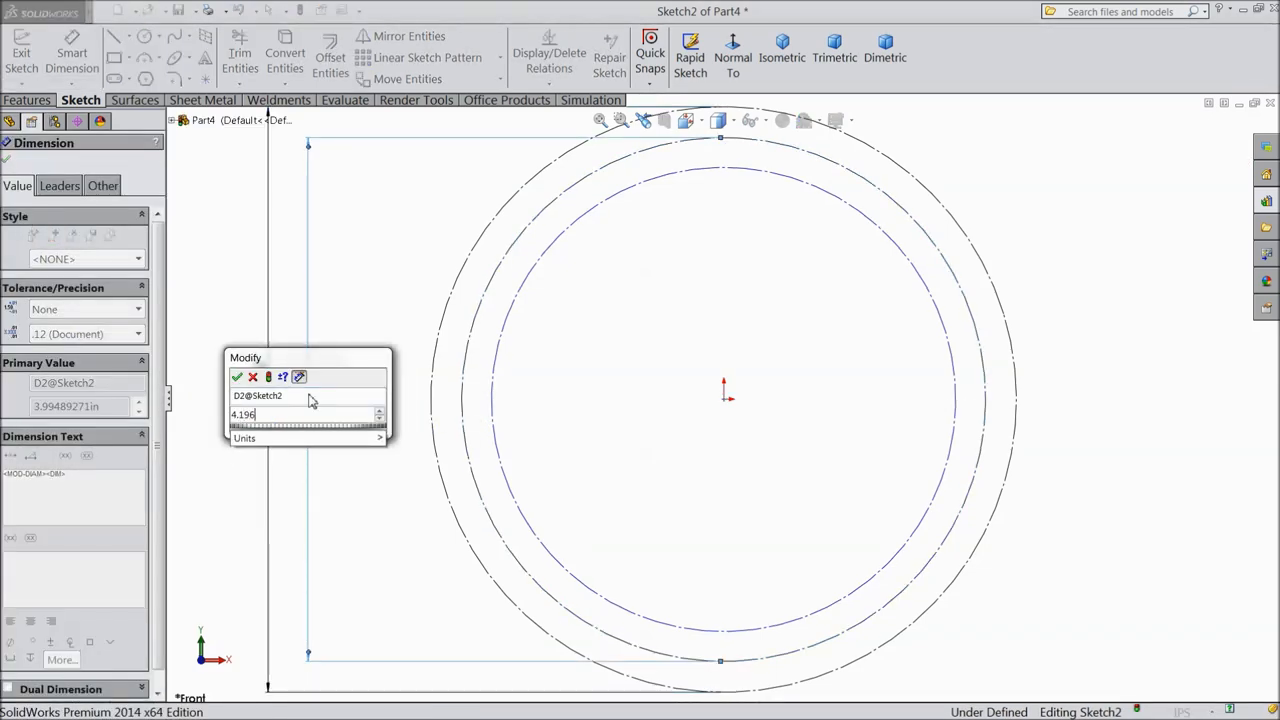
click(236, 376)
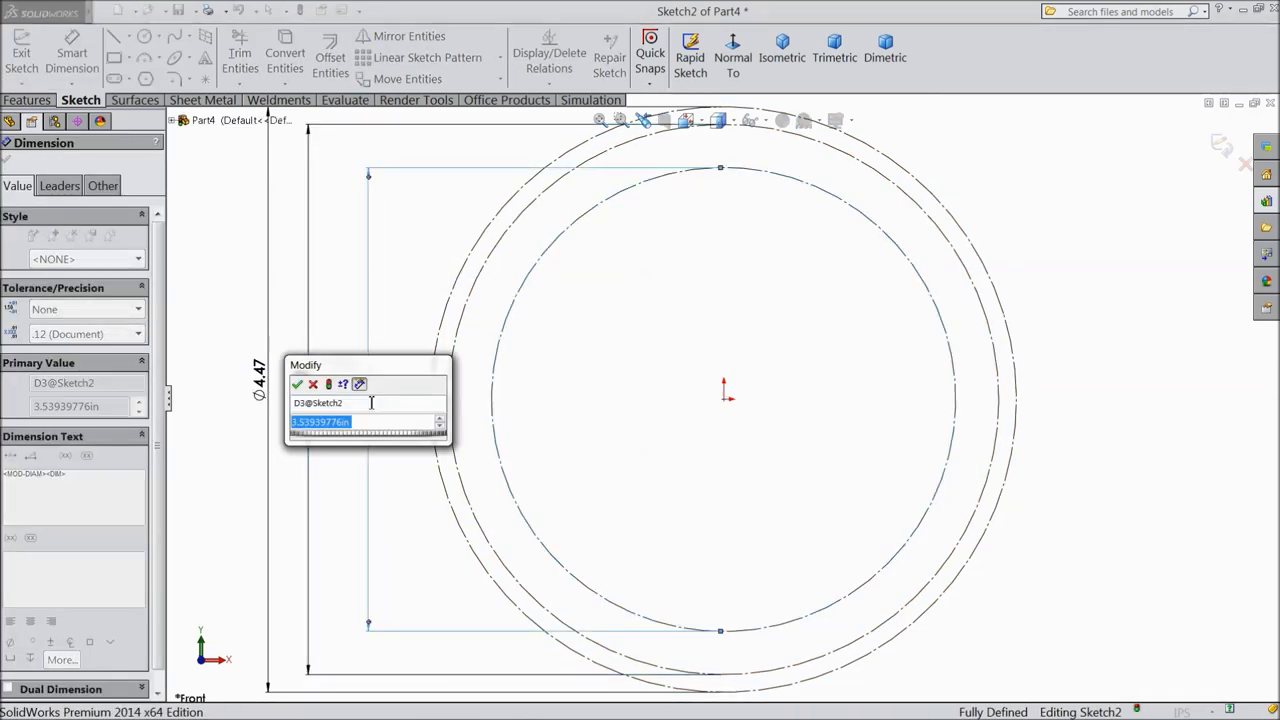
text(4.0)
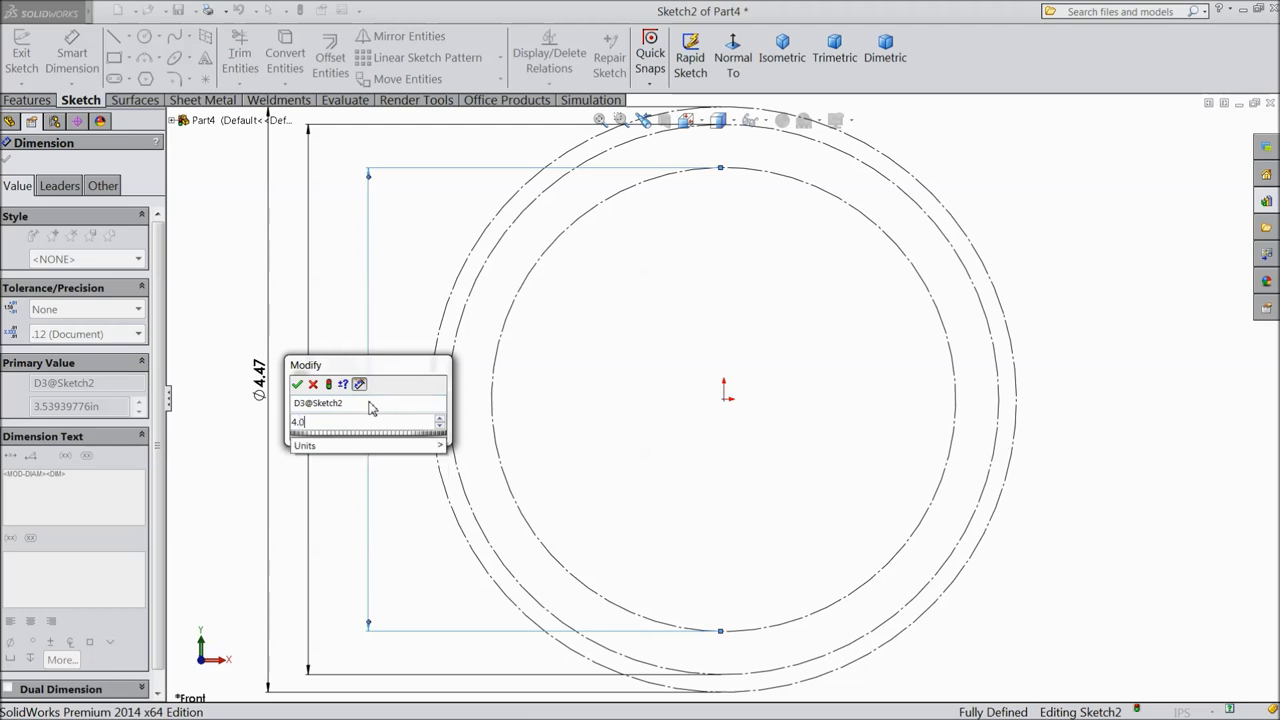
text(4.098)
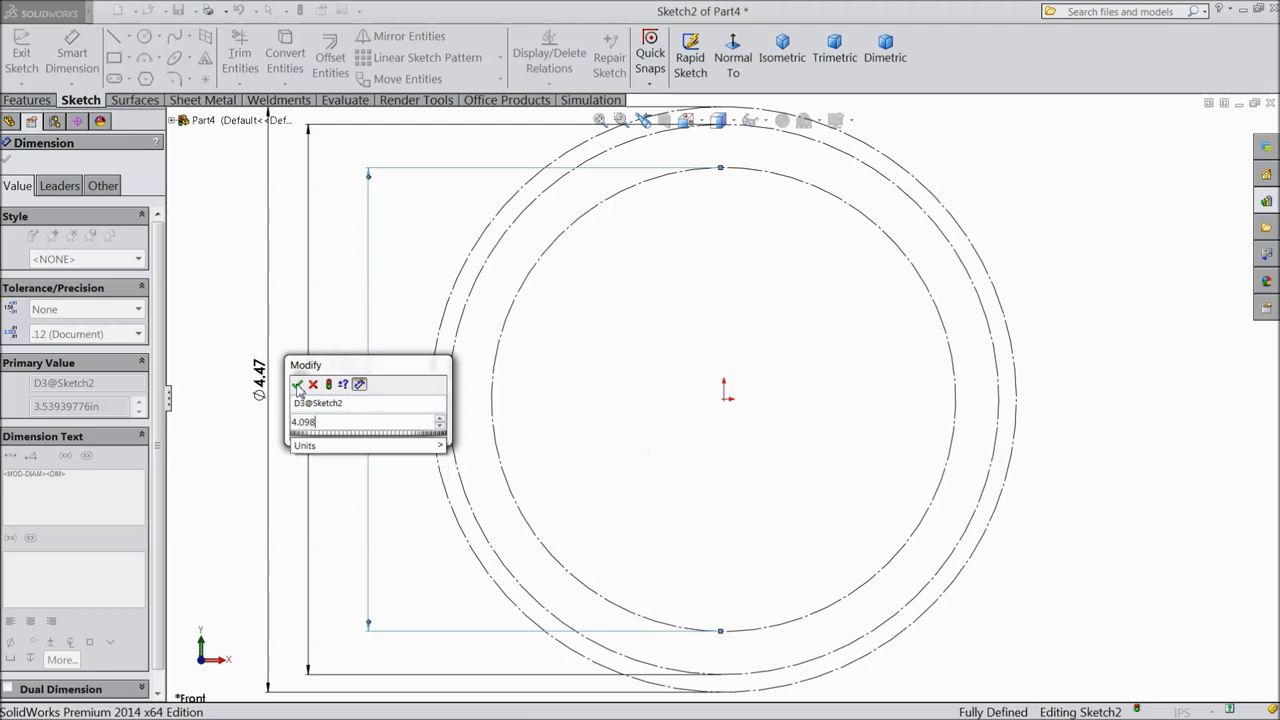
click(300, 384)
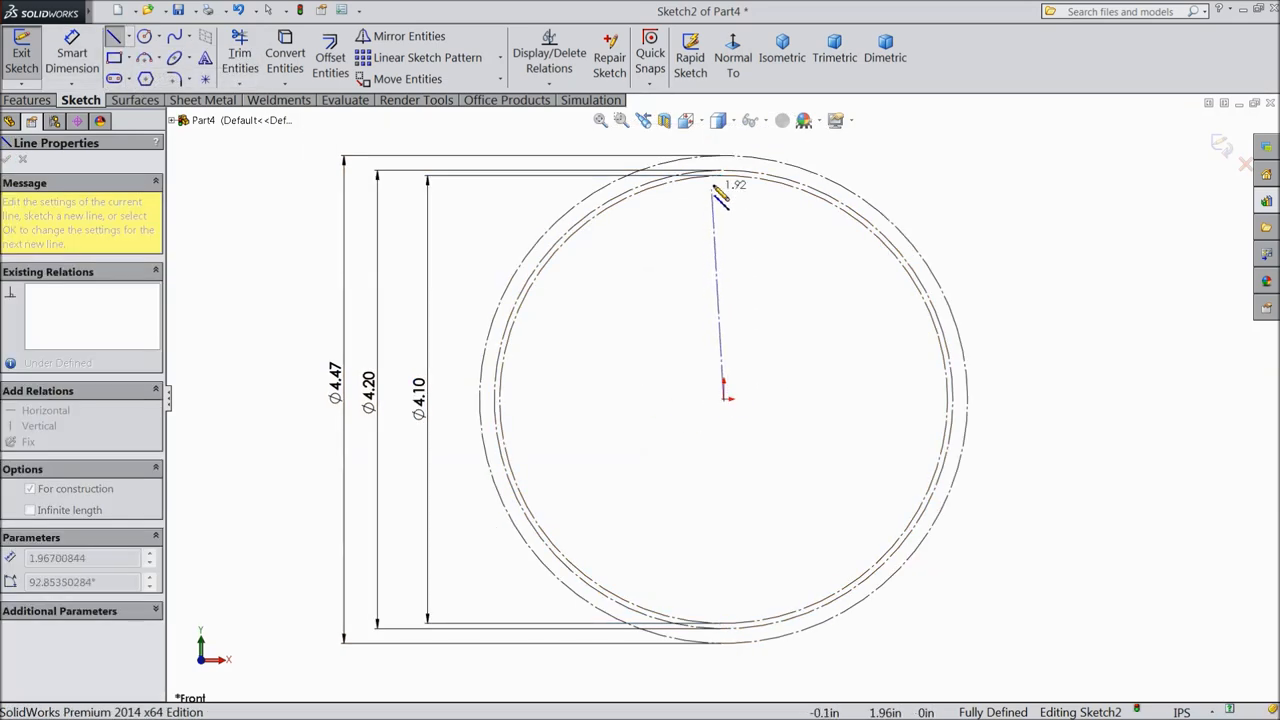
Step: Draw a vertical centerline from the origin with a Ø0.158 (0.32 in) circle at its top
drag(720, 196, 724, 156)
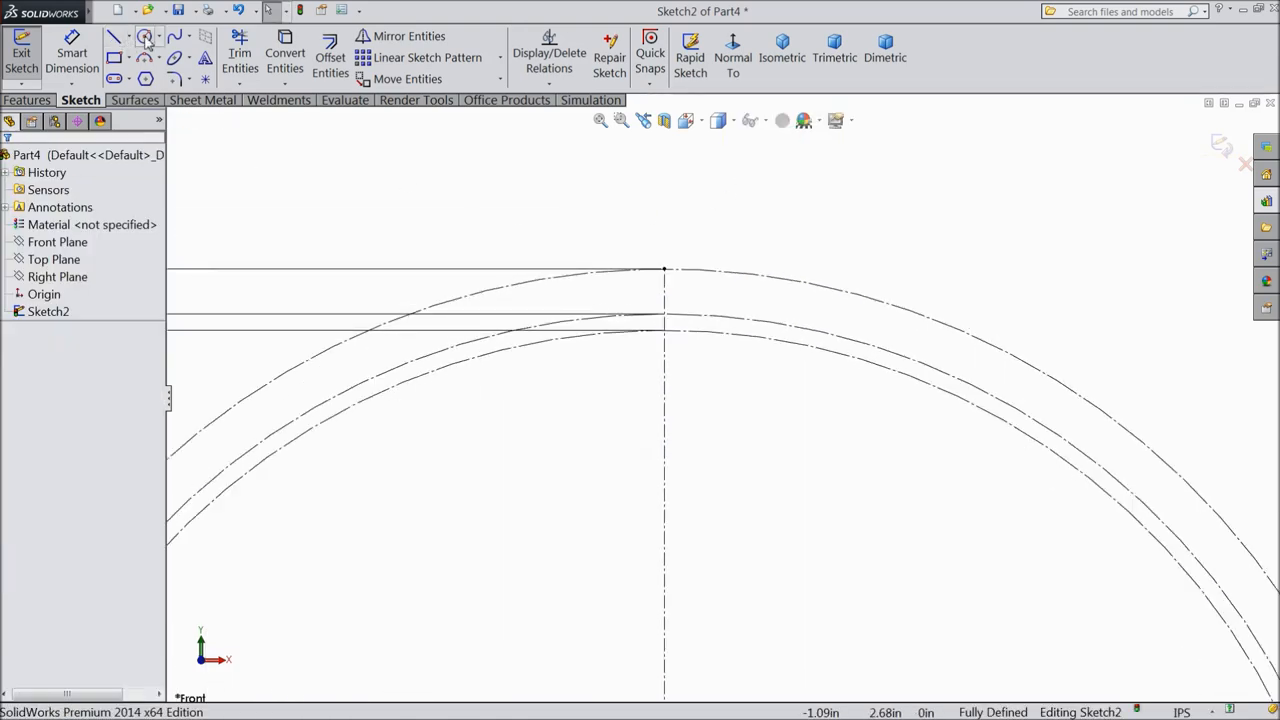
click(144, 36)
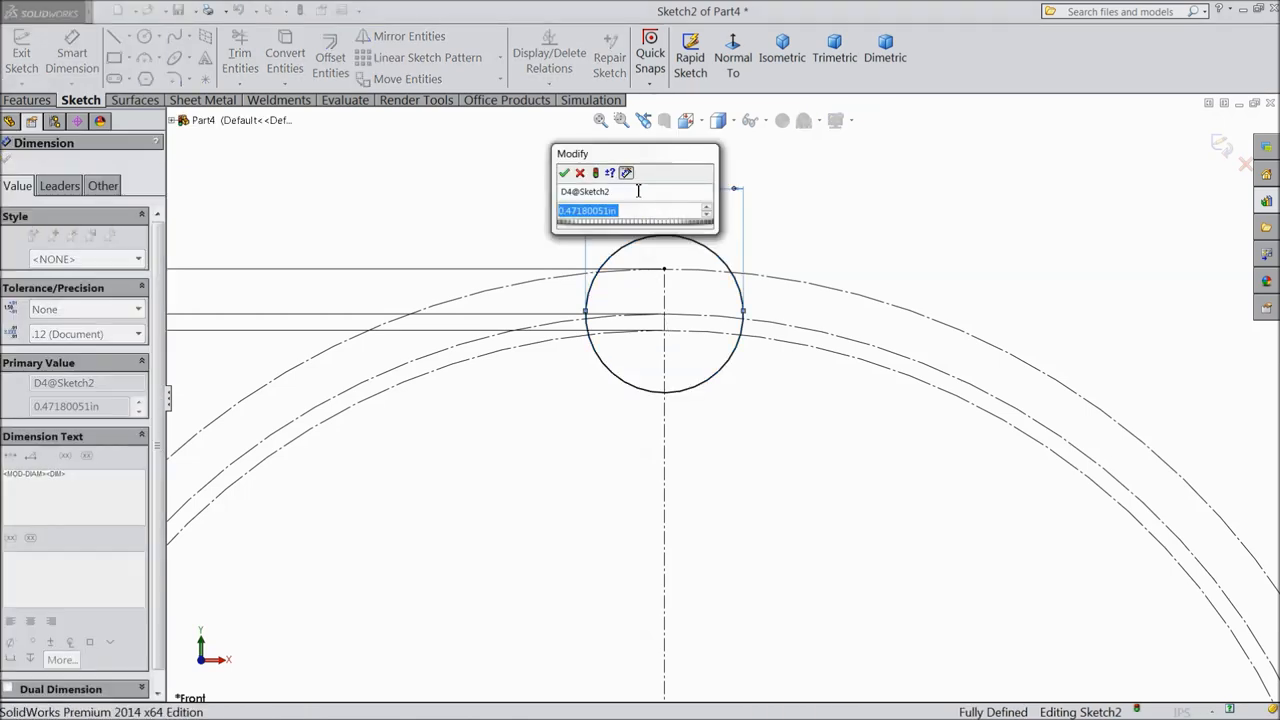
text(0)
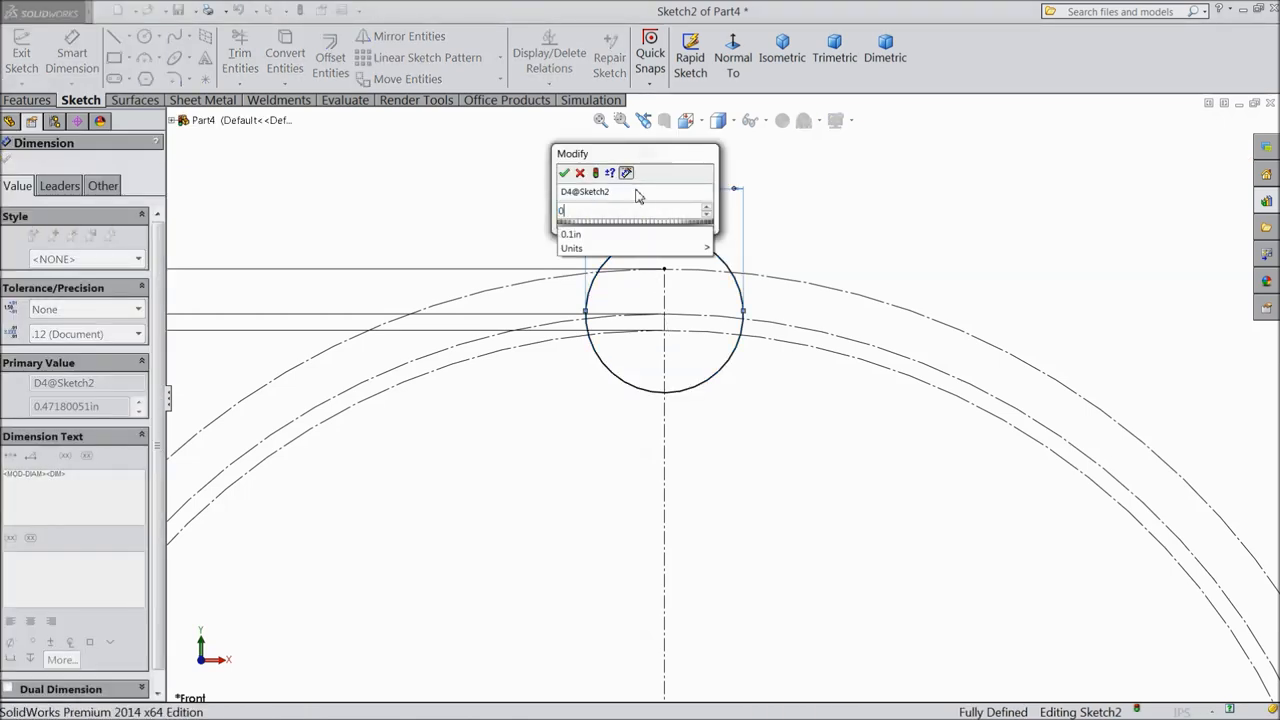
text(0.1585")
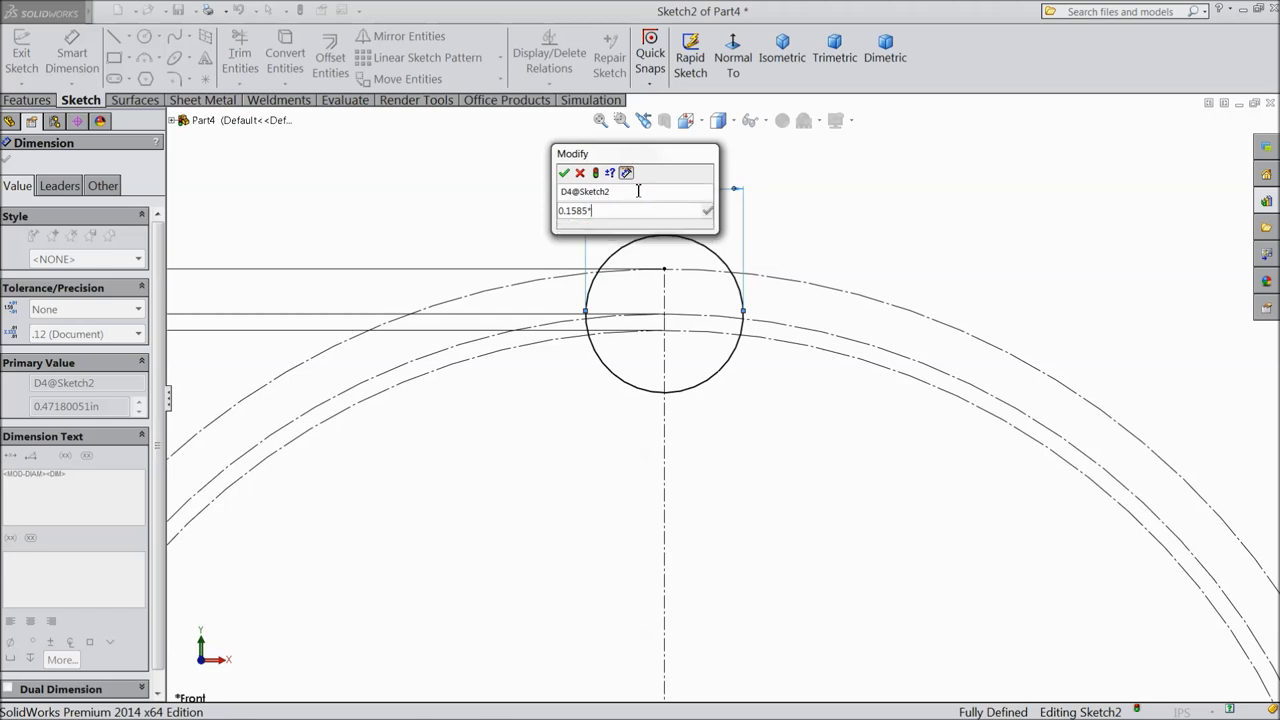
click(564, 172)
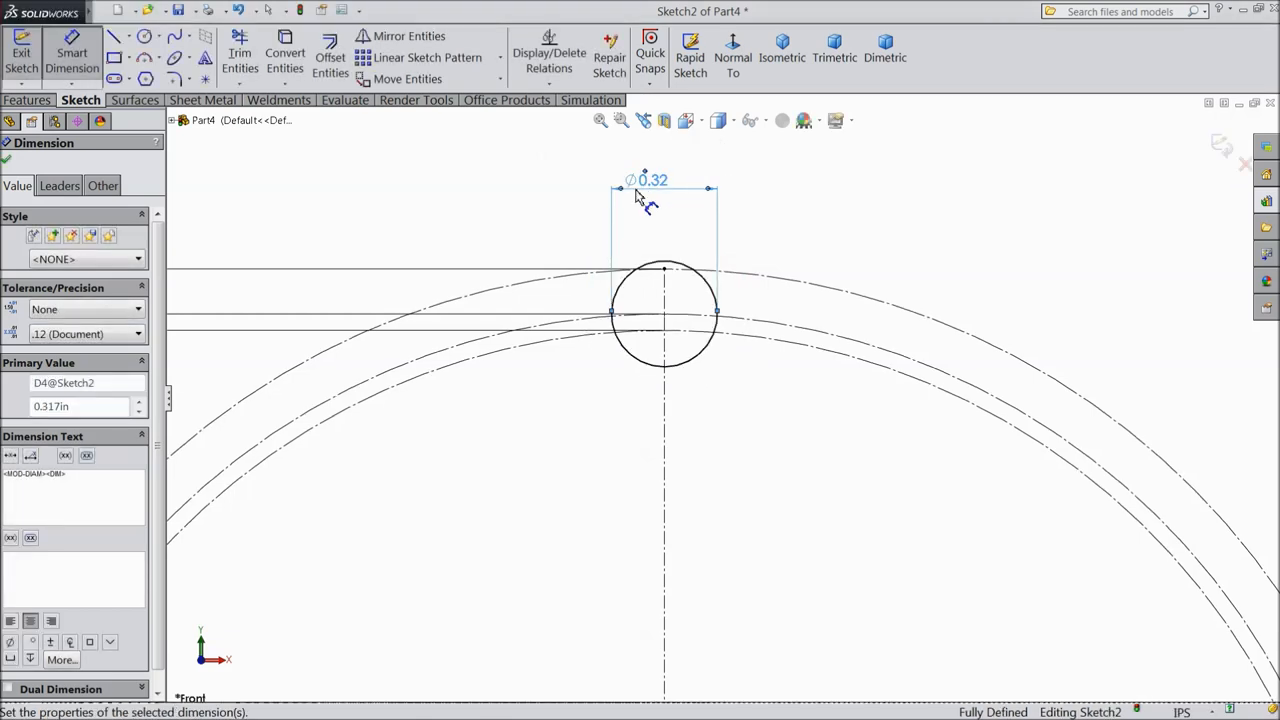
click(128, 36)
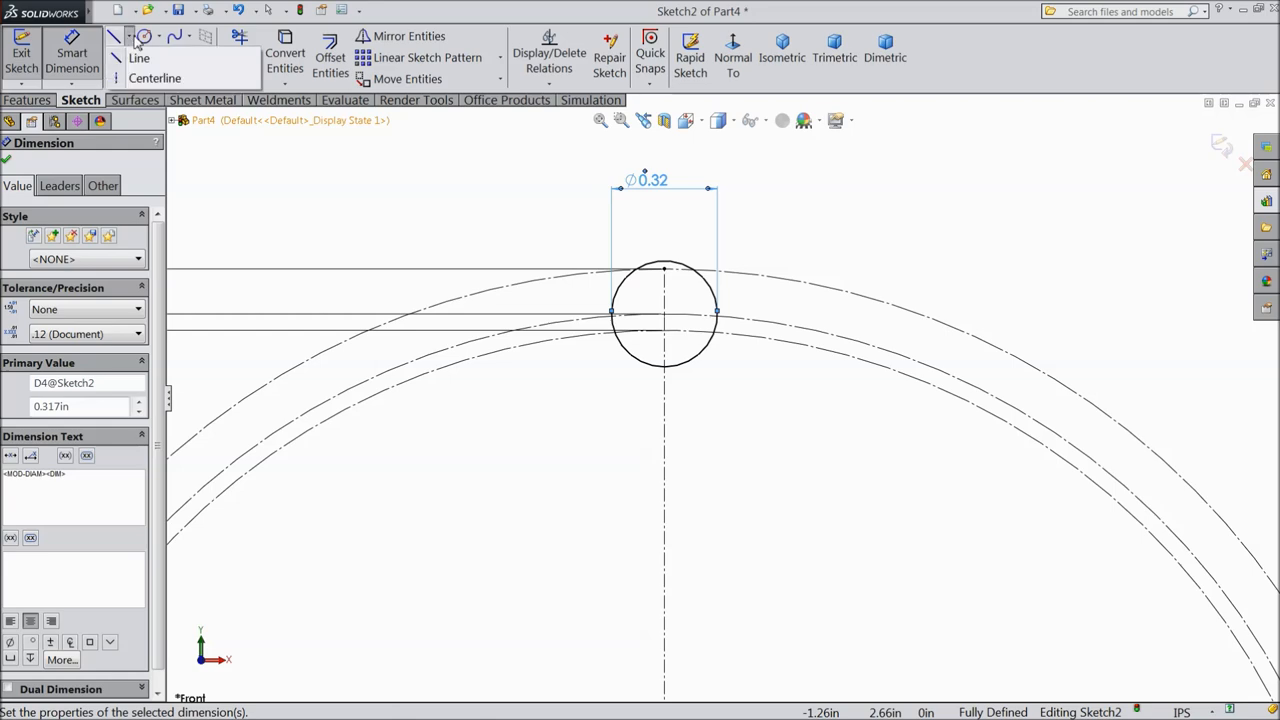
Step: Draw an angled centerline from the origin carrying a circle dimensioned 0.22957688*2, tangent to the Ø0.32 circle
click(138, 58)
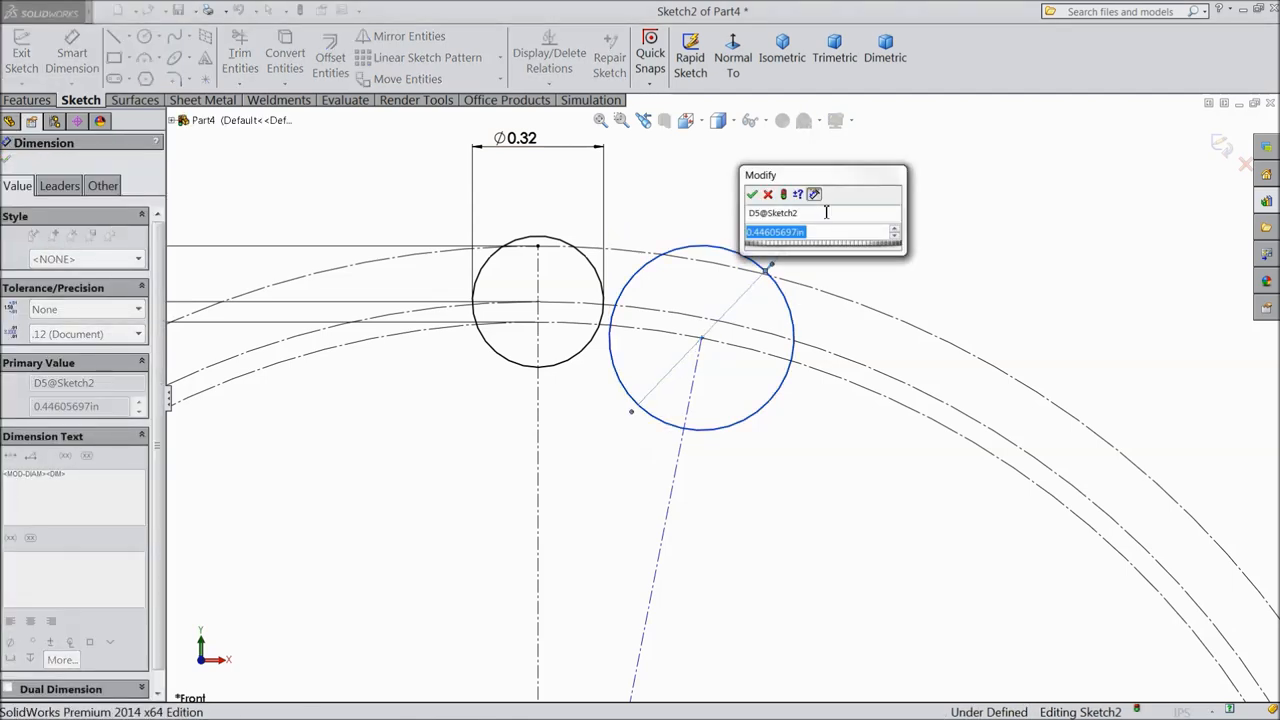
text(0.2295)
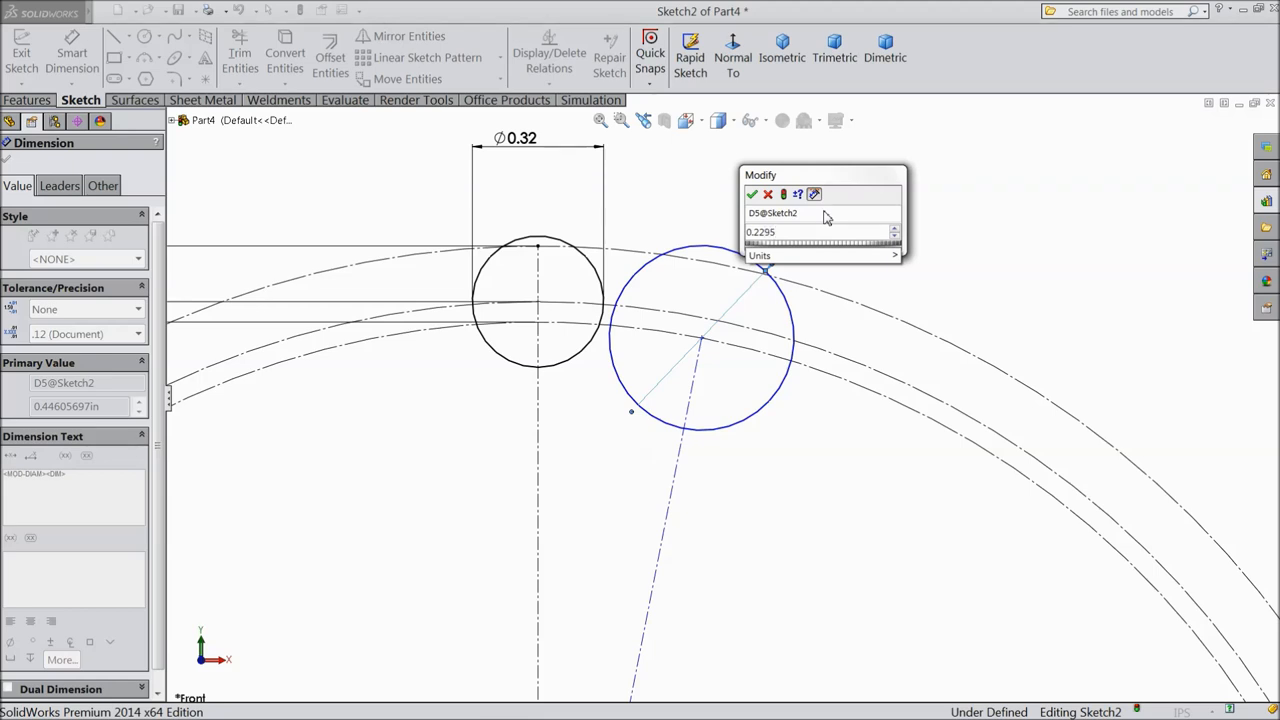
text(0.22957688)
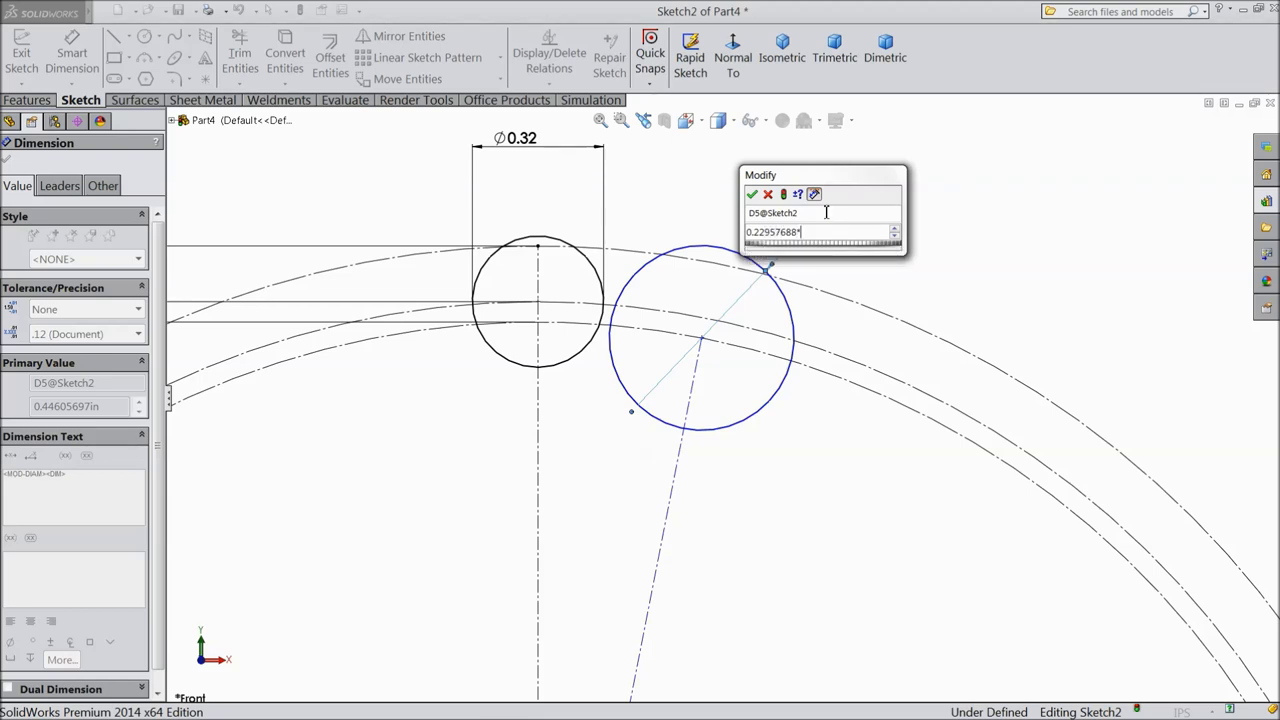
text(*2)
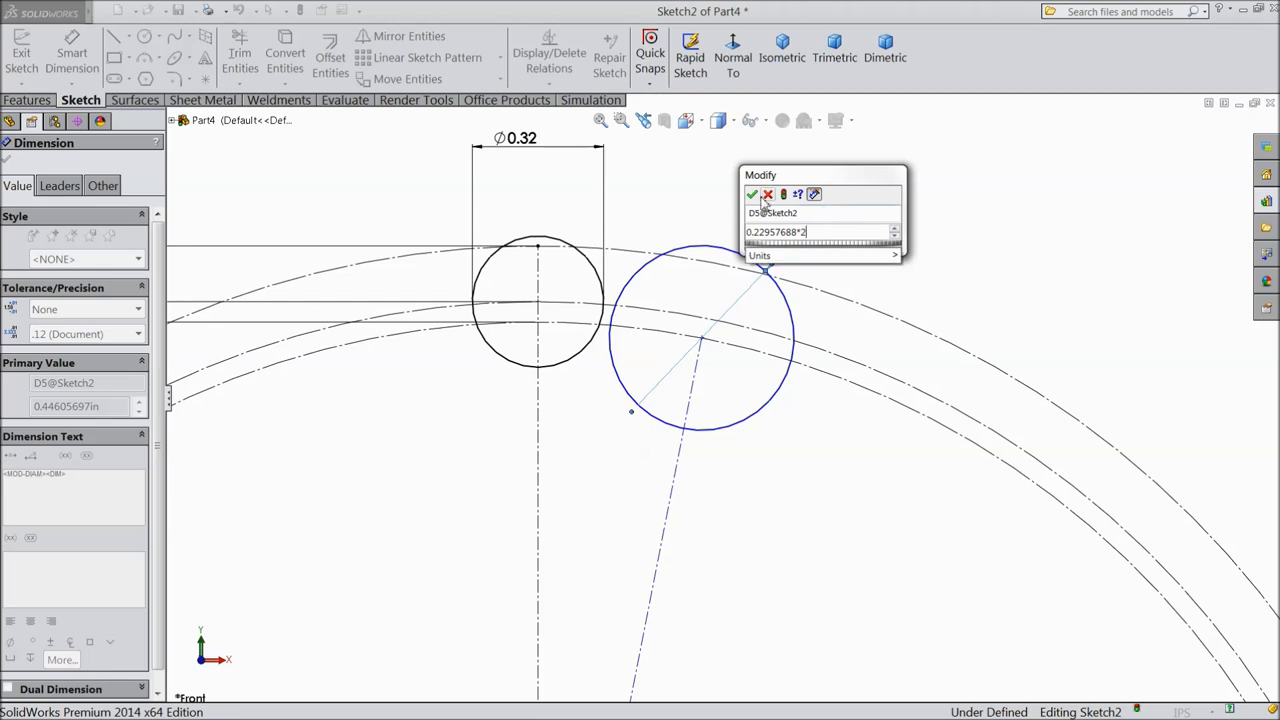
click(752, 194)
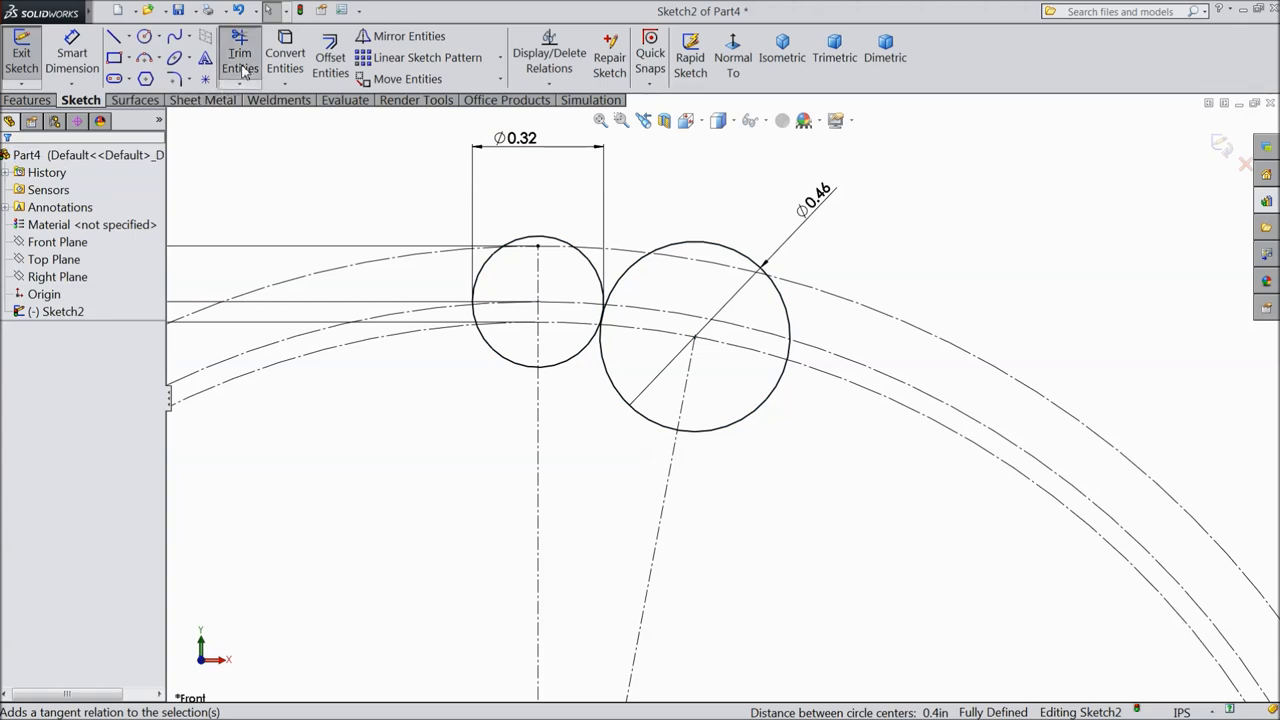
Step: Trim the two circles down to the tooth-gap flank and root arcs
click(240, 56)
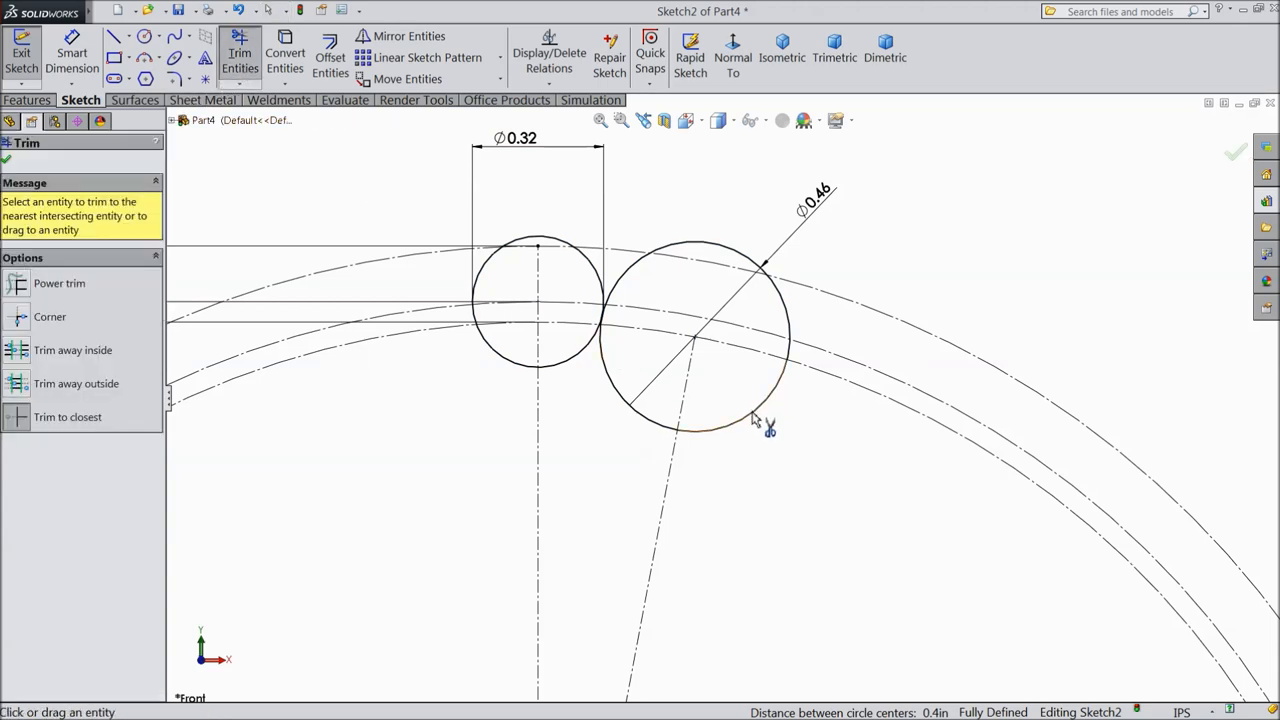
click(748, 278)
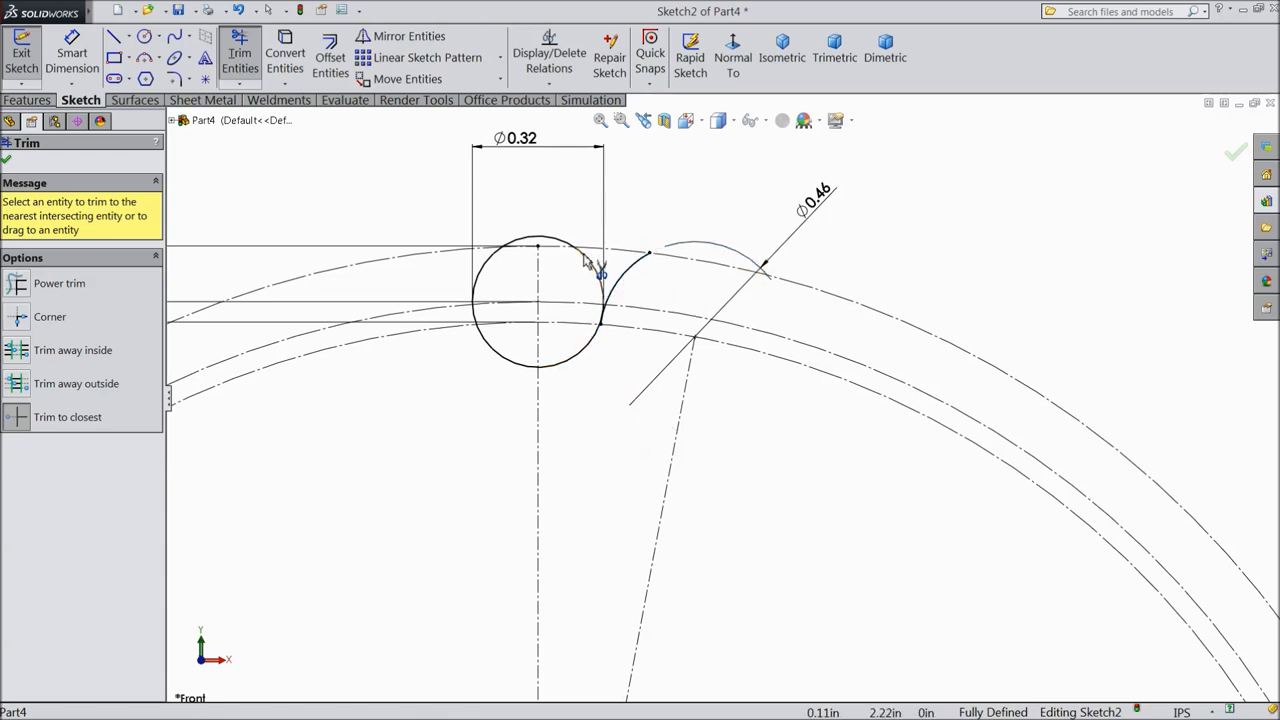
click(596, 258)
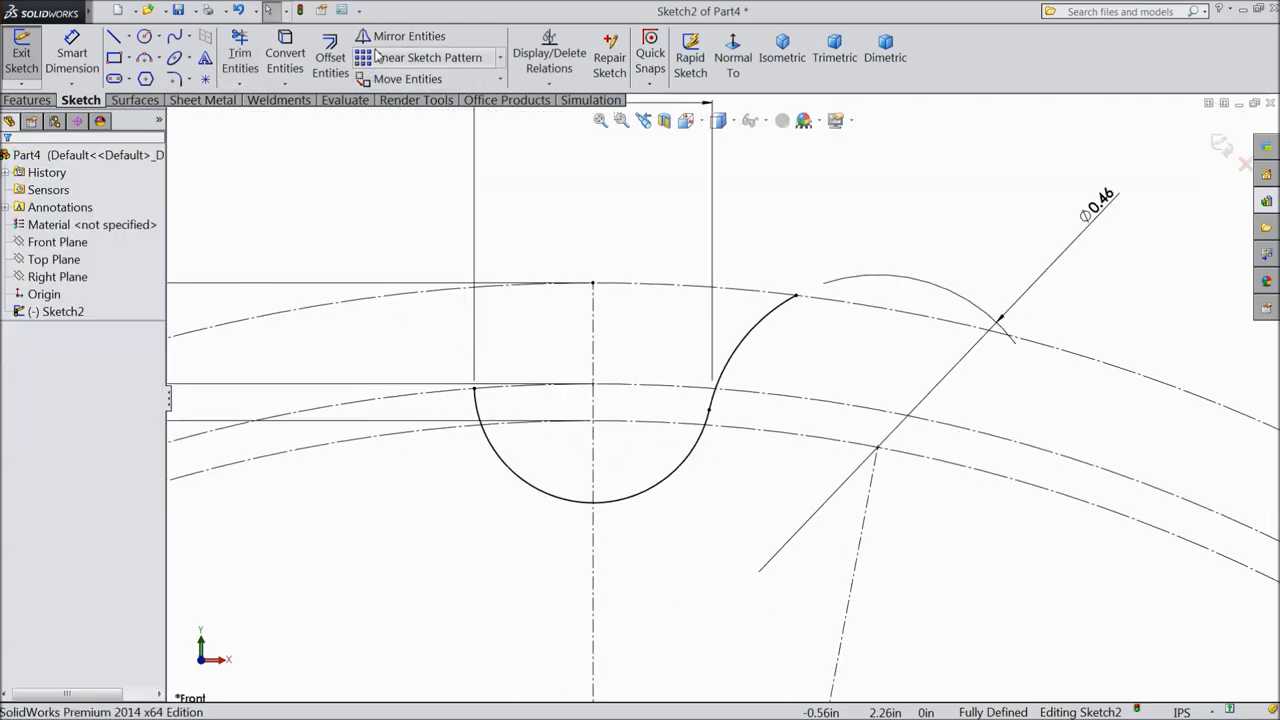
click(408, 36)
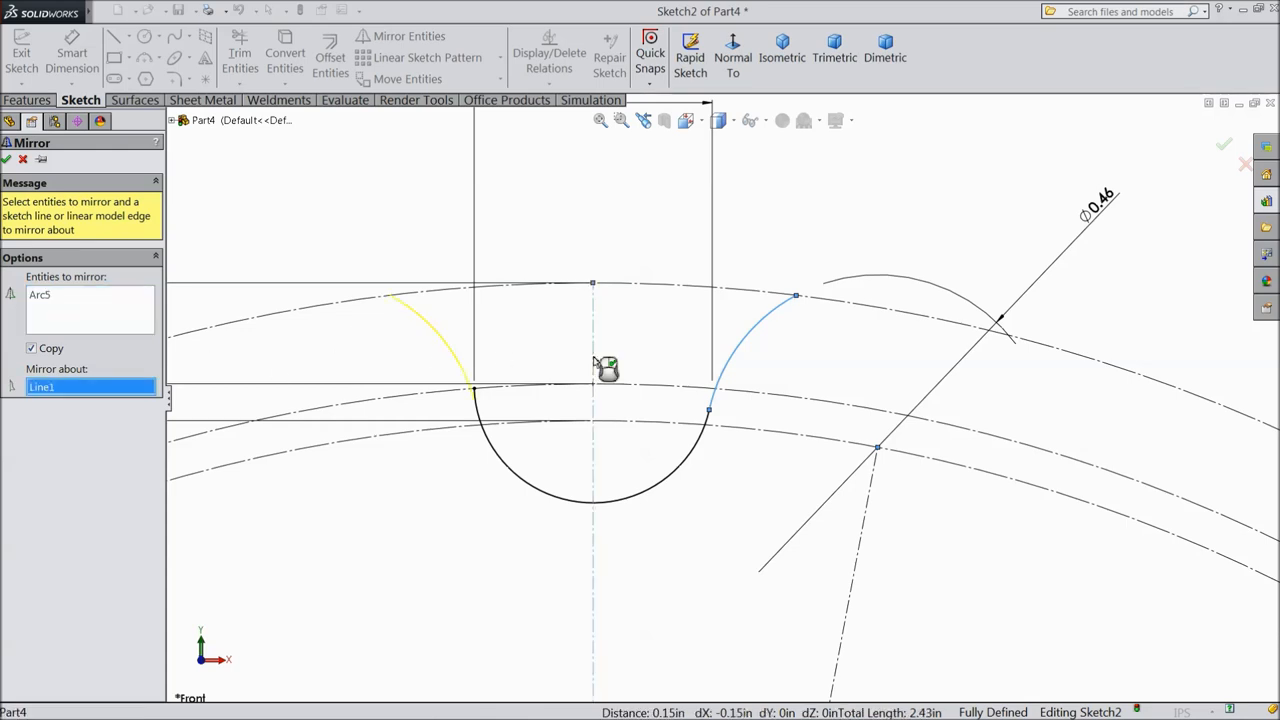
Step: Mirror the flank arc Arc5 across centerline Line1 for a symmetric tooth gap
click(6, 160)
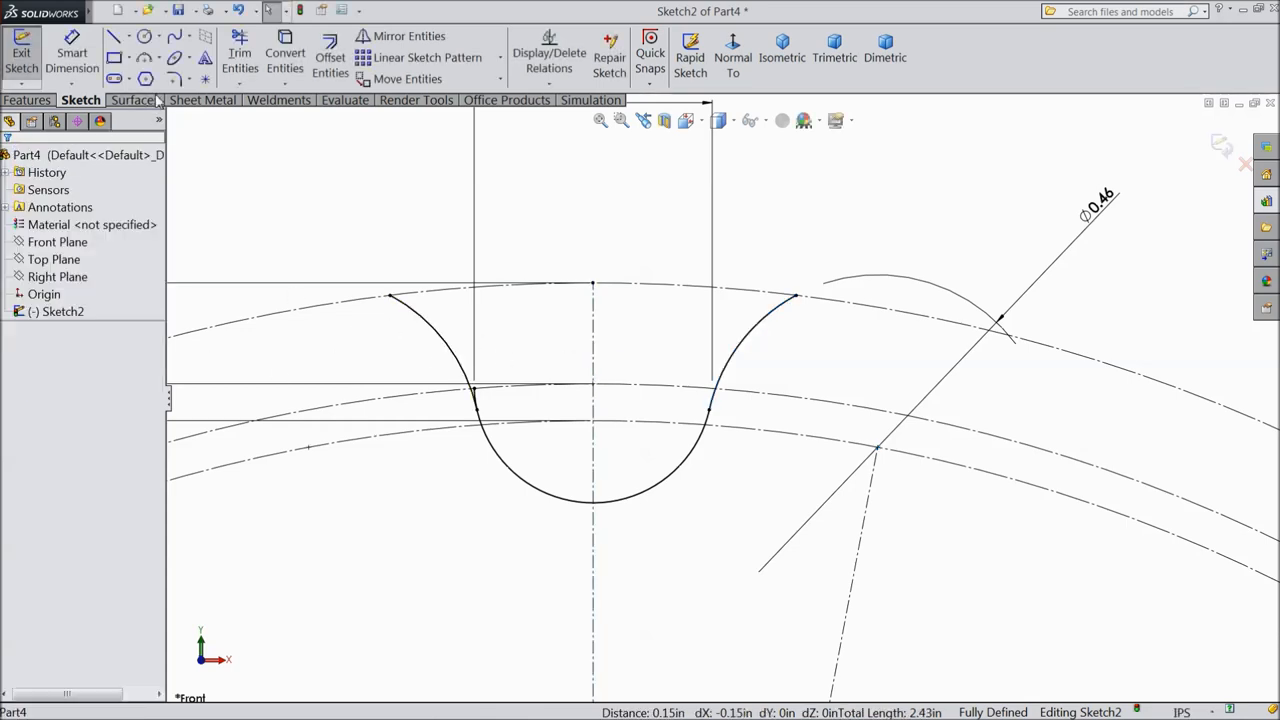
click(240, 56)
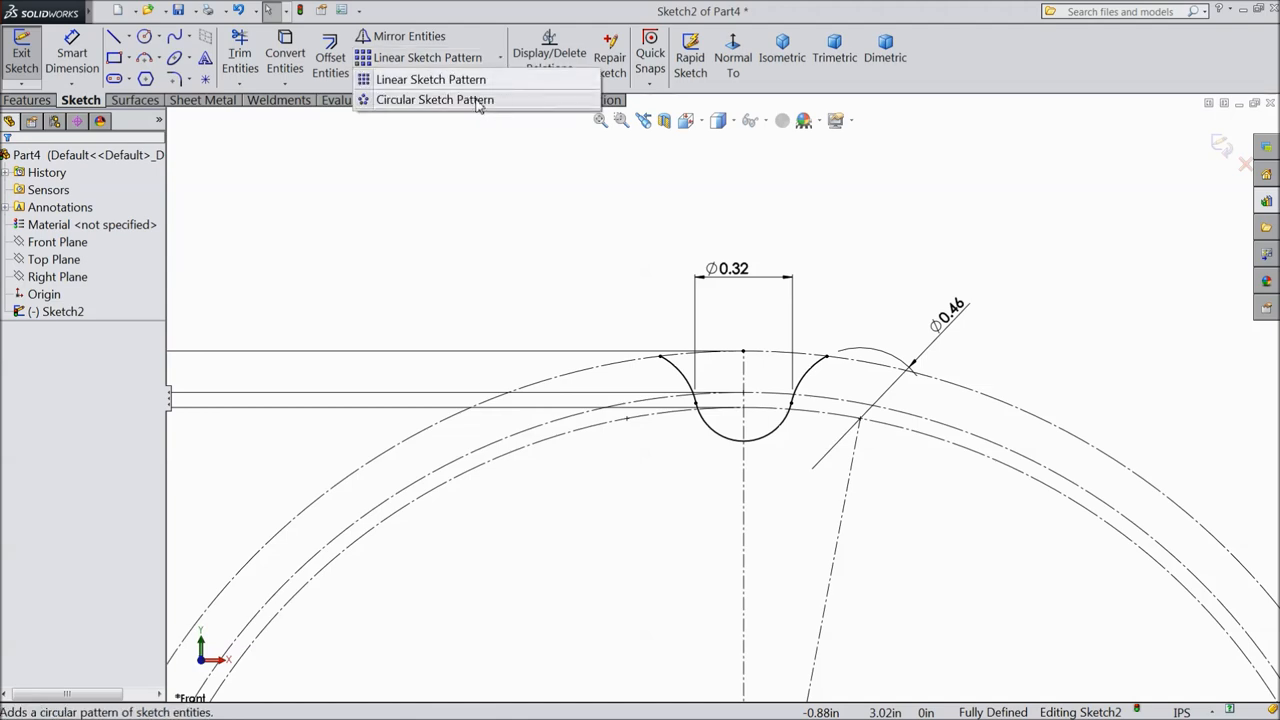
Step: Pattern the tooth-gap profile 25 times over 360° with equal spacing
click(434, 100)
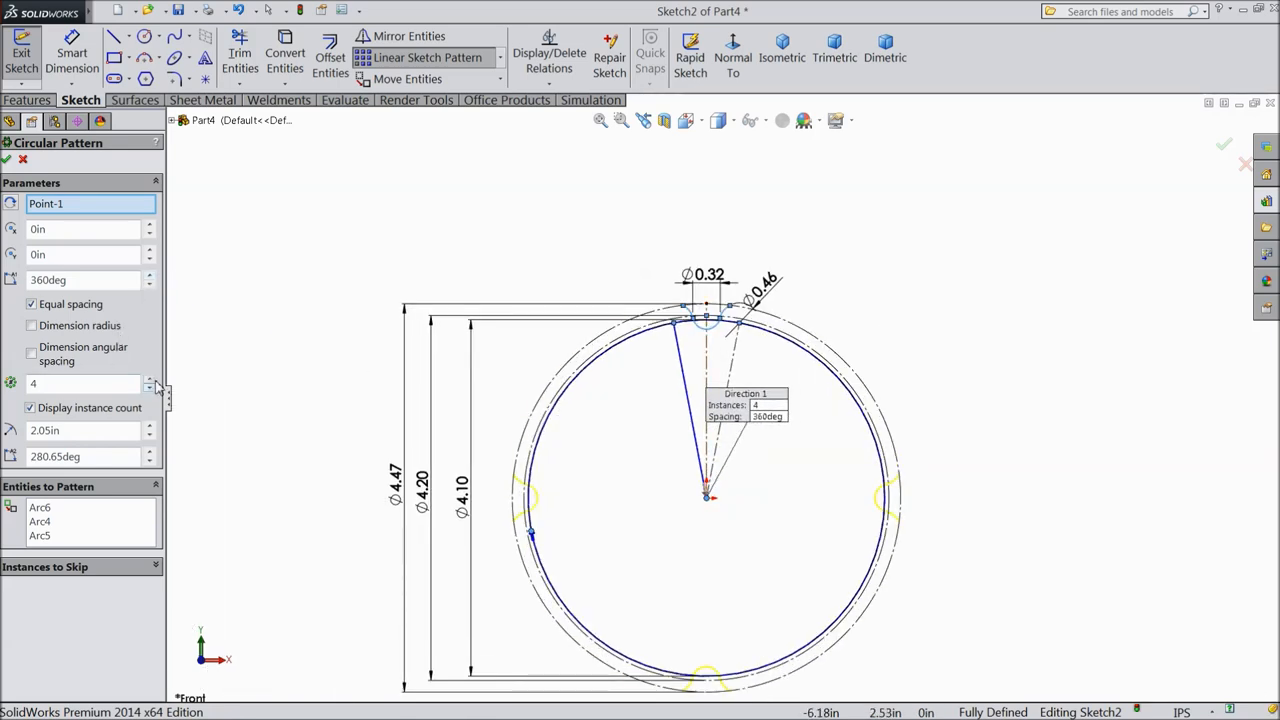
click(148, 380)
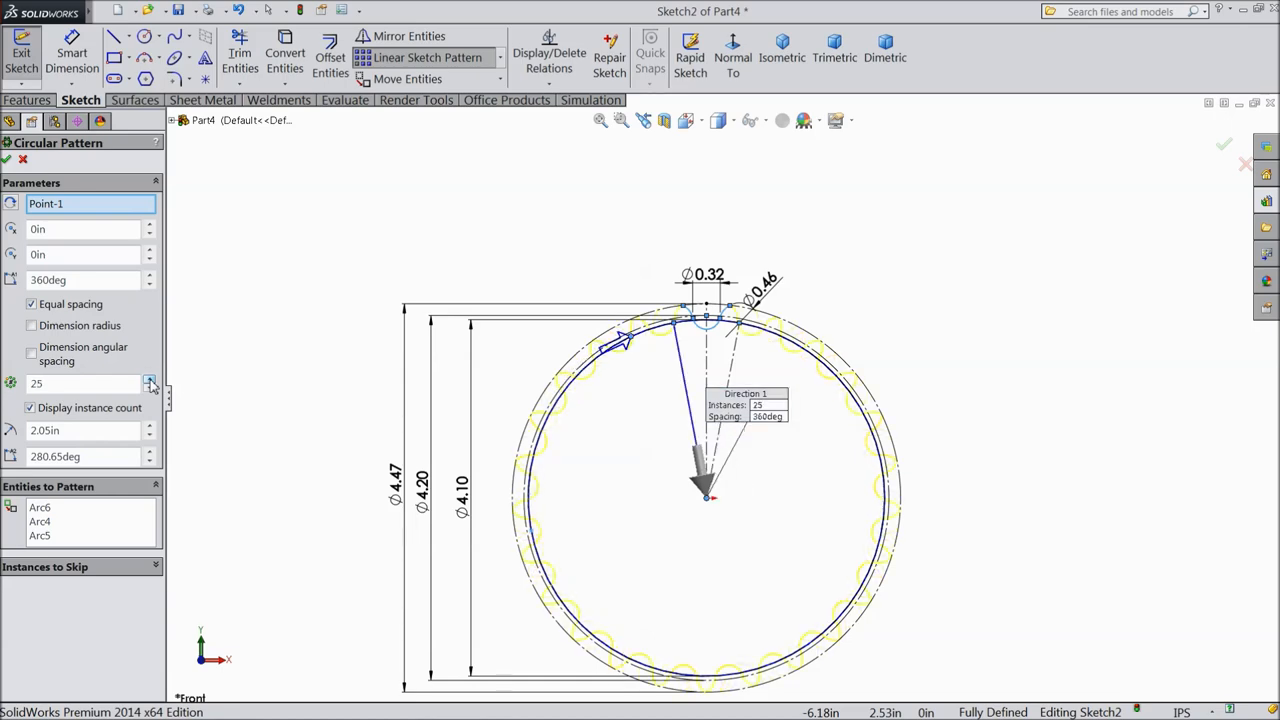
click(148, 380)
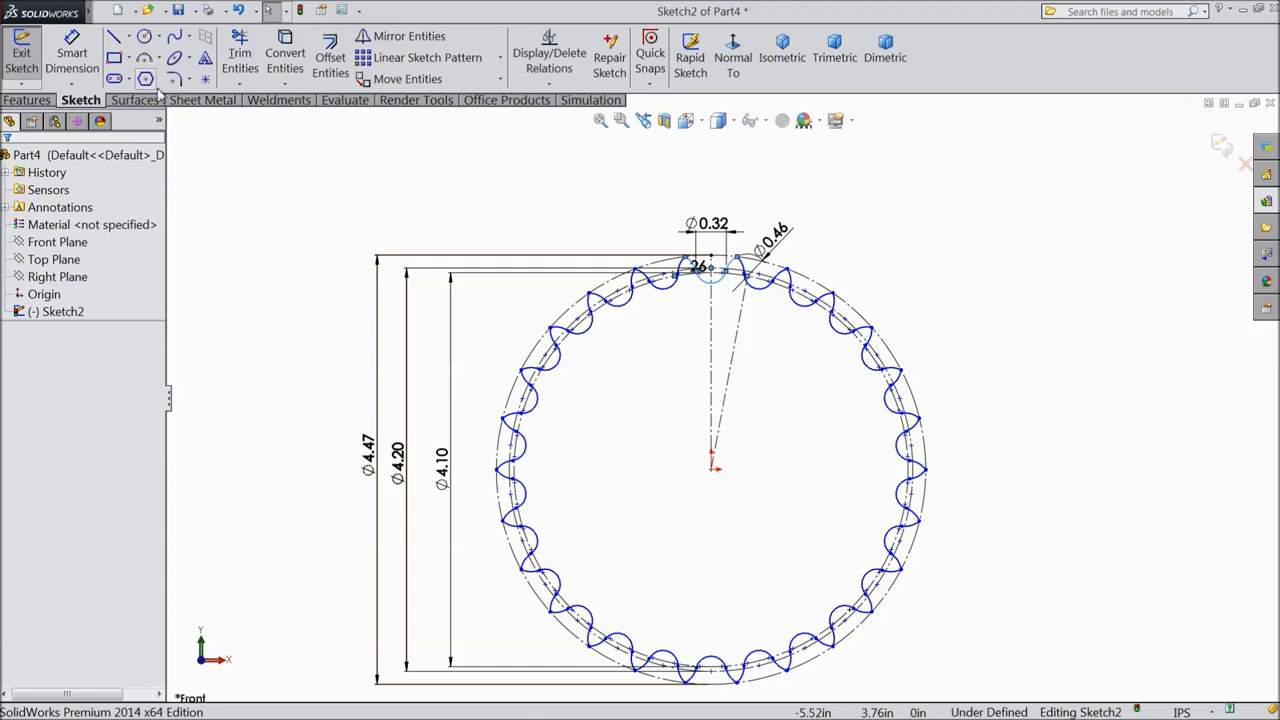
Step: Draw a bore circle at the origin dimensioned Ø1.50 in
click(114, 36)
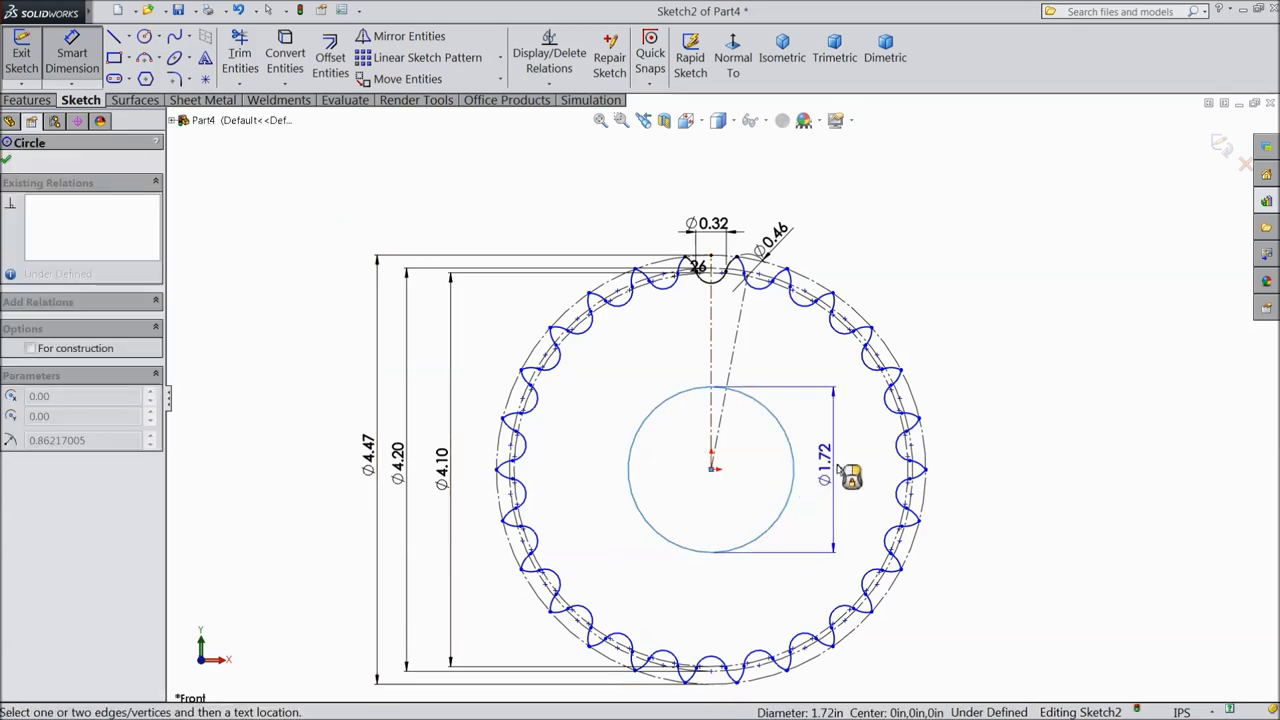
click(836, 470)
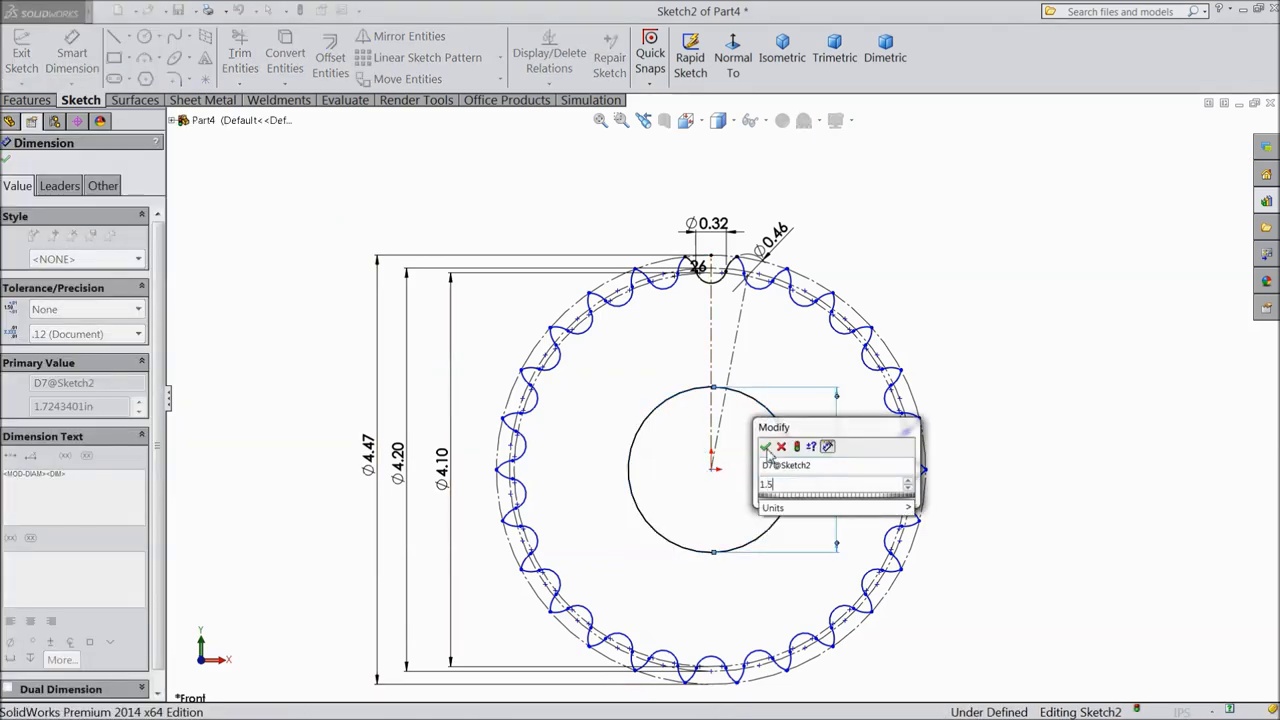
click(766, 448)
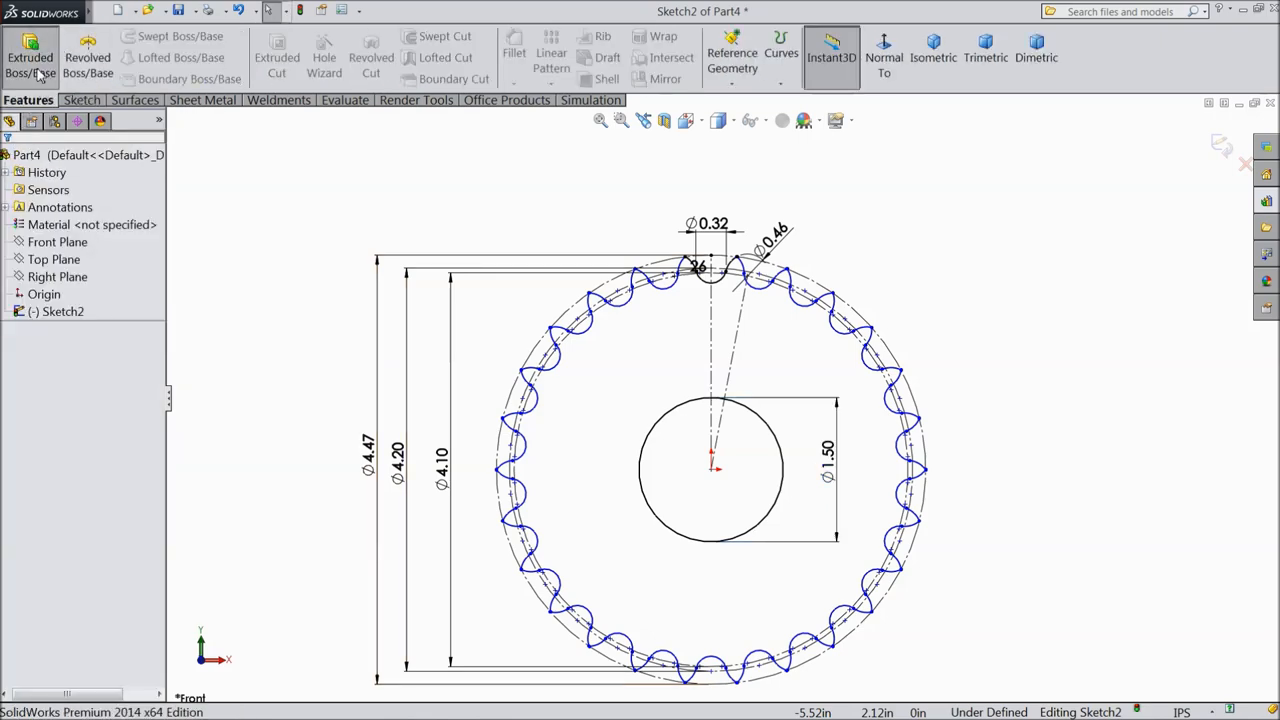
Step: Extrude the sprocket sketch to a Blind depth of 0.284 as Boss-Extrude1
click(30, 56)
text(0.284)
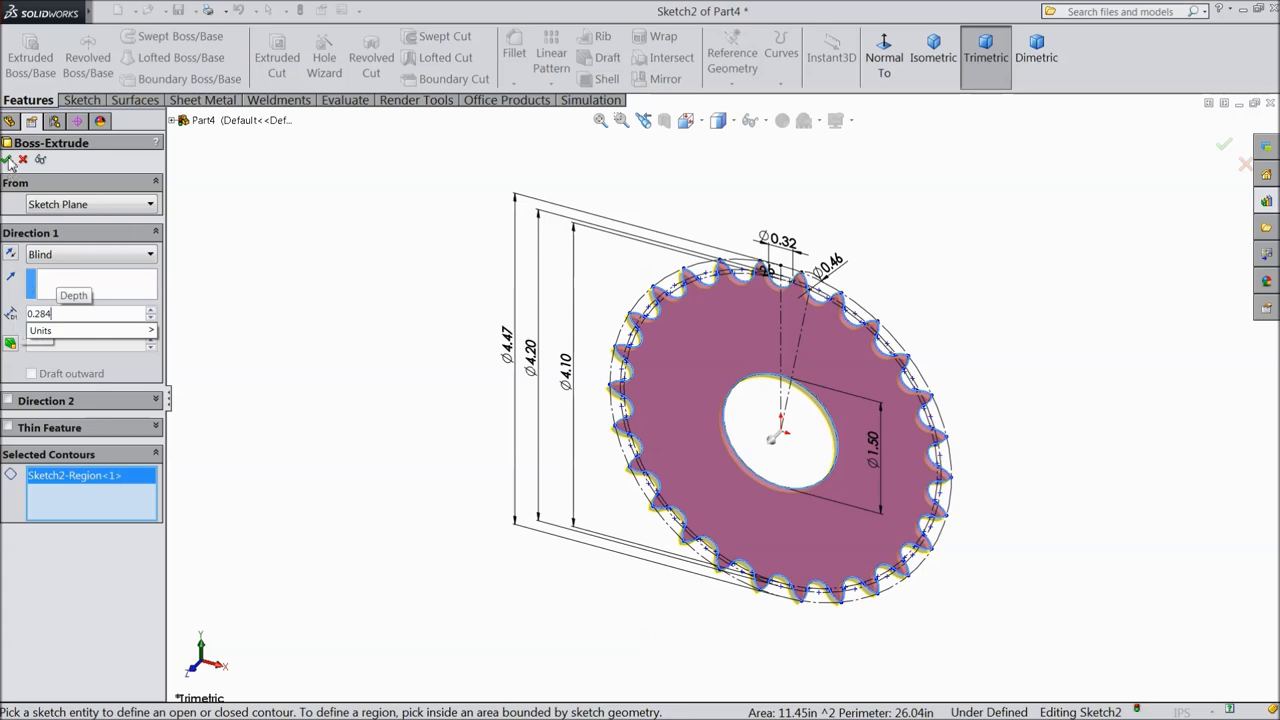
click(1224, 144)
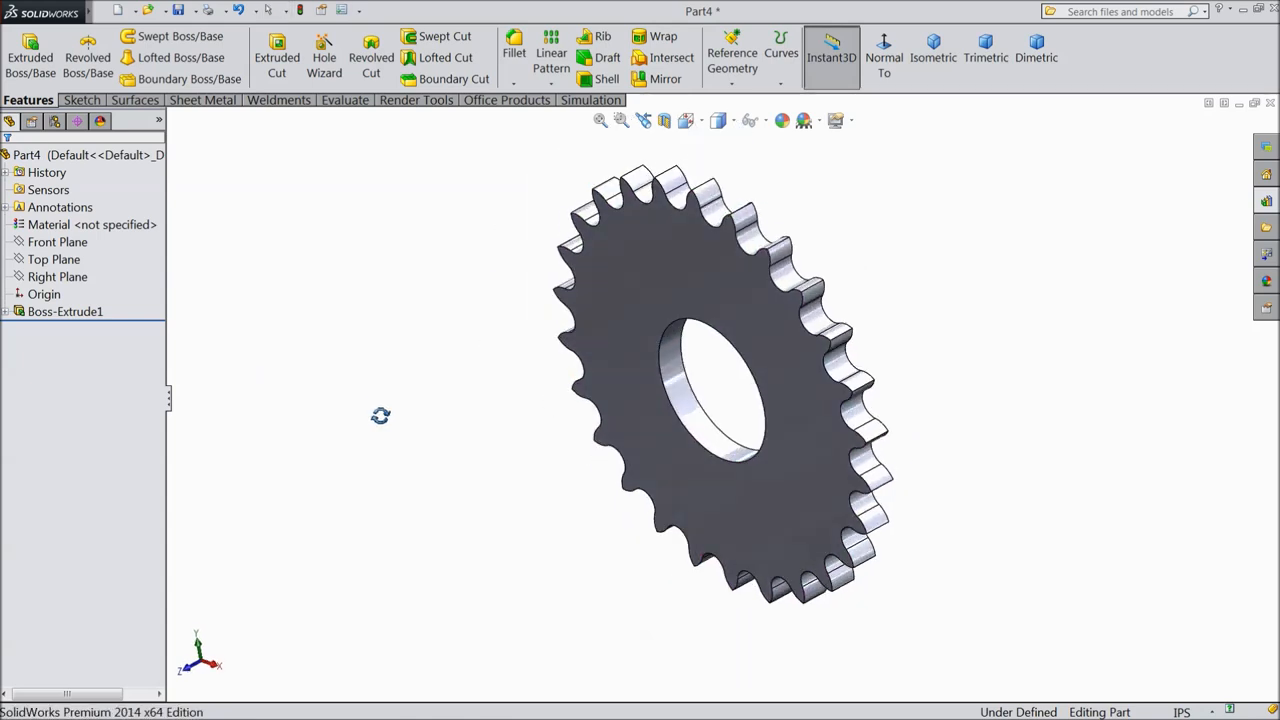
click(56, 276)
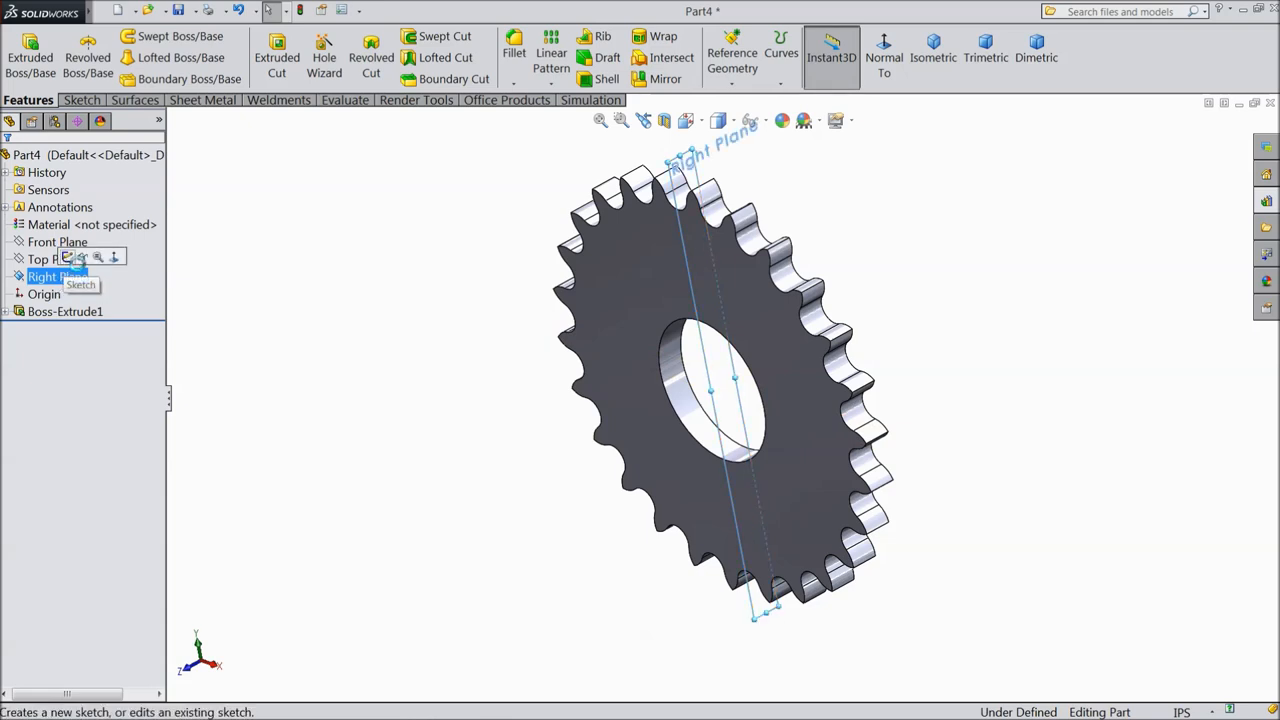
Step: Start Sketch3 on the Right Plane with a horizontal centerline from the origin
click(80, 256)
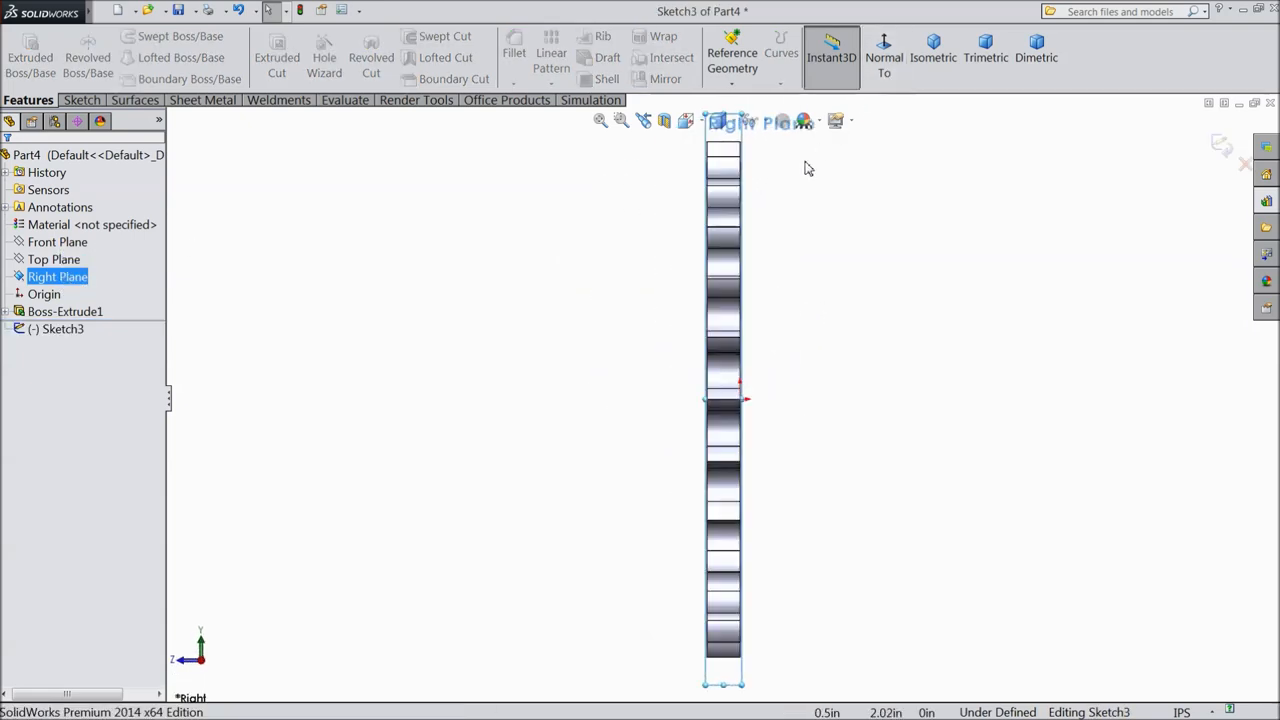
click(80, 100)
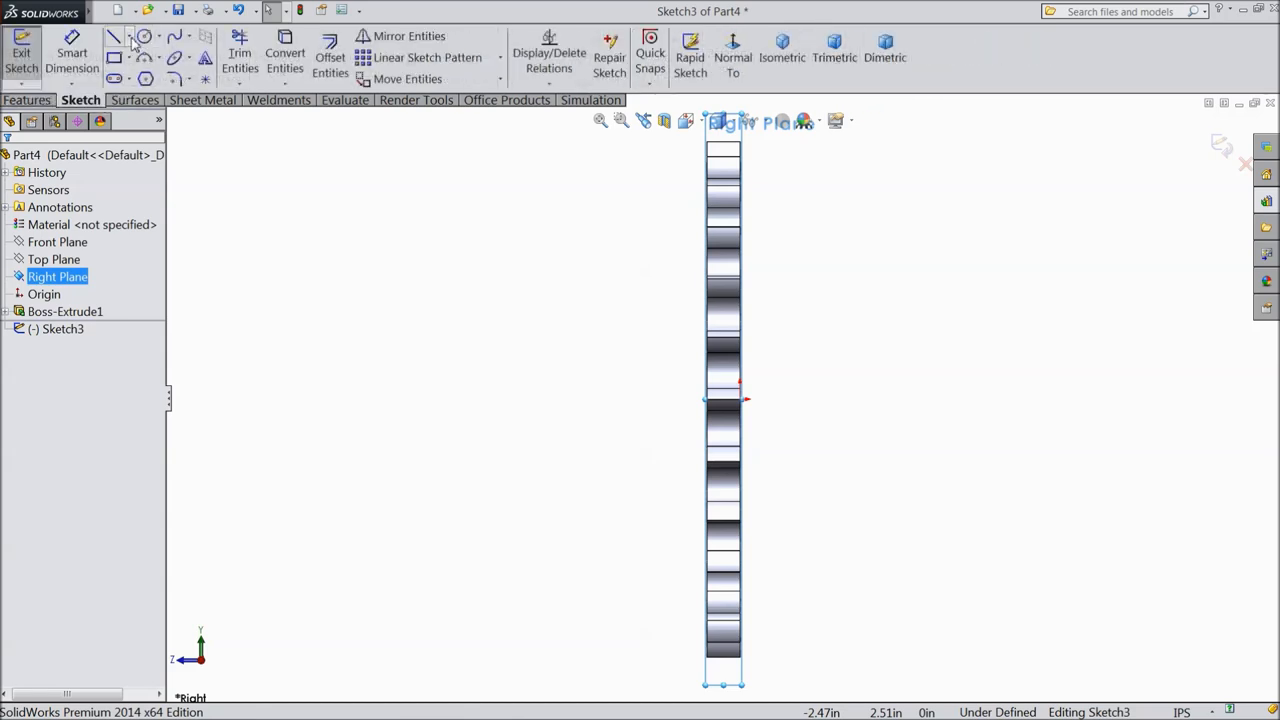
click(114, 36)
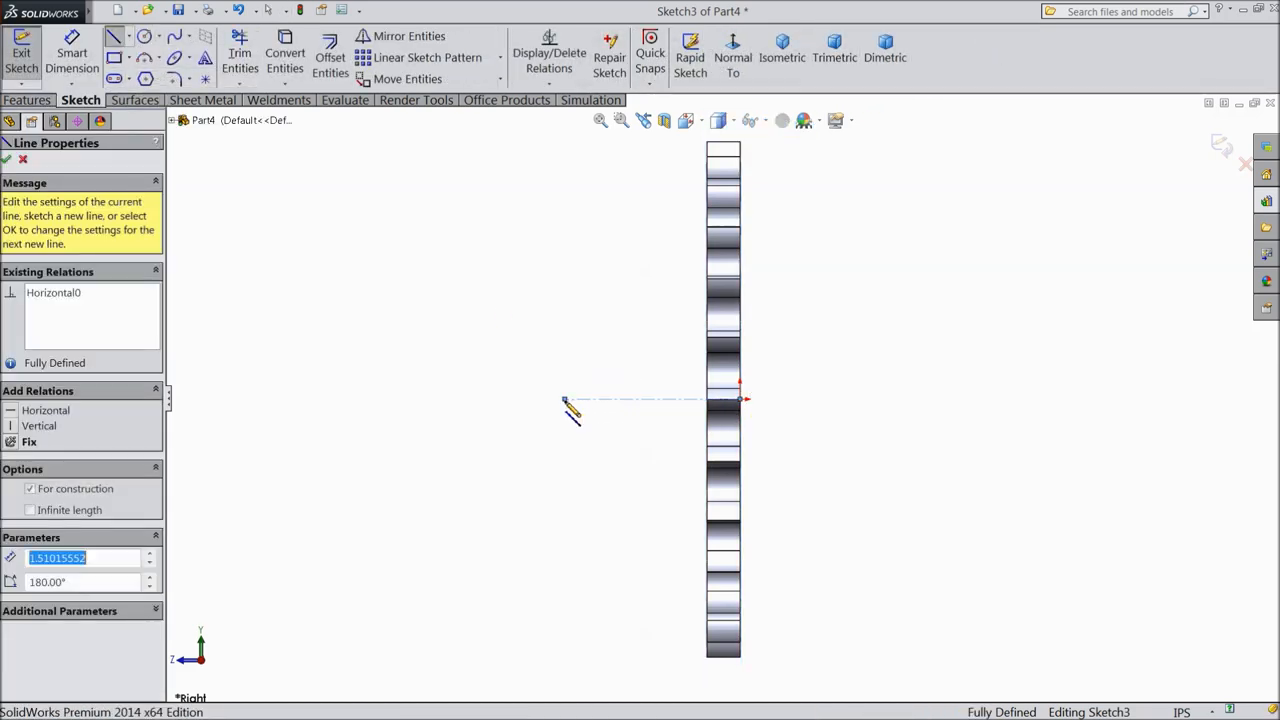
click(8, 160)
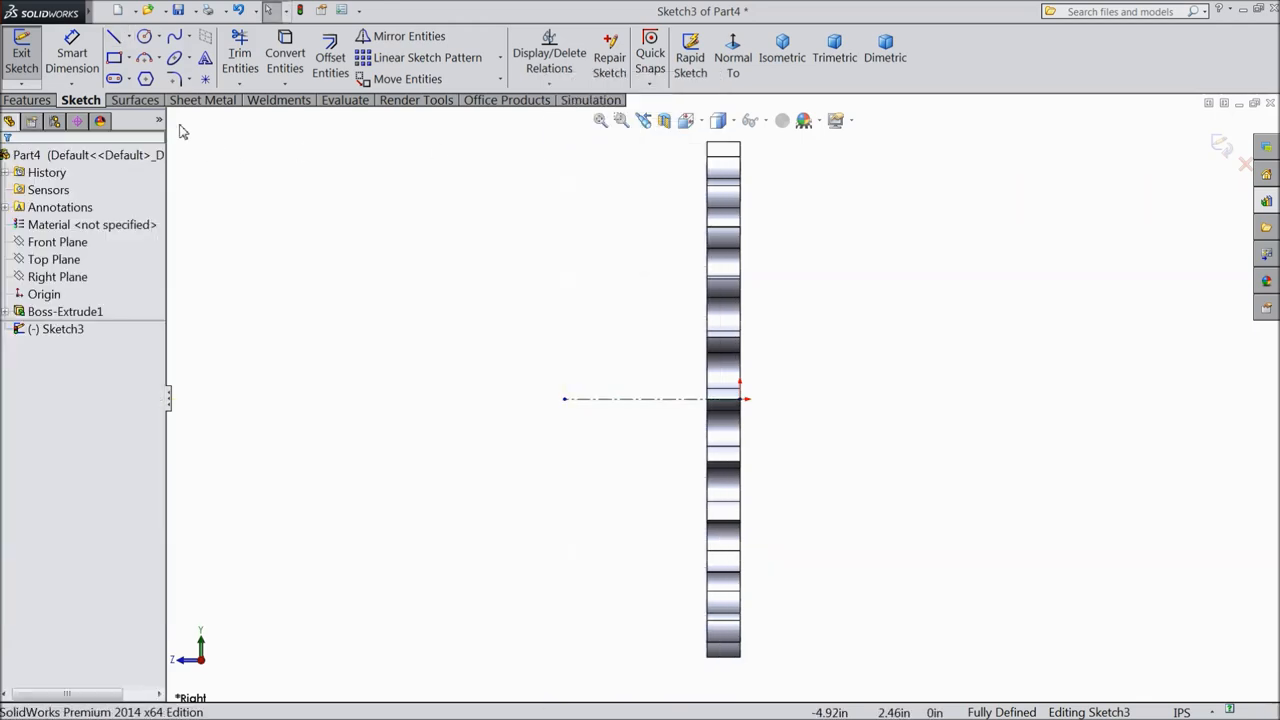
Step: Draw the hub profile rectangle dimensioned 0.75 long and Ø1.5 about the centerline
click(114, 36)
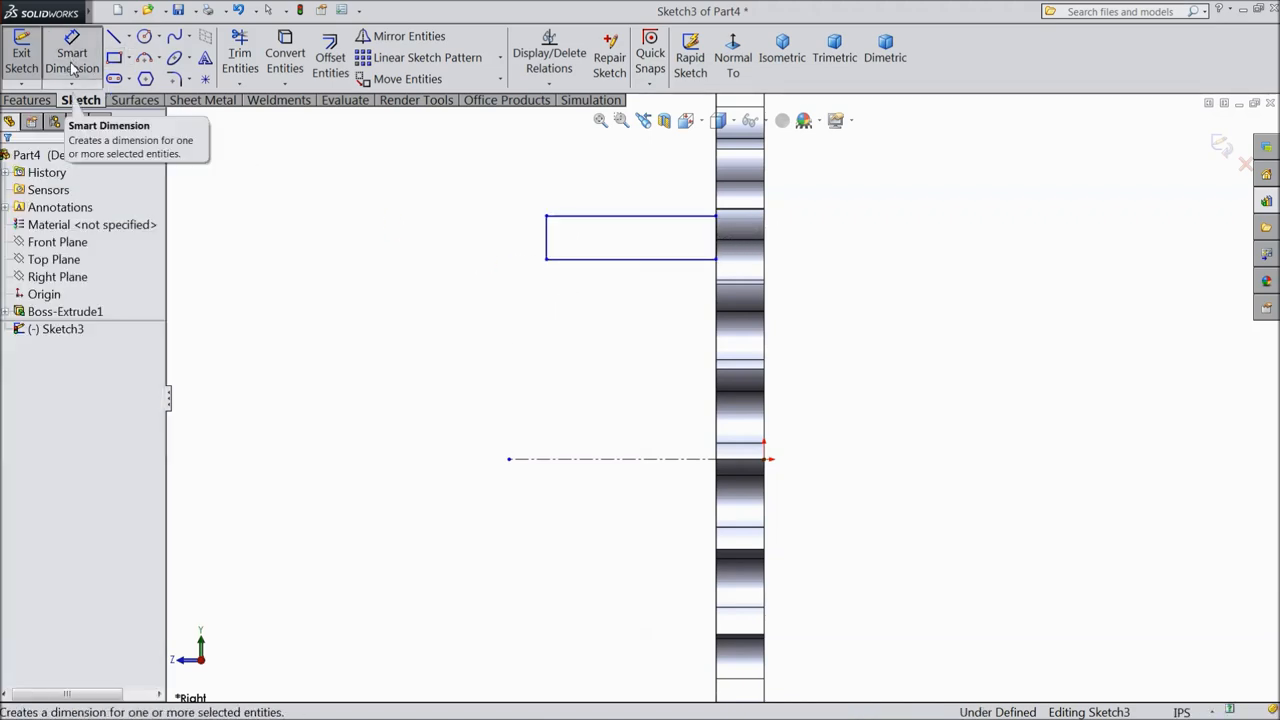
click(630, 216)
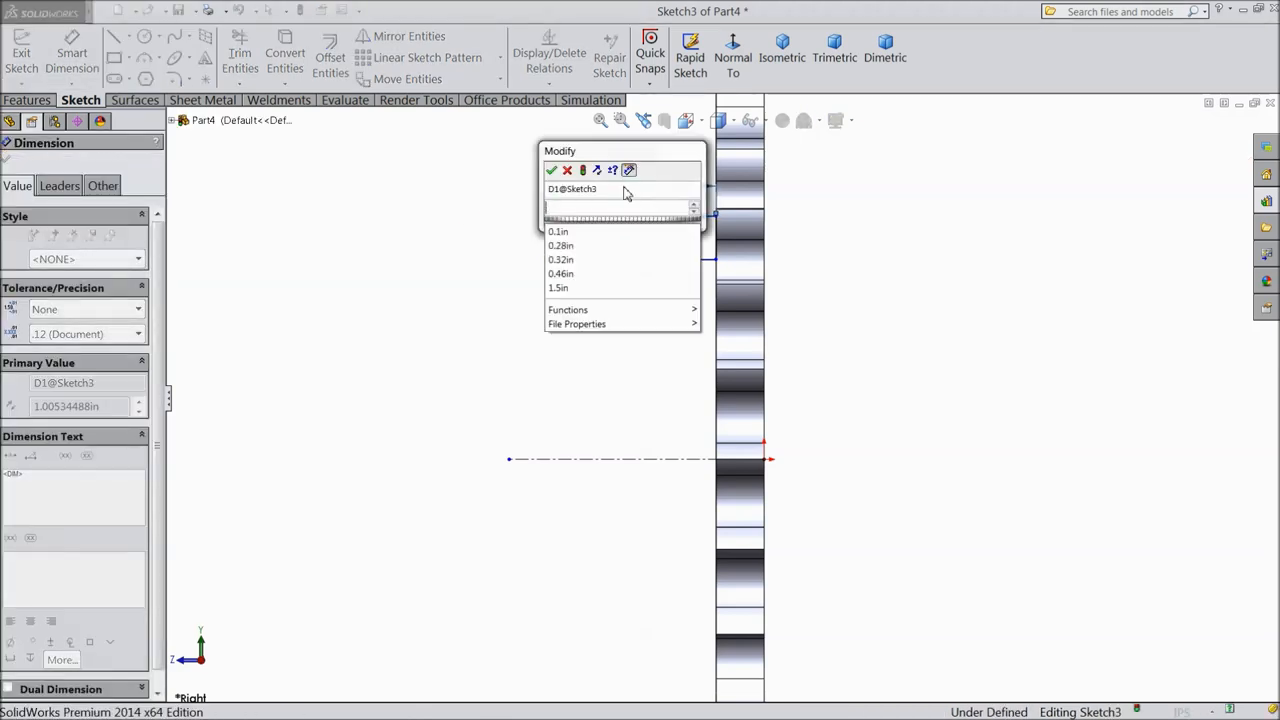
text(0.75)
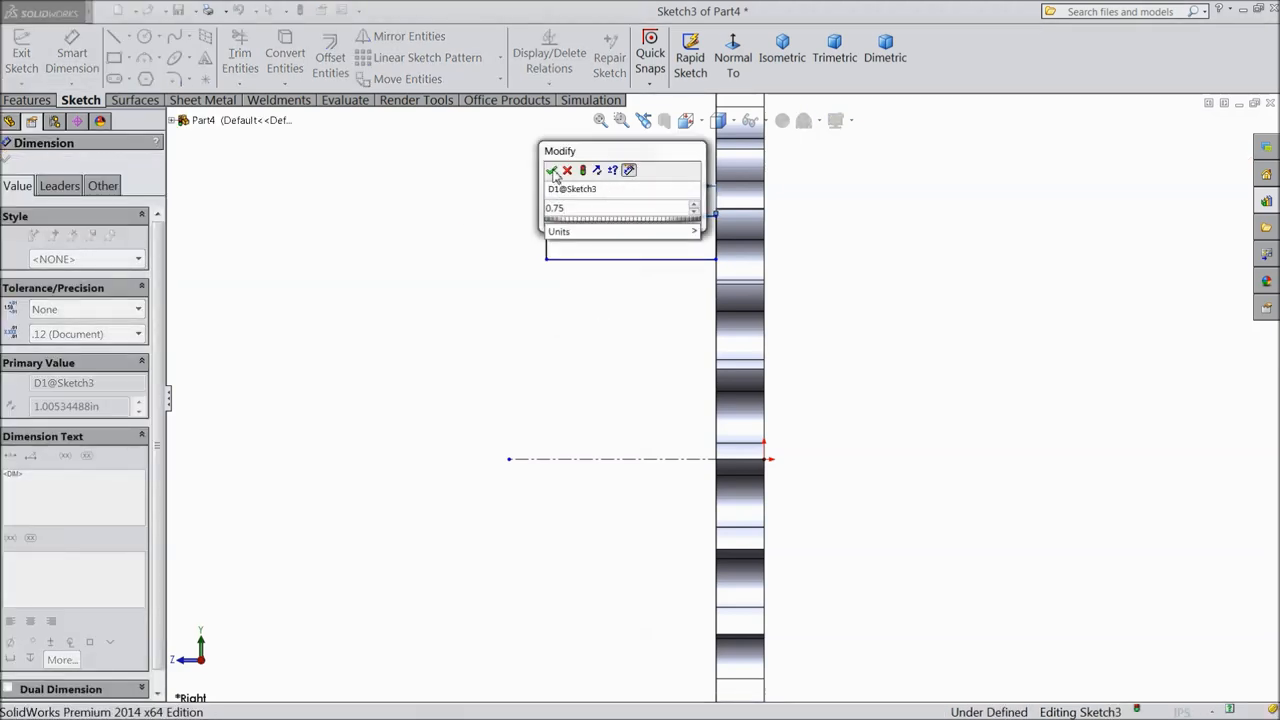
click(552, 170)
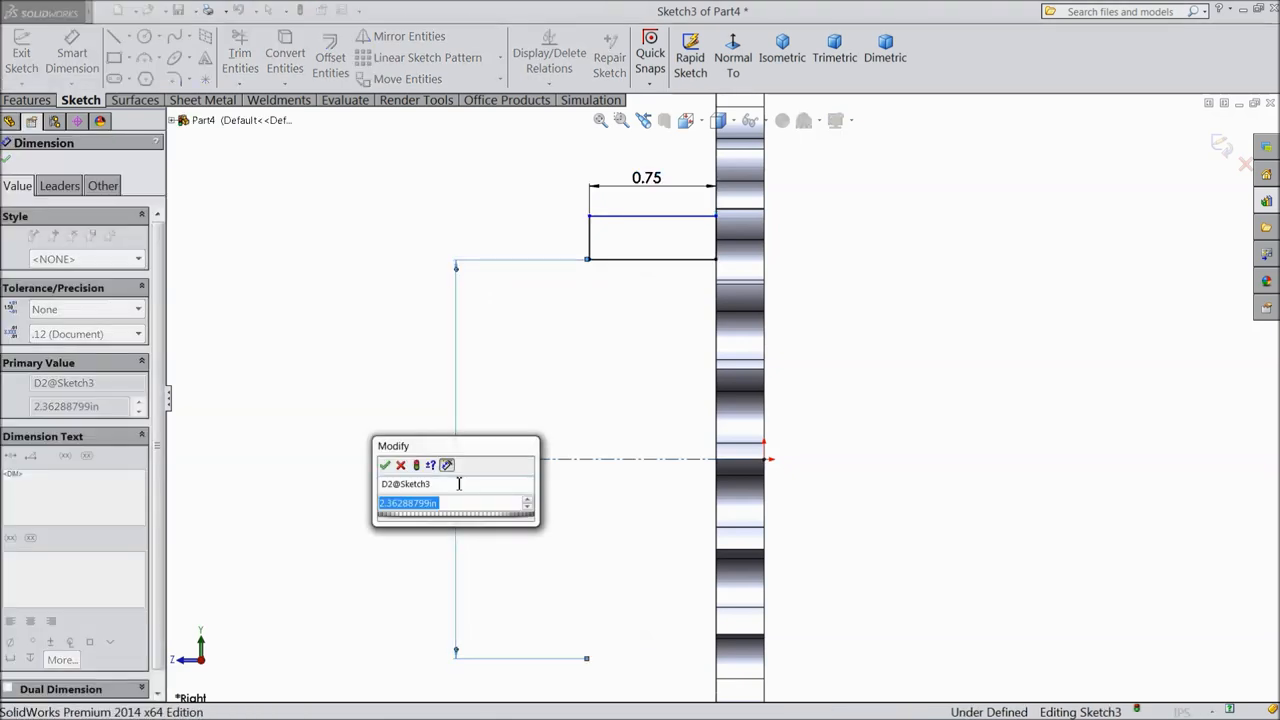
text(1.5)
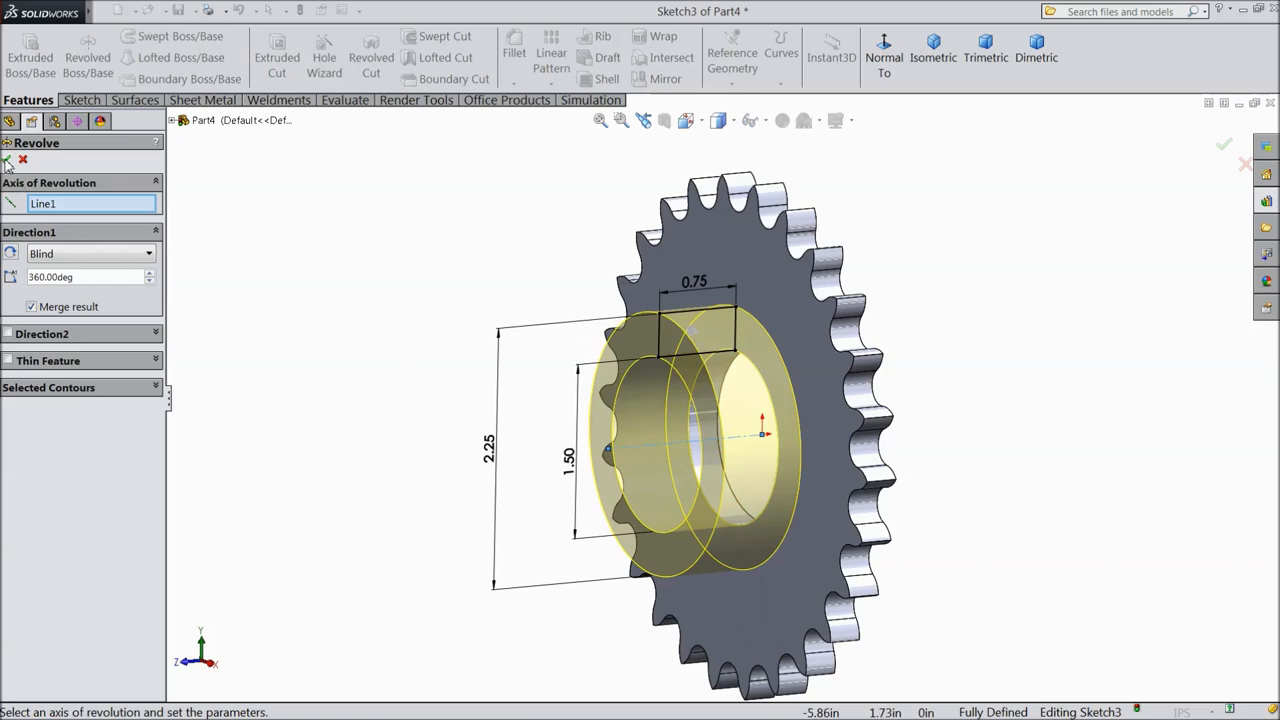
Step: Confirm the 360° revolve of the hub profile about Line1, creating Revolve1
click(1224, 144)
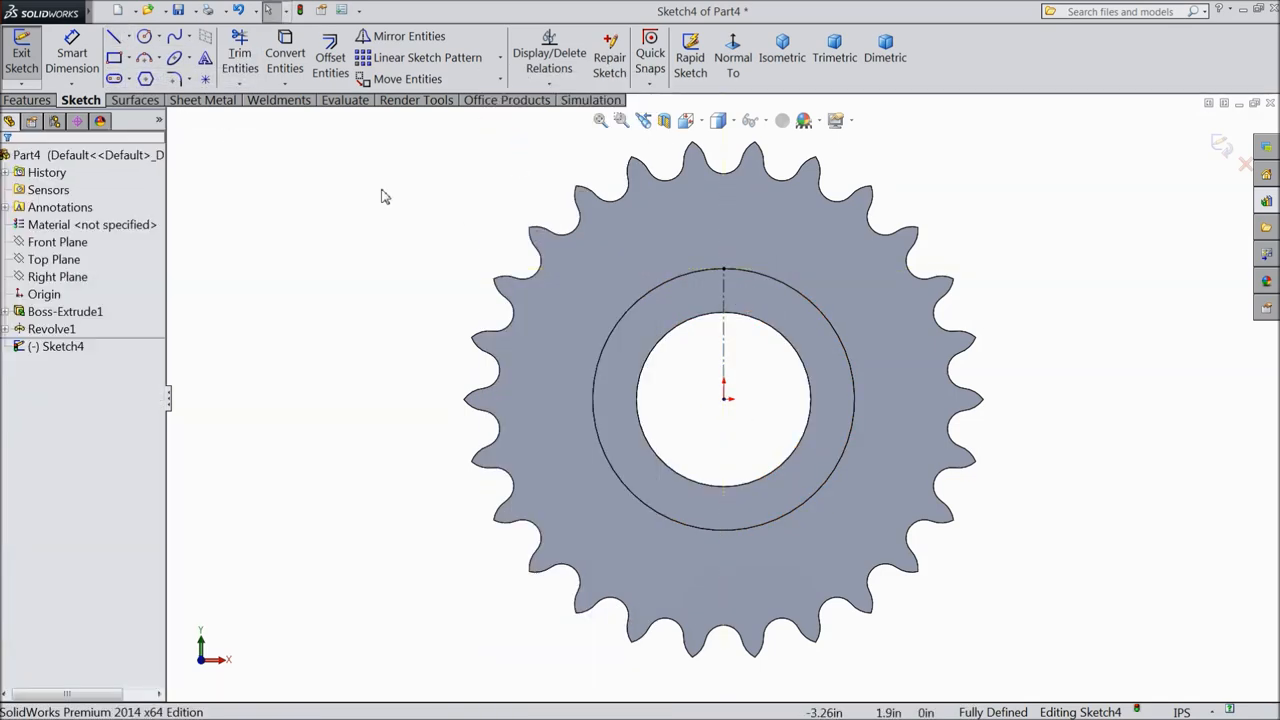
Step: Sketch the keyway rectangle on the bore top and dimension it 3/8 wide by 3/16 tall
click(114, 58)
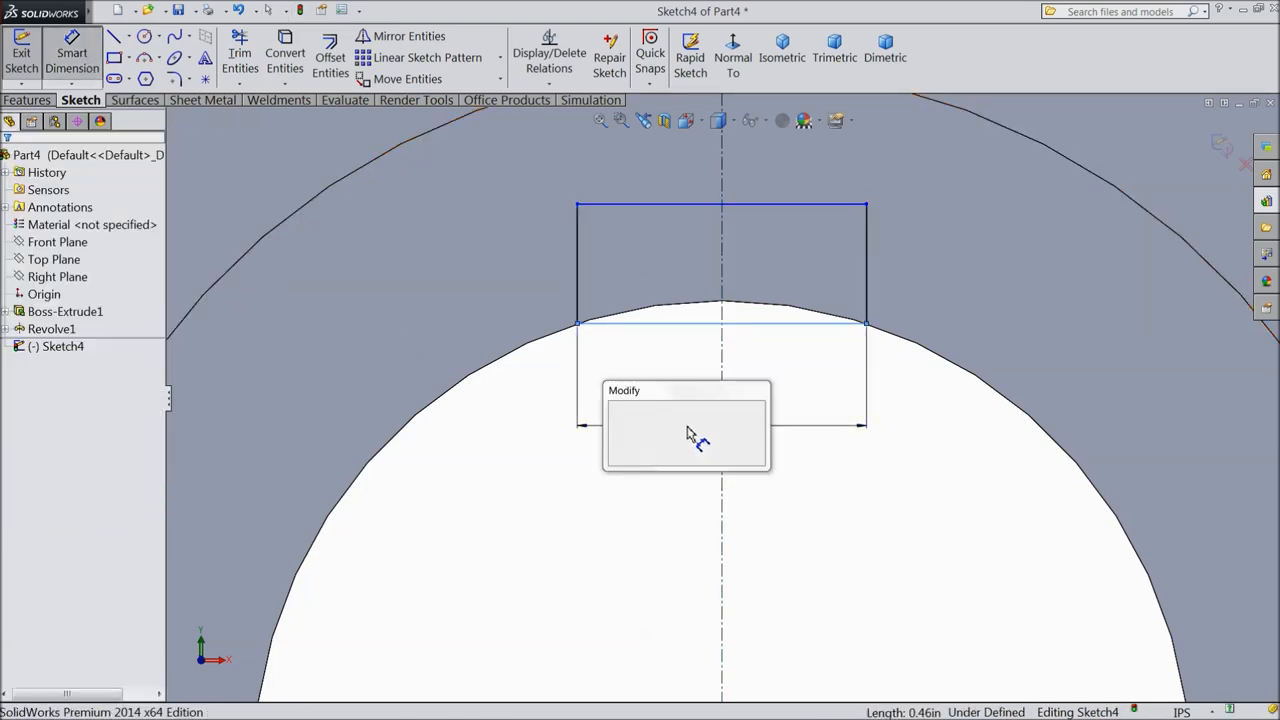
click(720, 424)
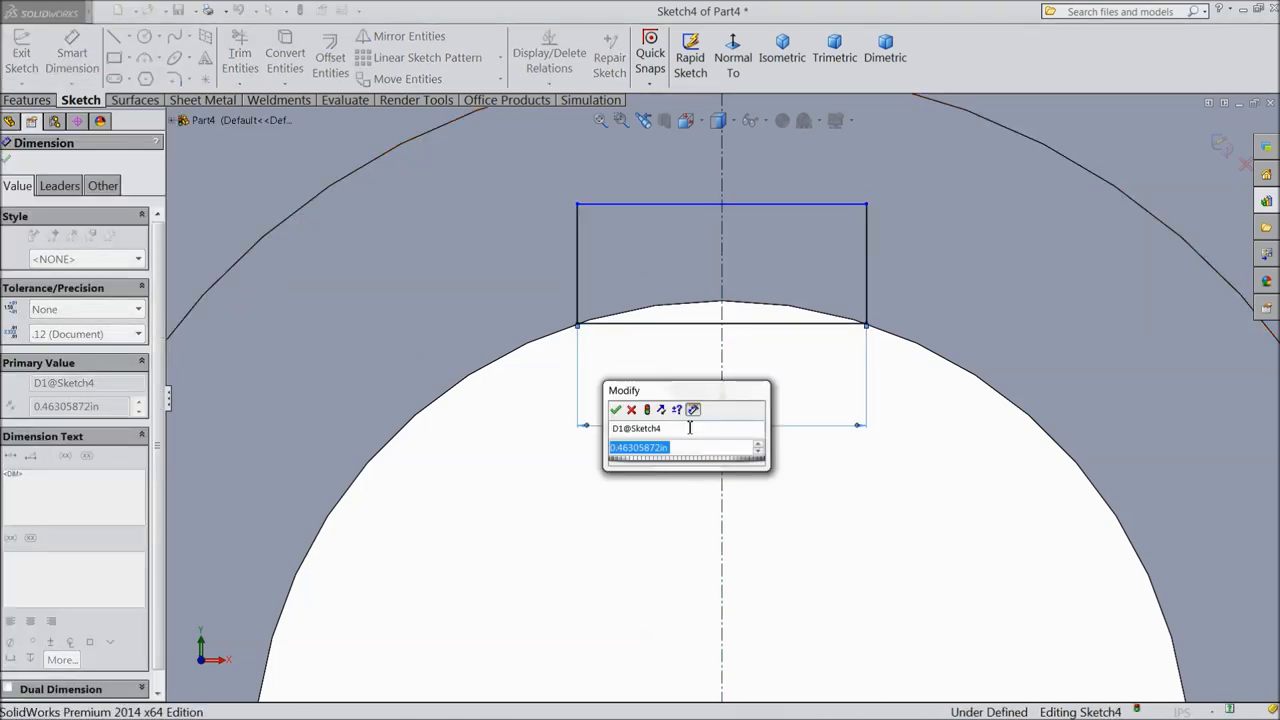
text(3/8)
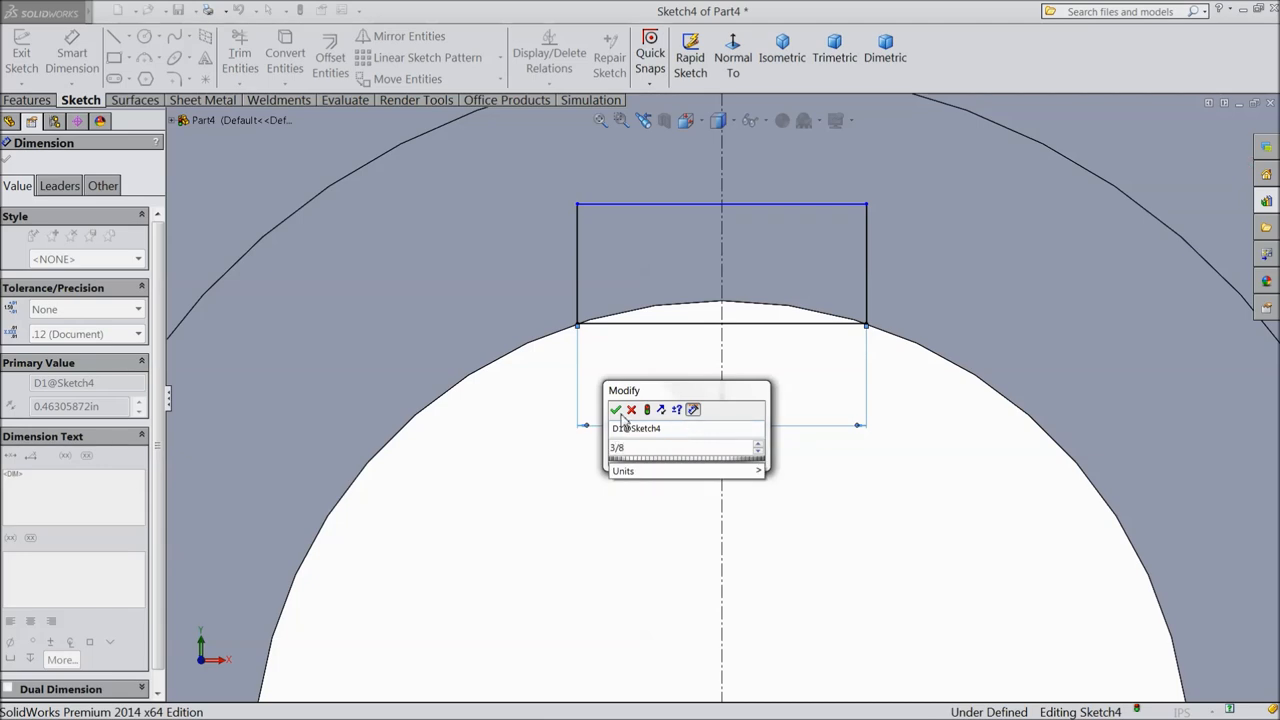
click(616, 408)
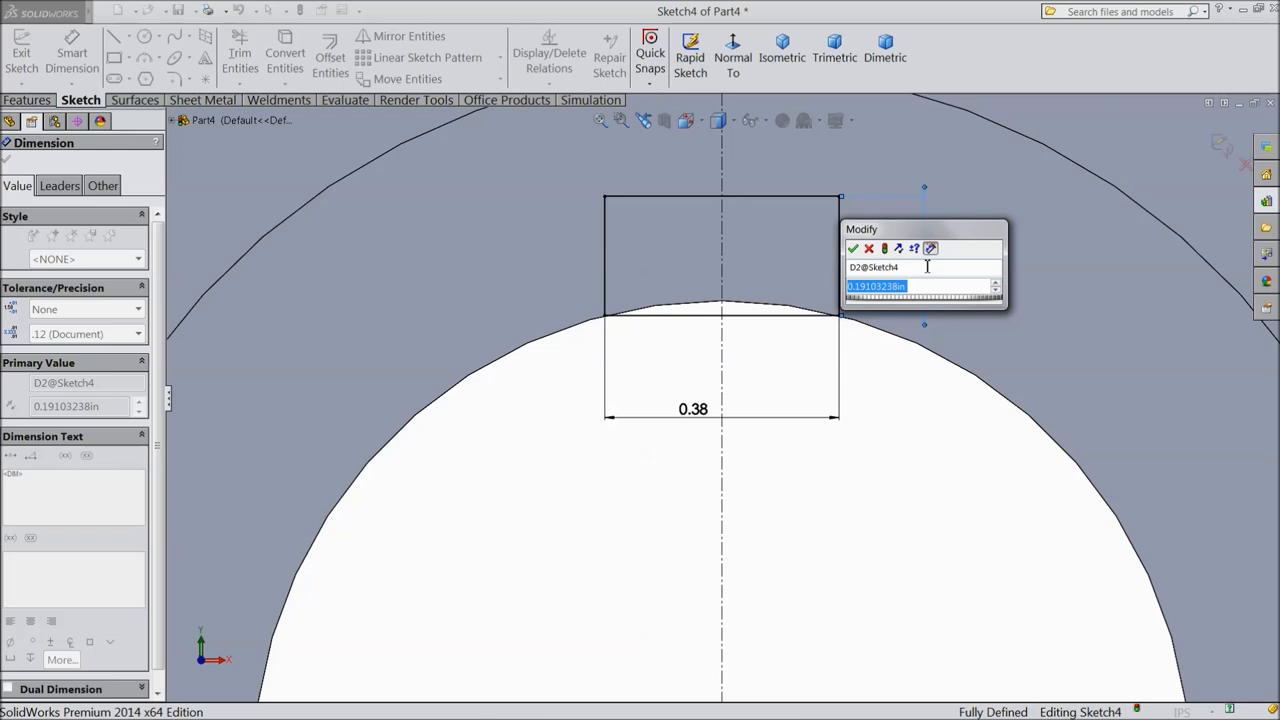
text(3/16)
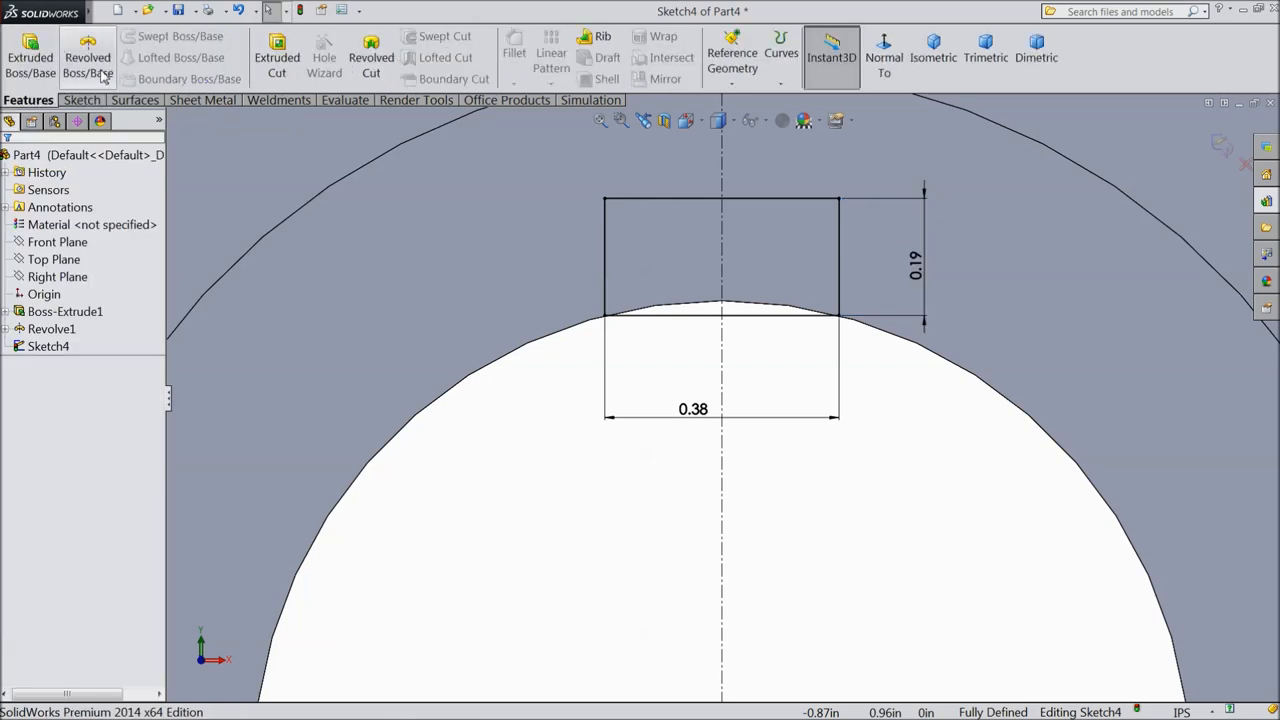
Step: Cut the keyway through the bore as Cut-Extrude1 and select its flat face for a hole feature
click(276, 56)
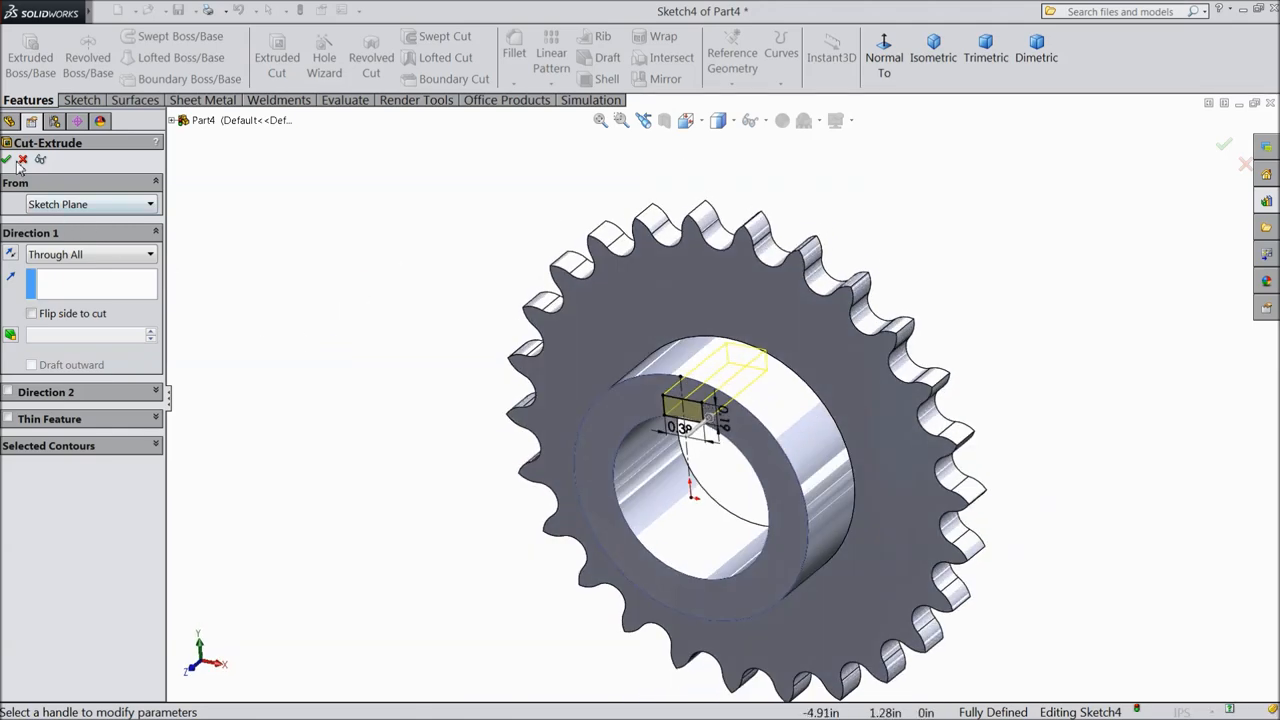
click(1224, 144)
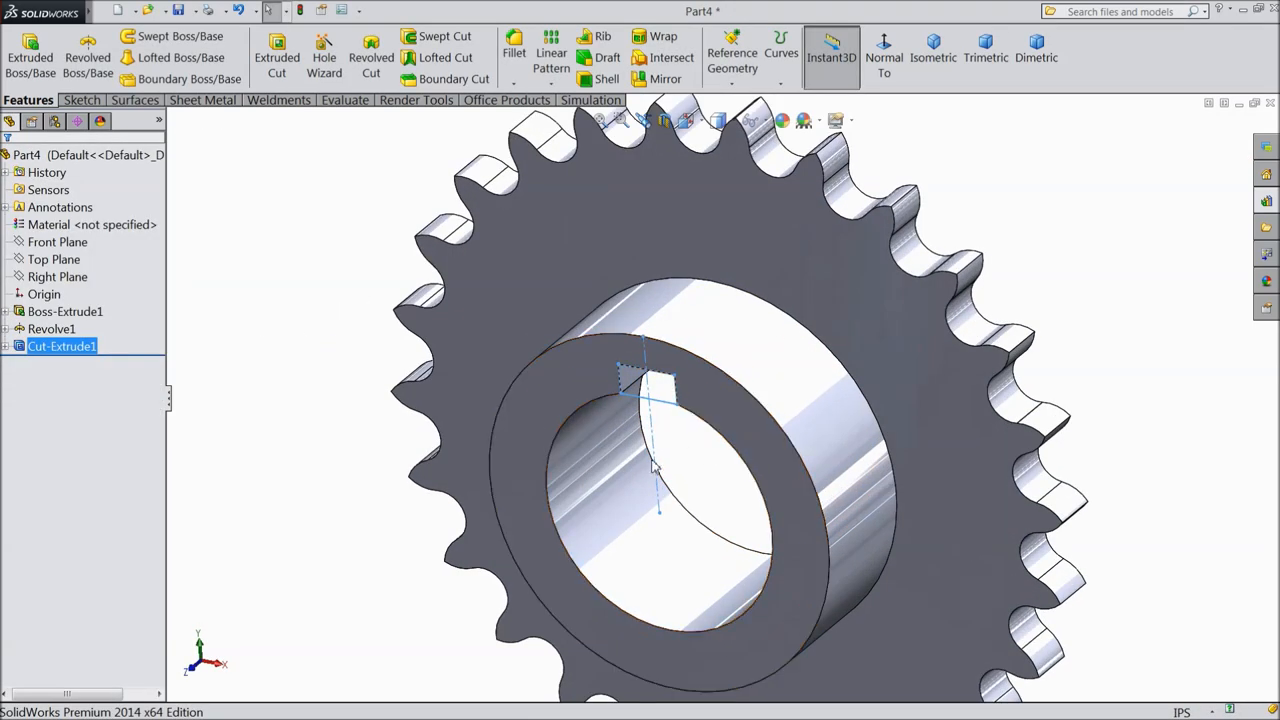
drag(650, 470, 430, 390)
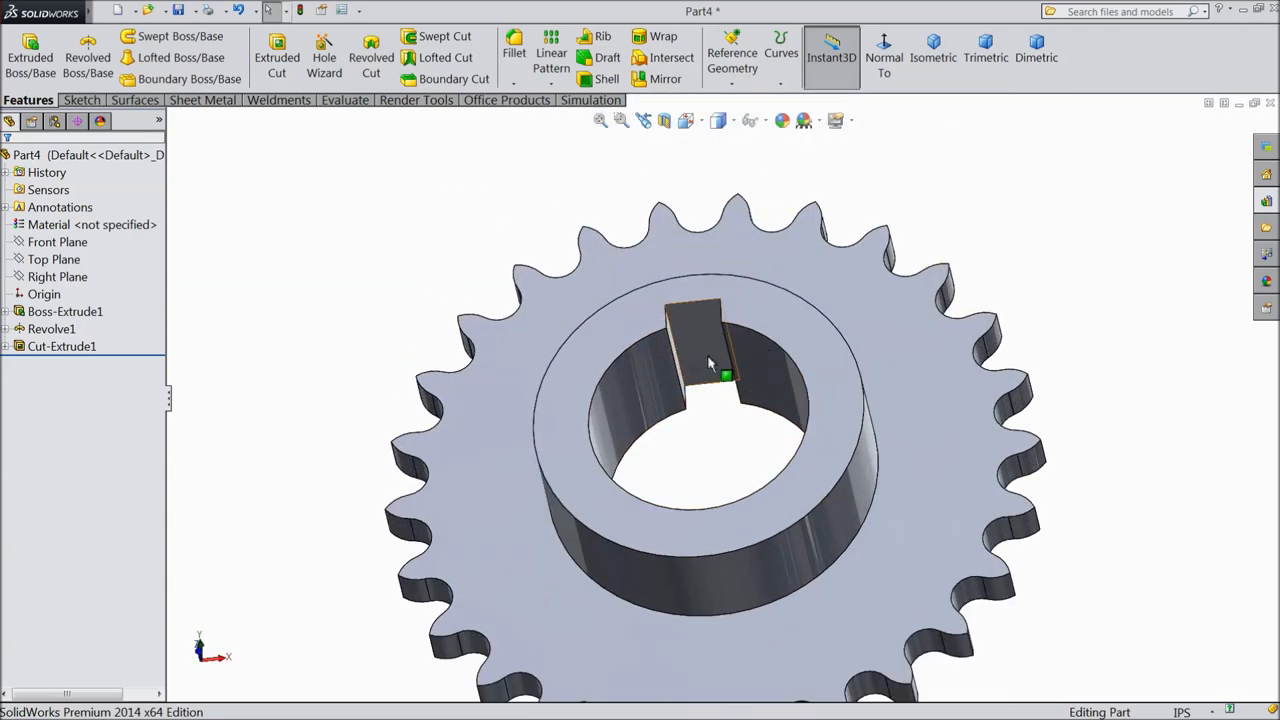
click(62, 346)
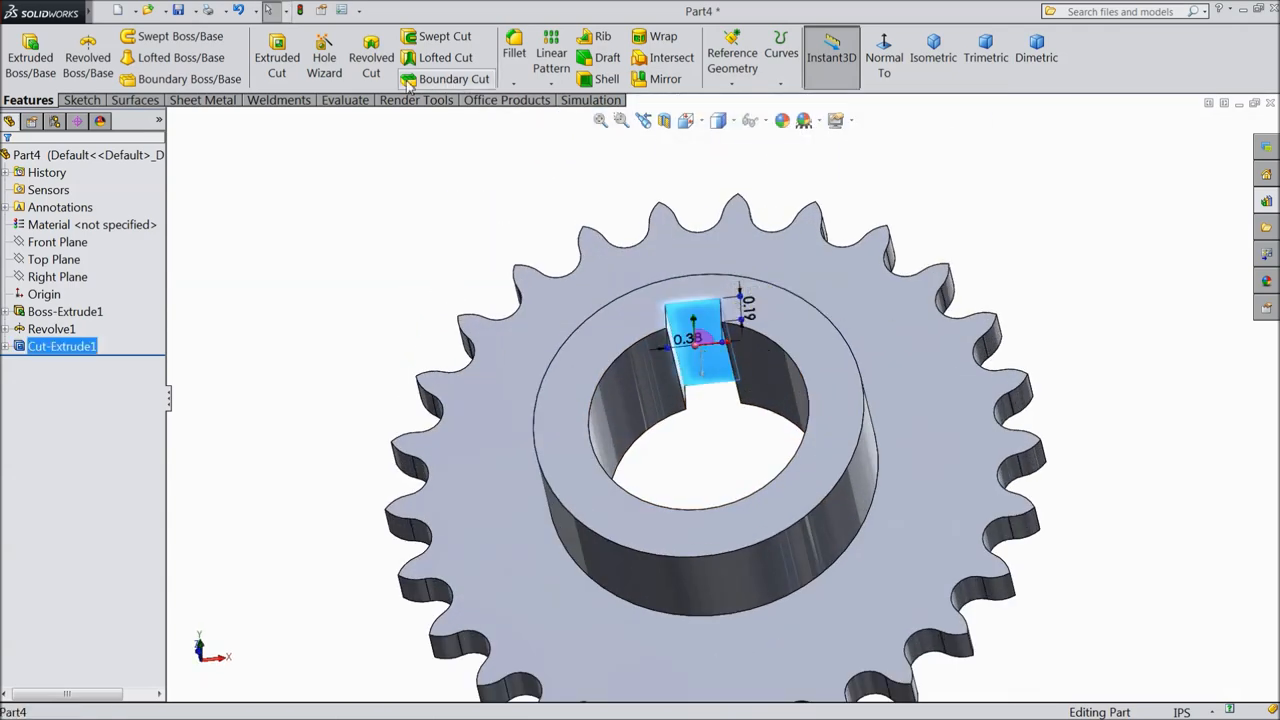
click(324, 56)
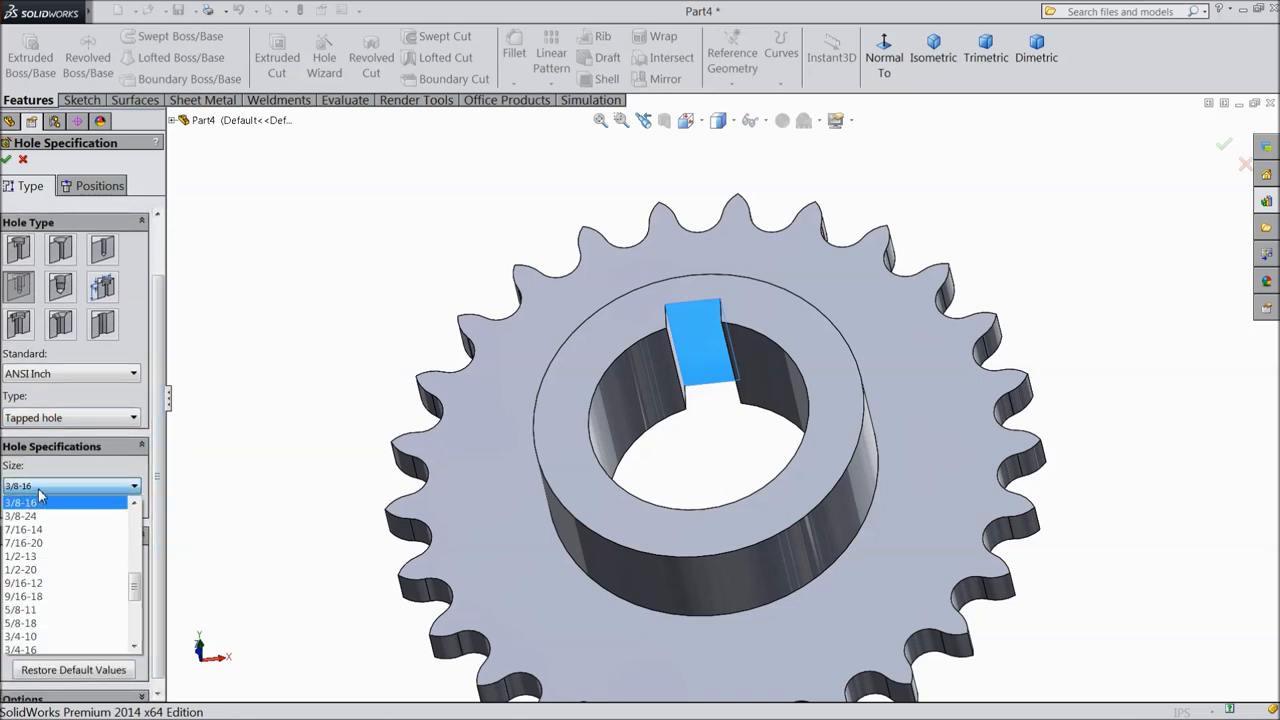
Step: Specify a 3/8-16 ANSI Inch tapped blind hole, 0.28in deep with 0.75 thread
click(20, 502)
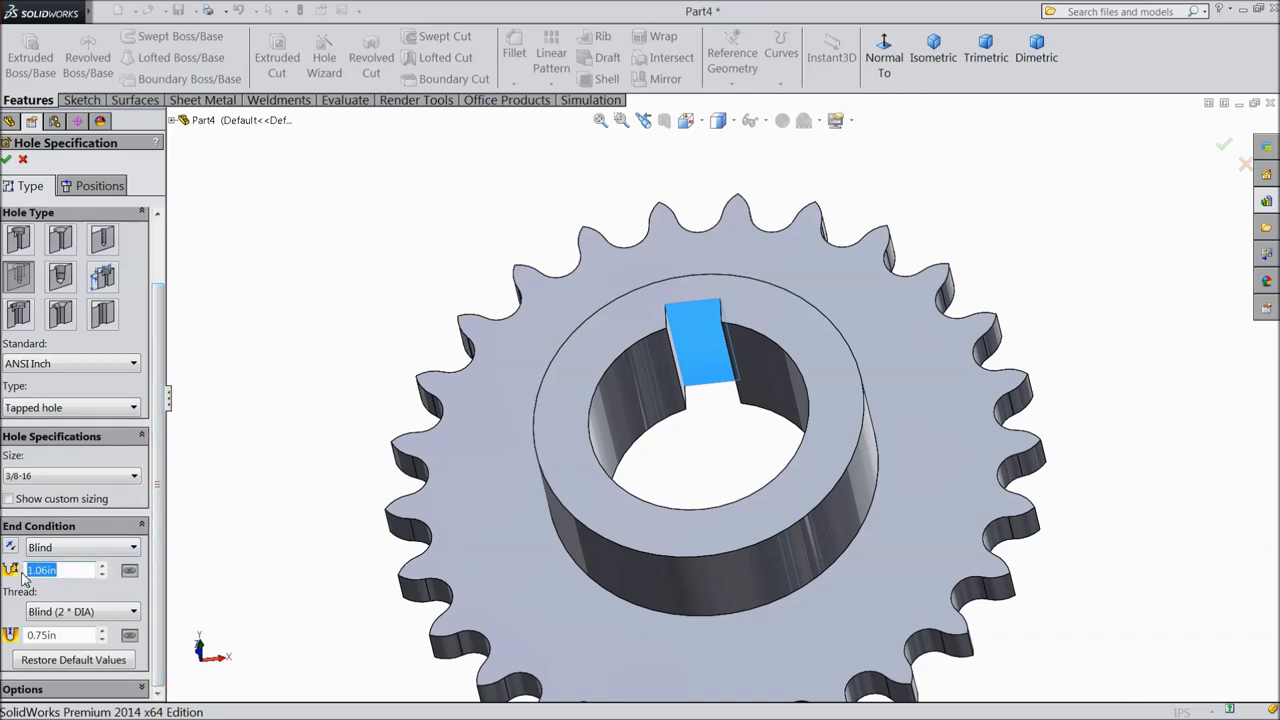
text(0.75)
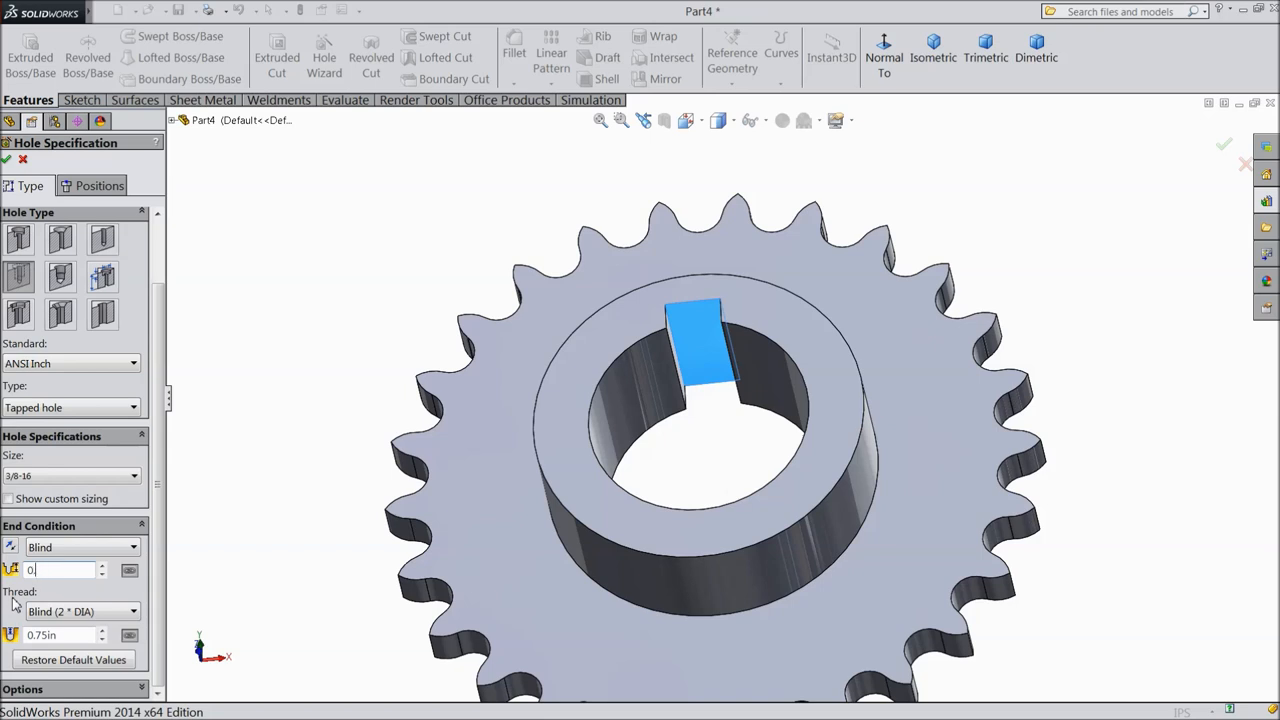
text(0.28in)
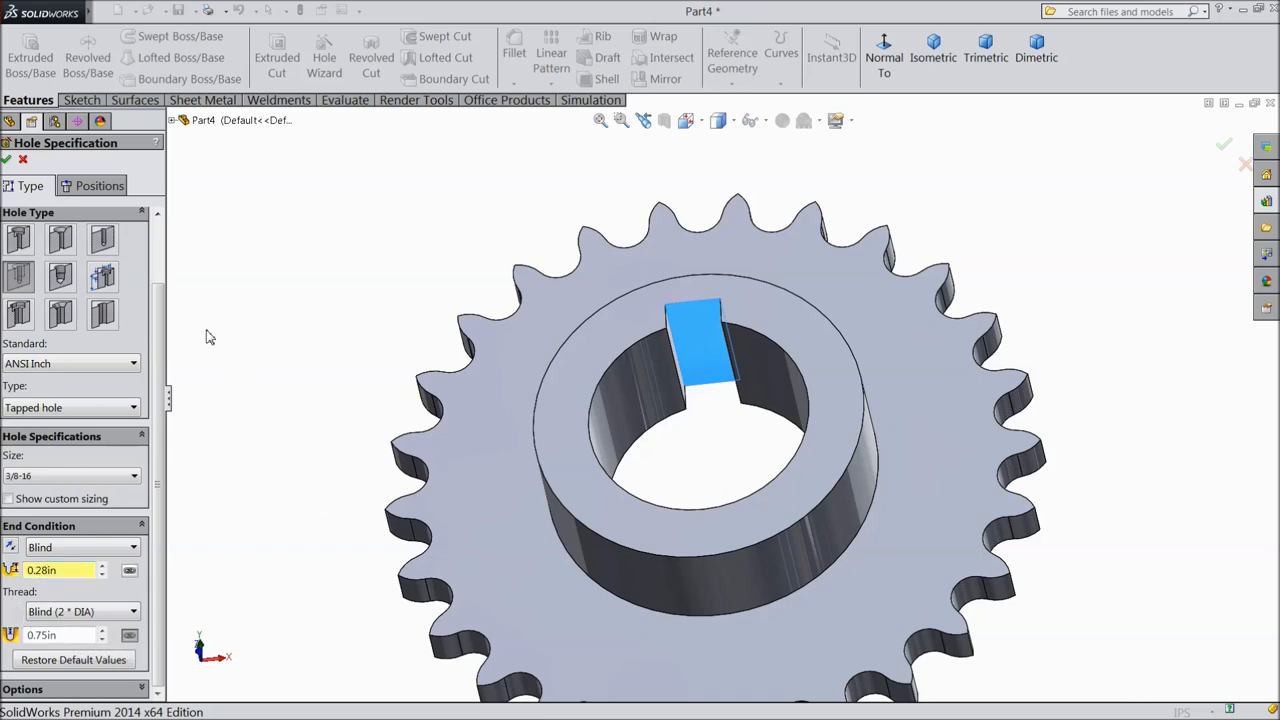
Step: Position the tapped hole on the hub face normal-to view and dimension its location to fully define it
click(98, 184)
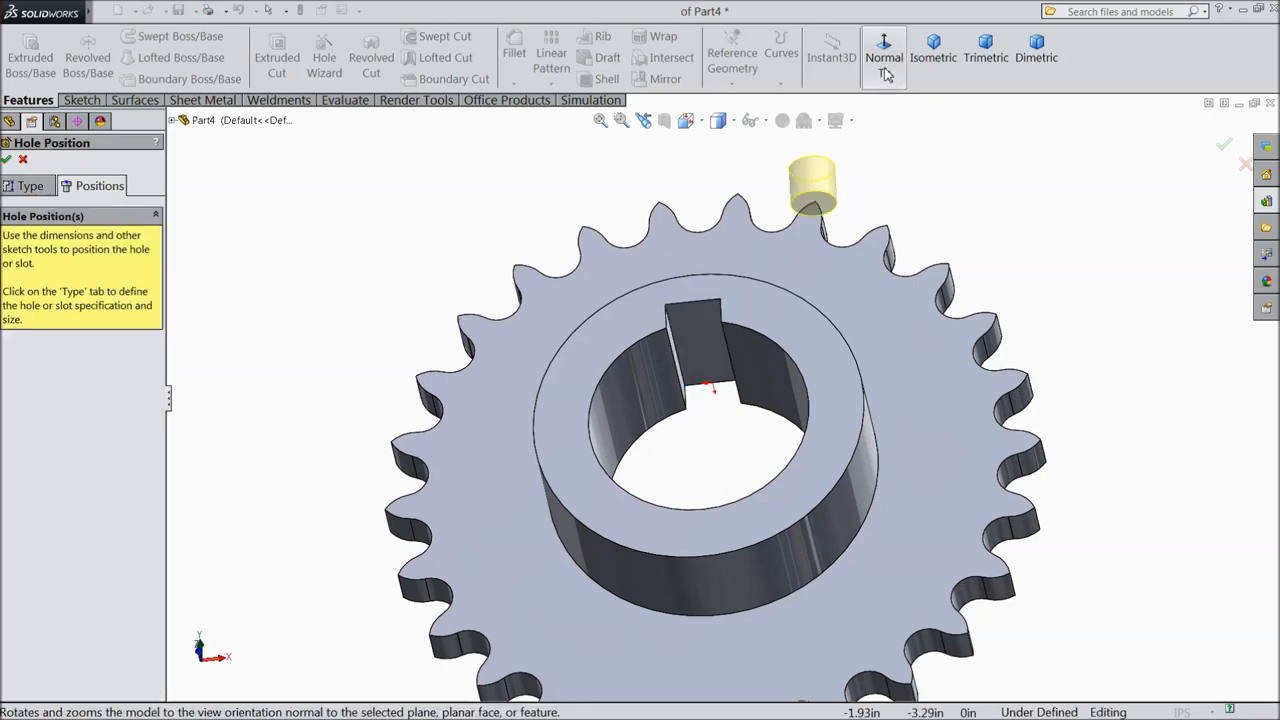
click(884, 50)
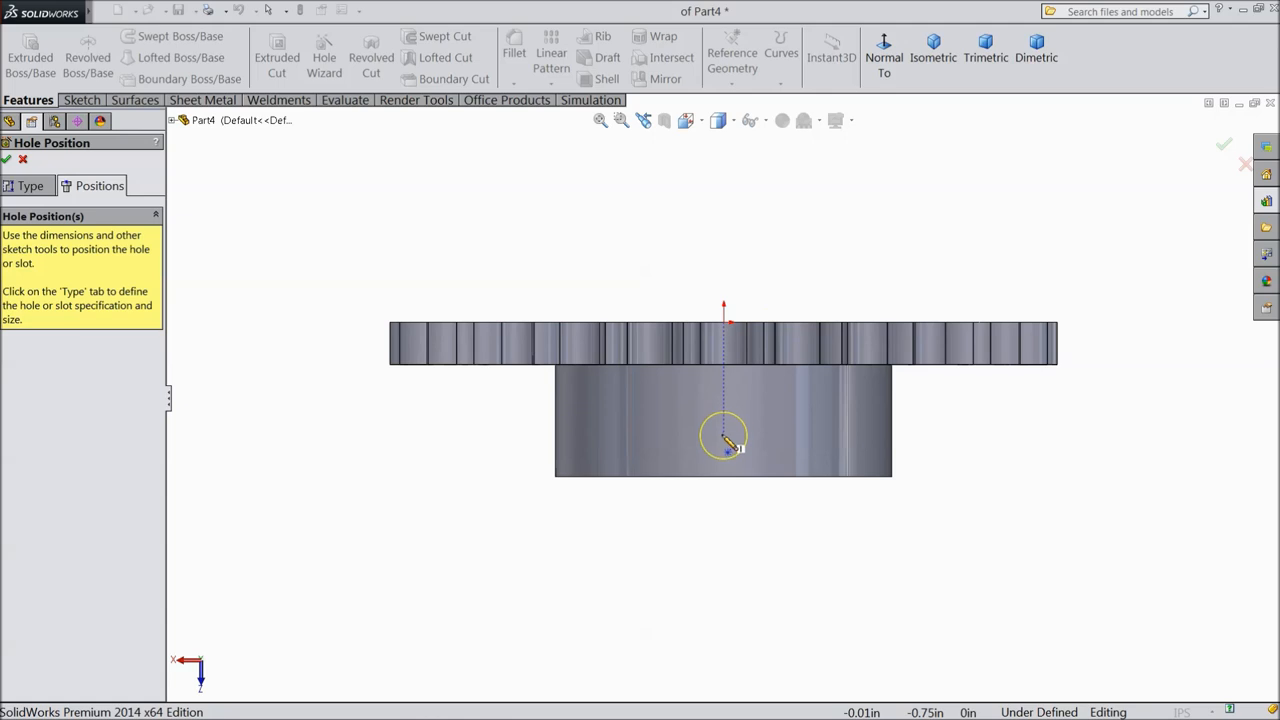
click(724, 436)
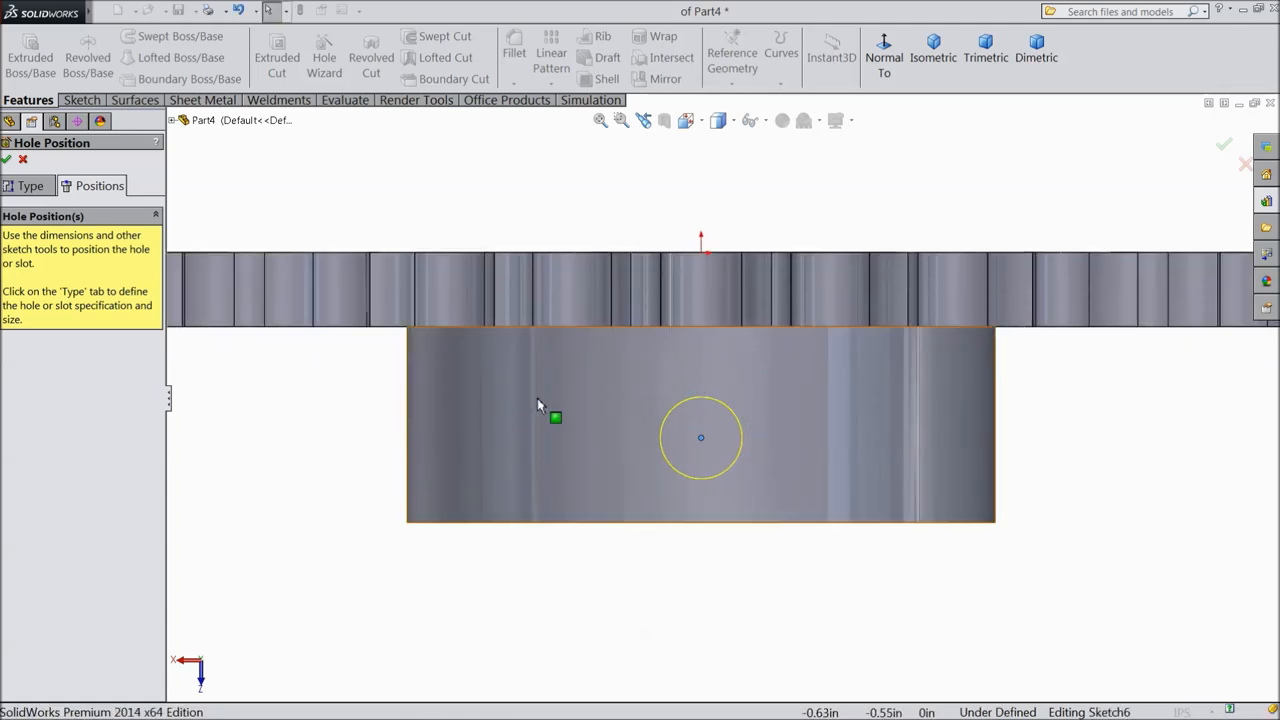
click(80, 100)
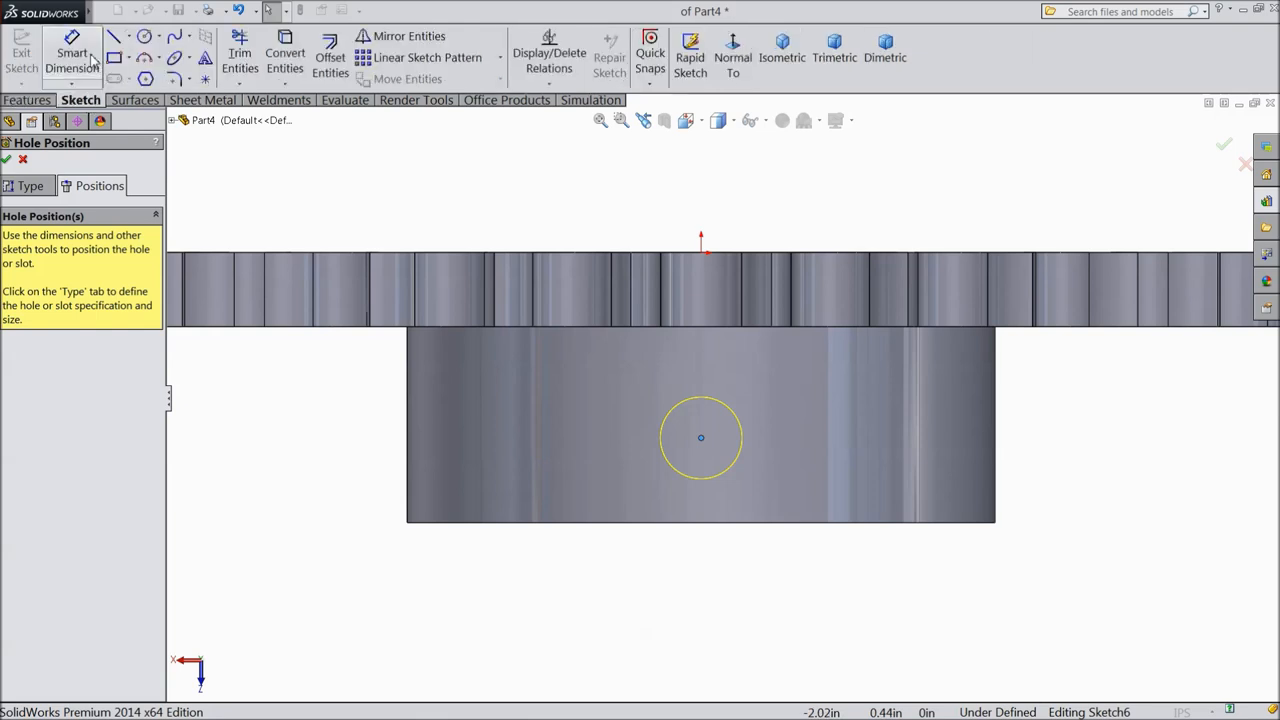
click(72, 60)
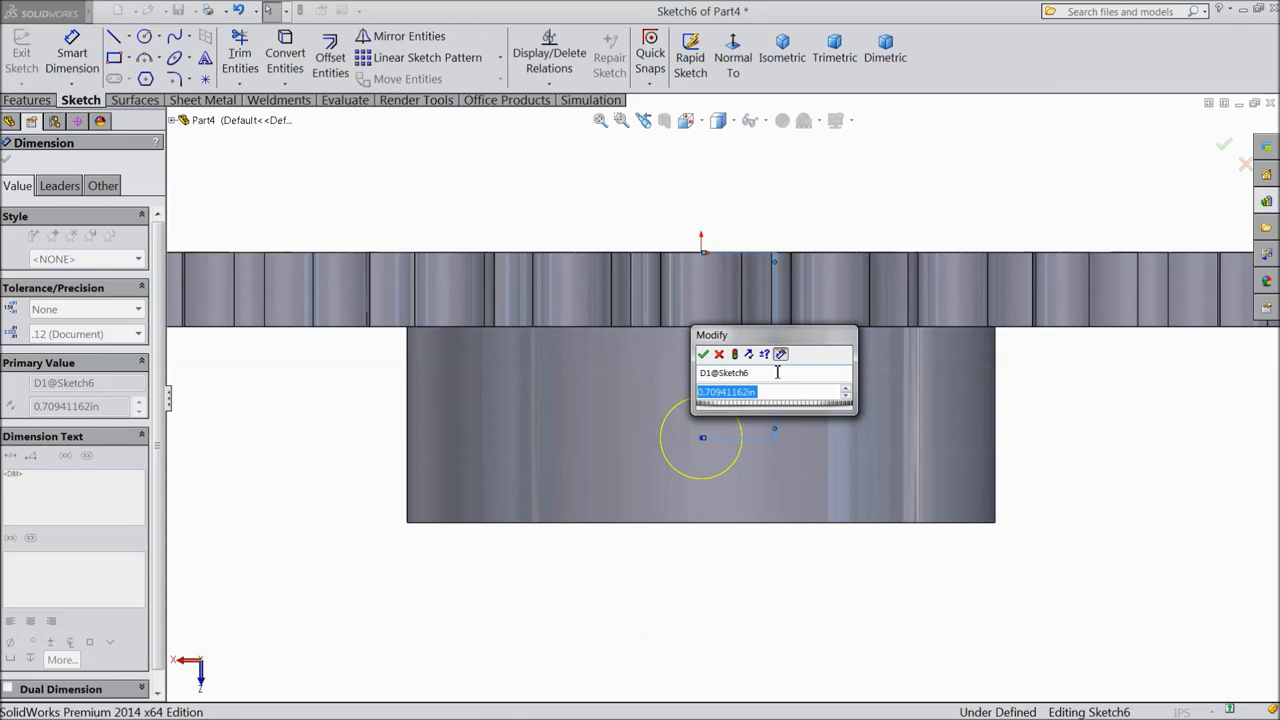
text(5/)
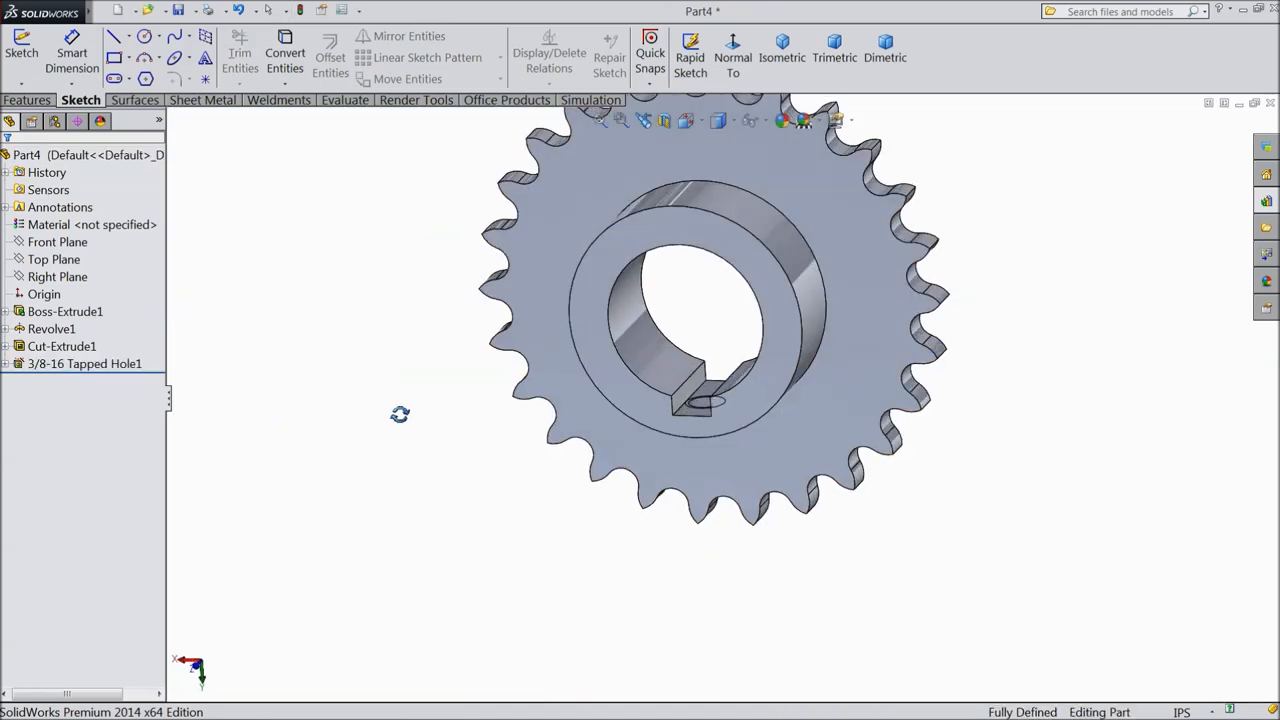
Step: Sketch two vertical construction lines on the tooth in a Right Plane sketch, one 1/16 in from the side face
click(56, 276)
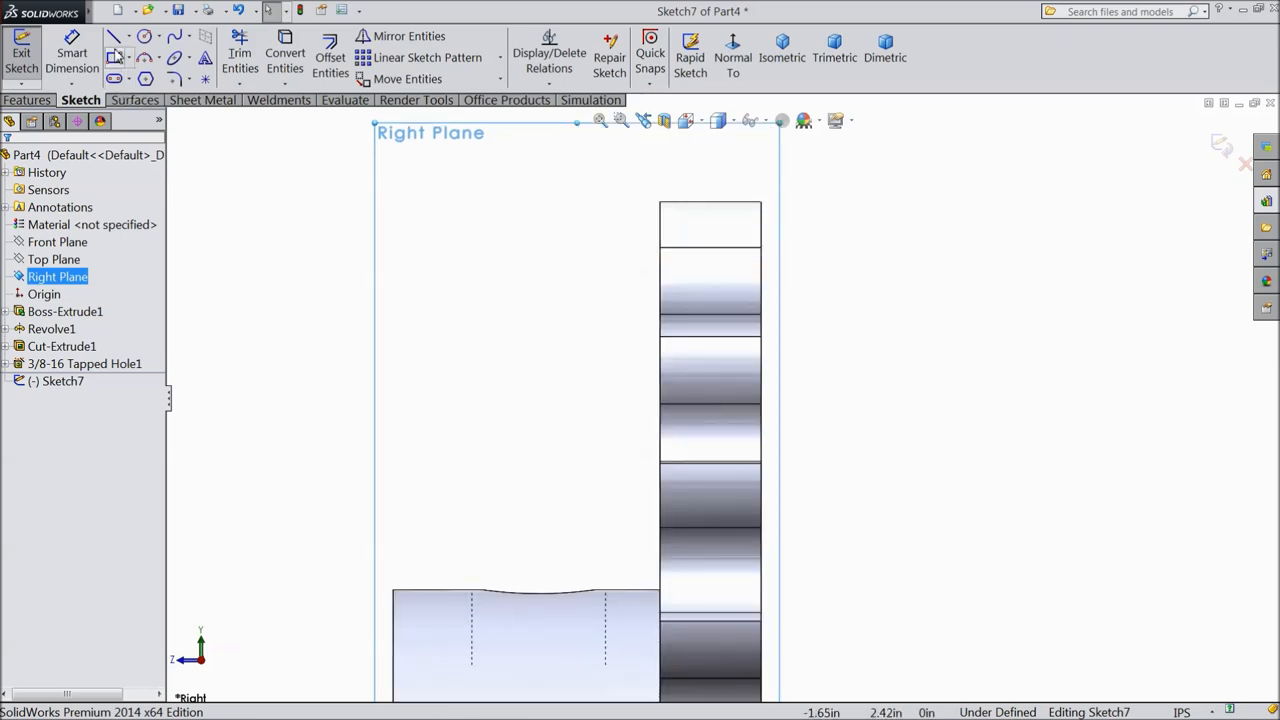
mouse_move(116, 40)
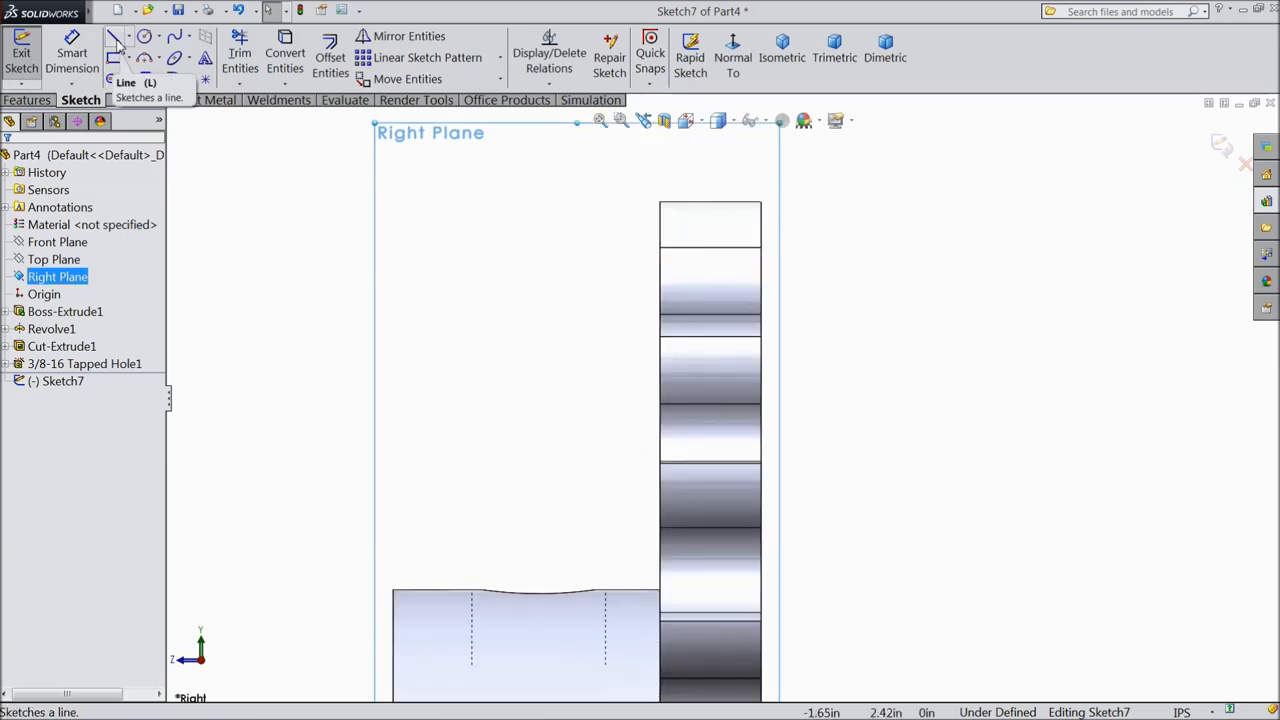
click(116, 36)
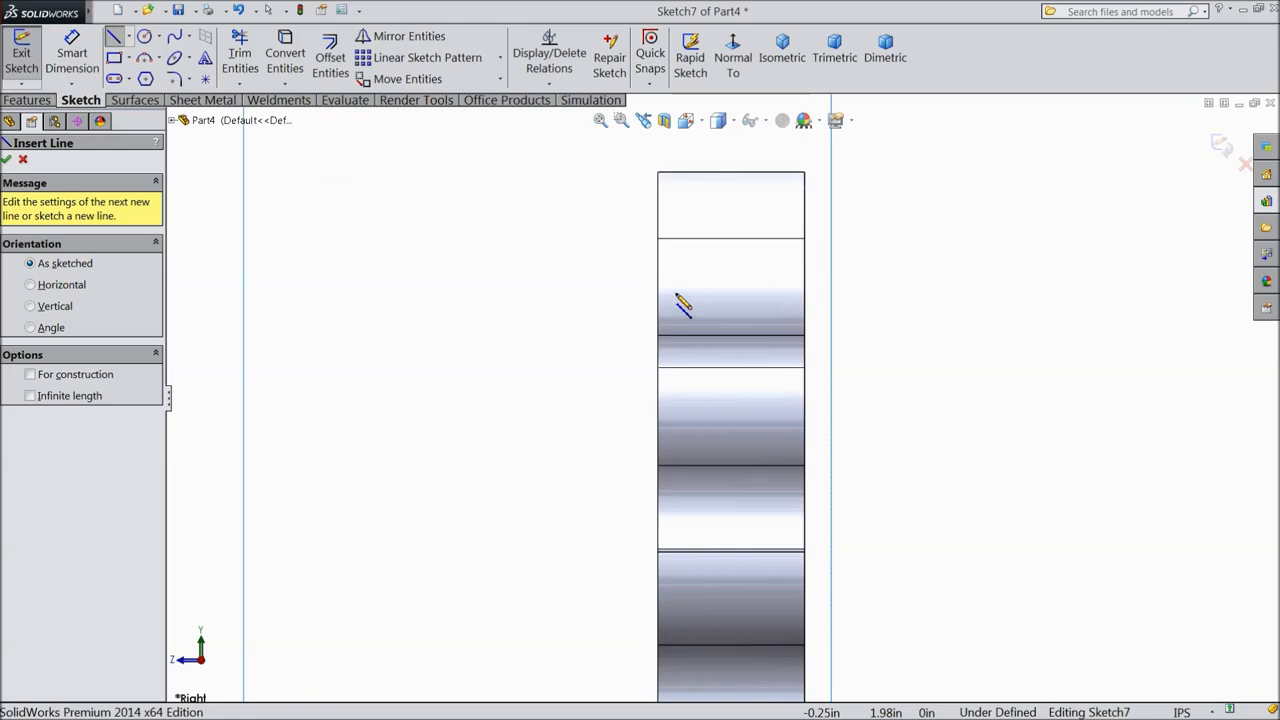
click(128, 36)
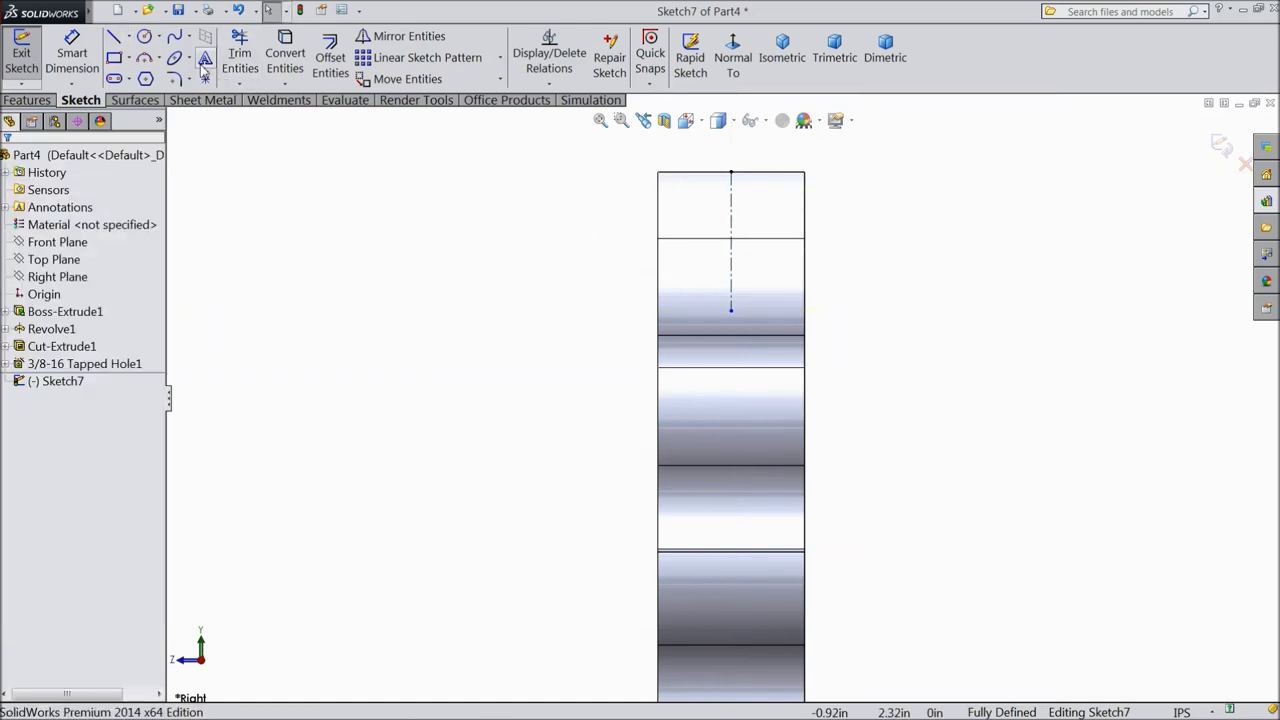
click(114, 36)
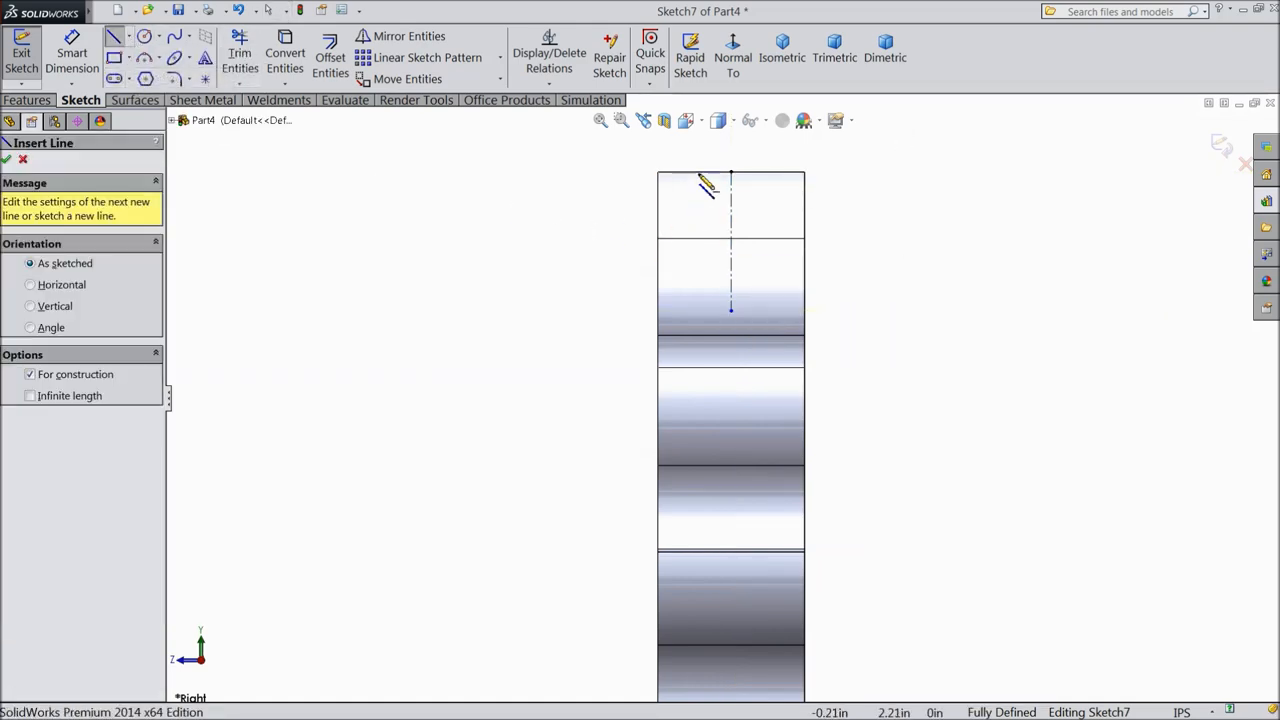
drag(704, 164, 718, 310)
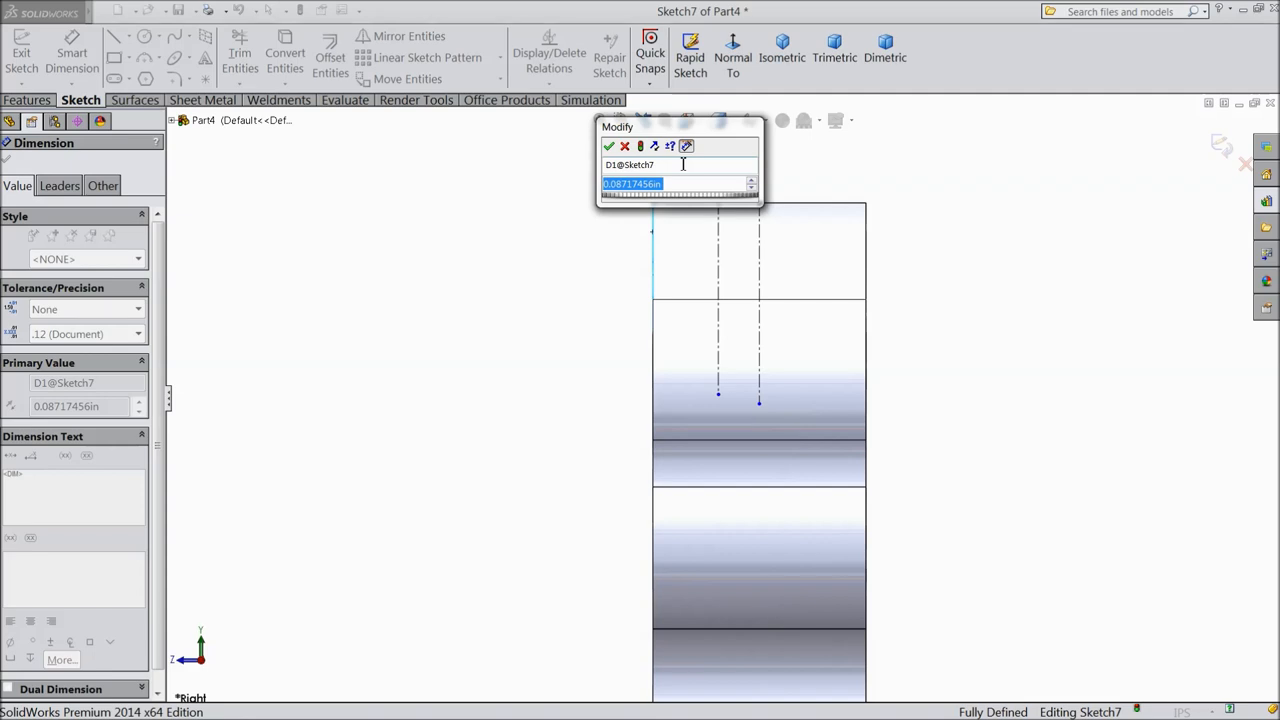
text(1/16)
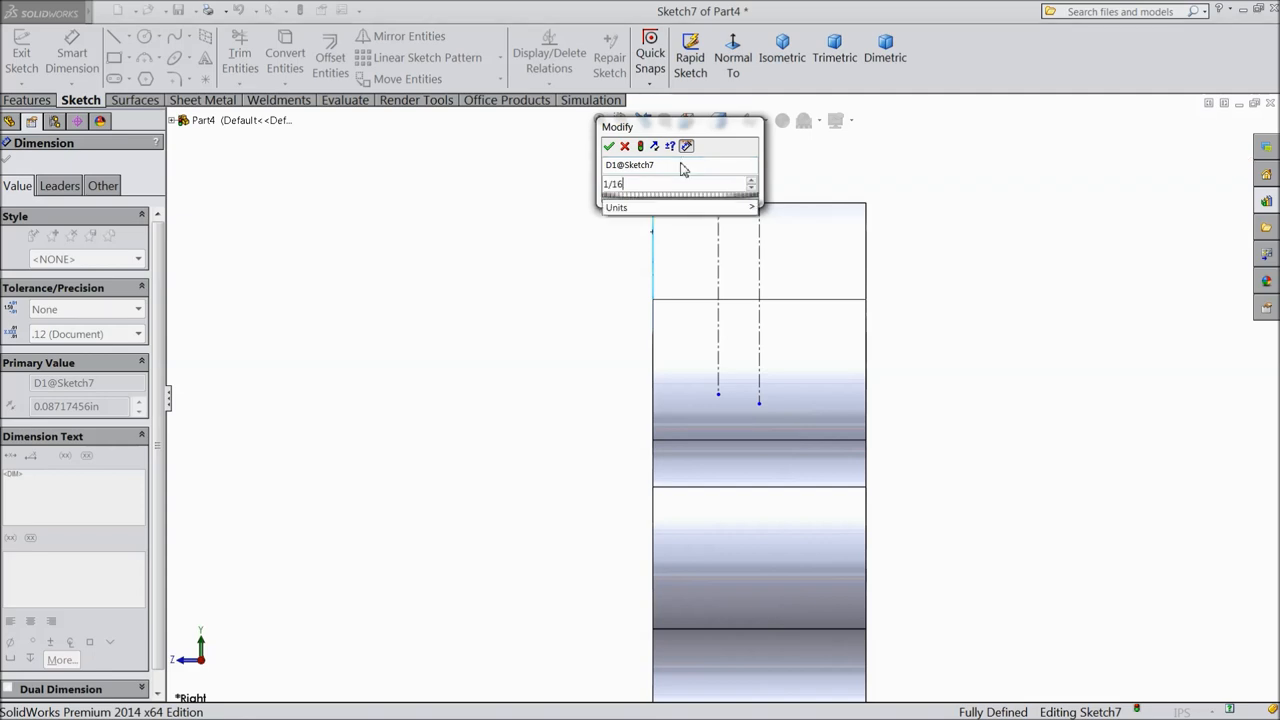
click(608, 146)
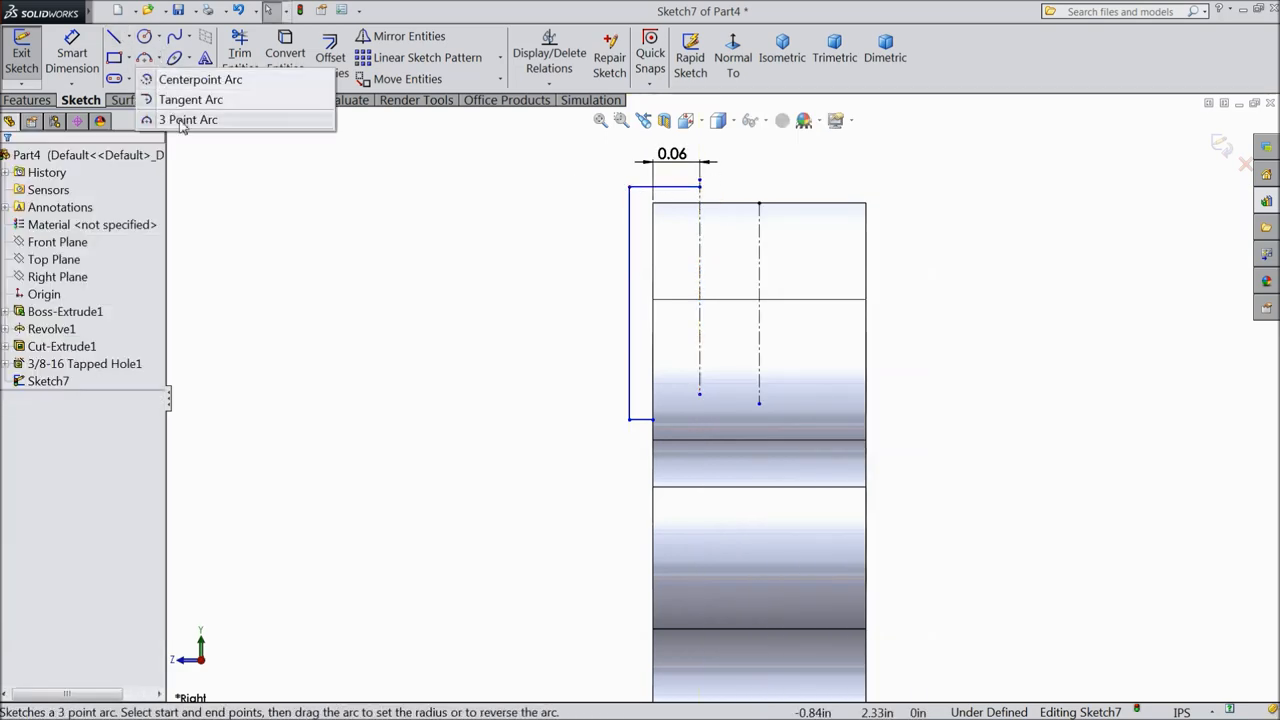
Step: Add an R0.50 three-point arc across the tooth edge and a centerline for the cut profile
click(188, 120)
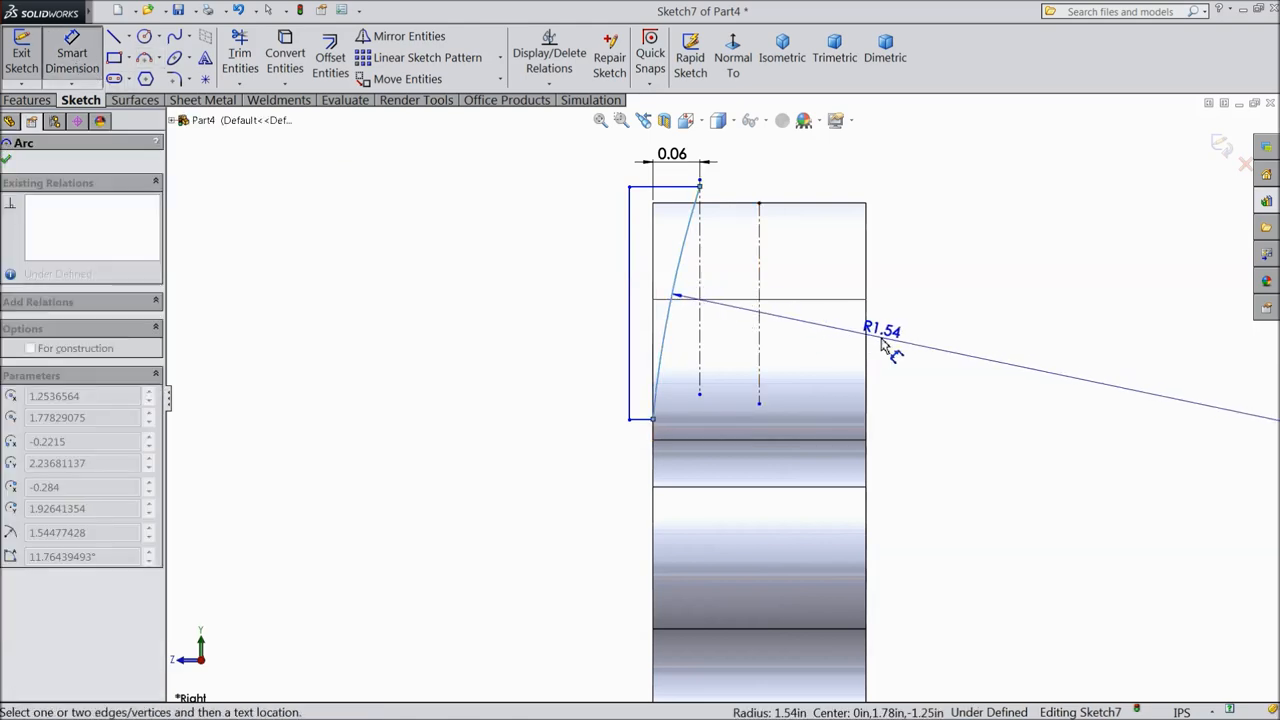
click(880, 328)
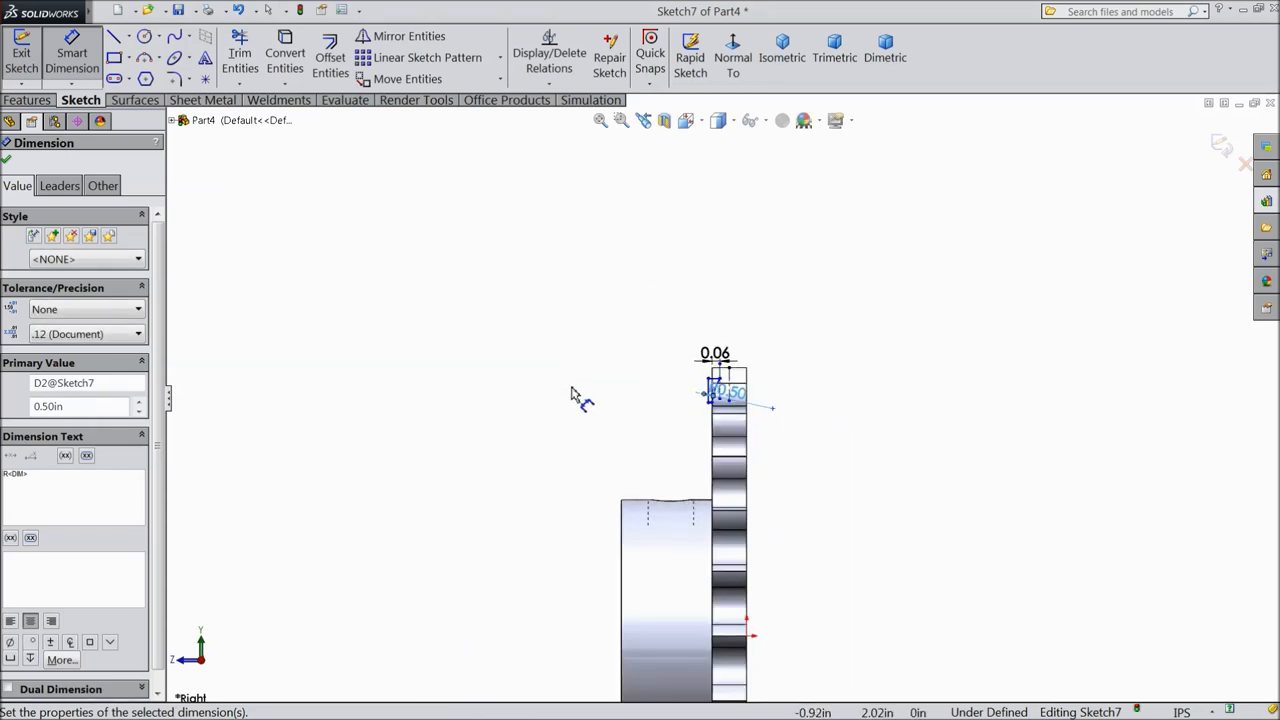
click(128, 56)
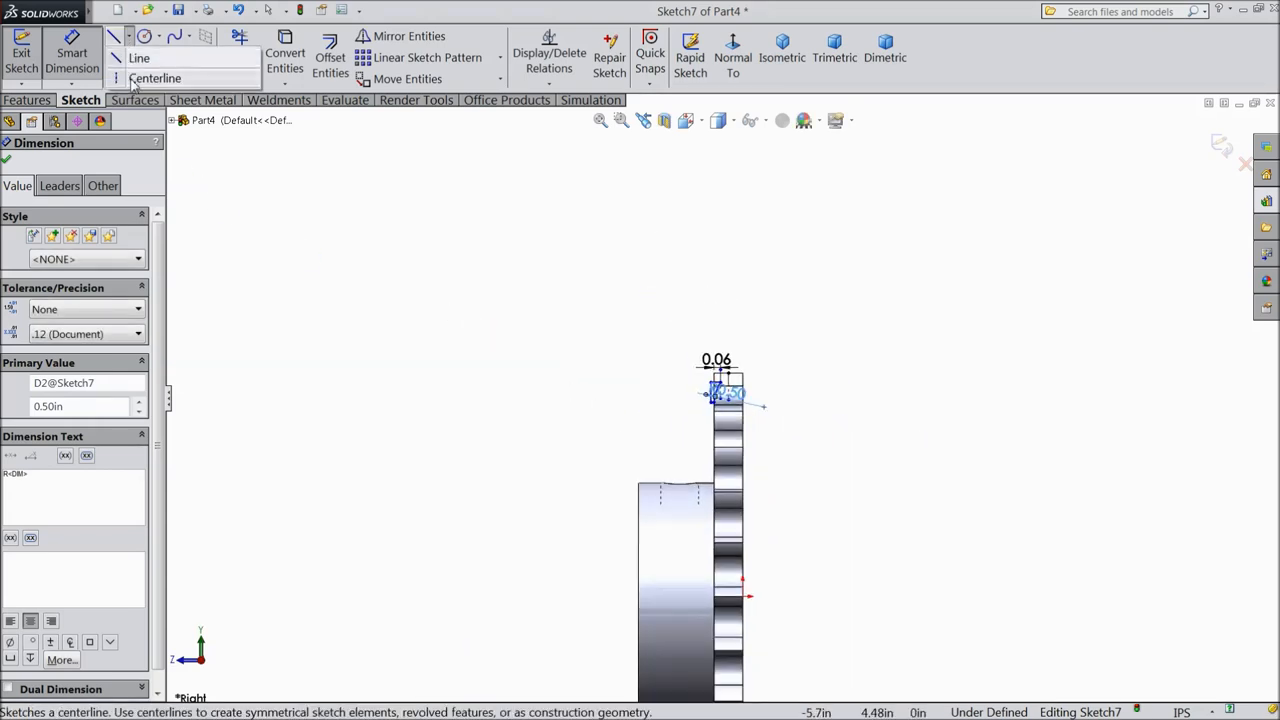
click(156, 78)
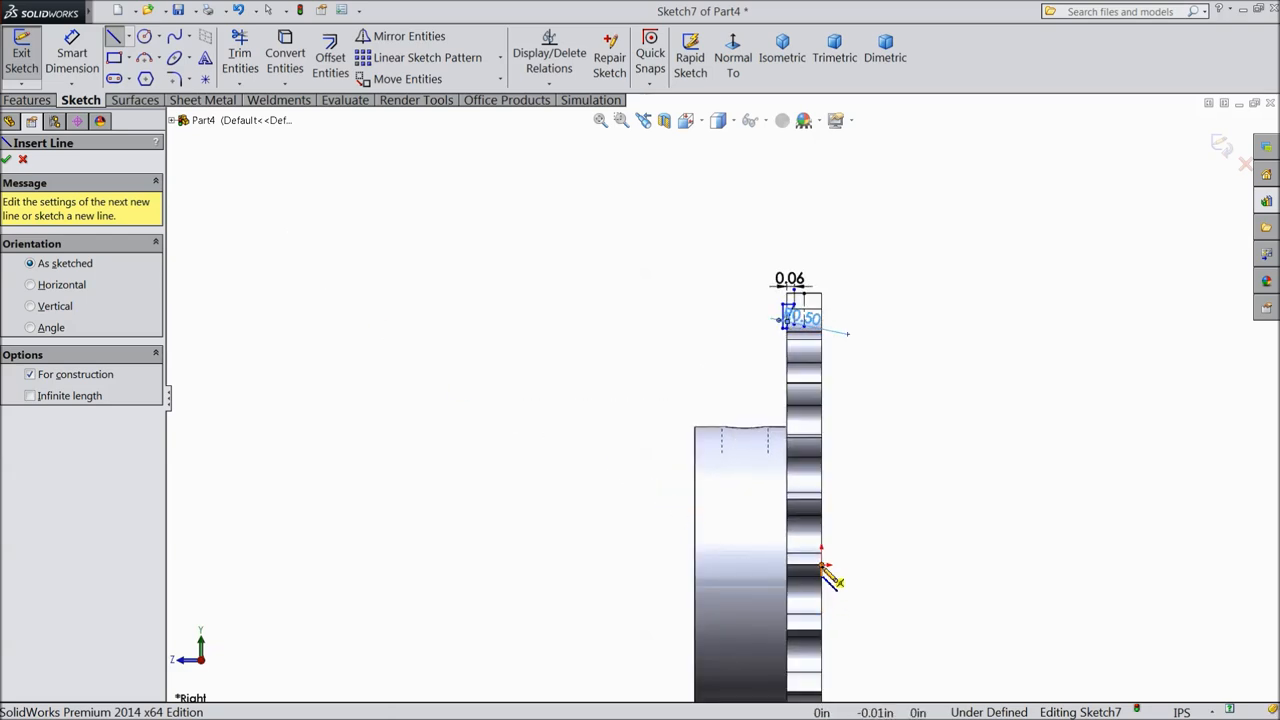
right_click(824, 576)
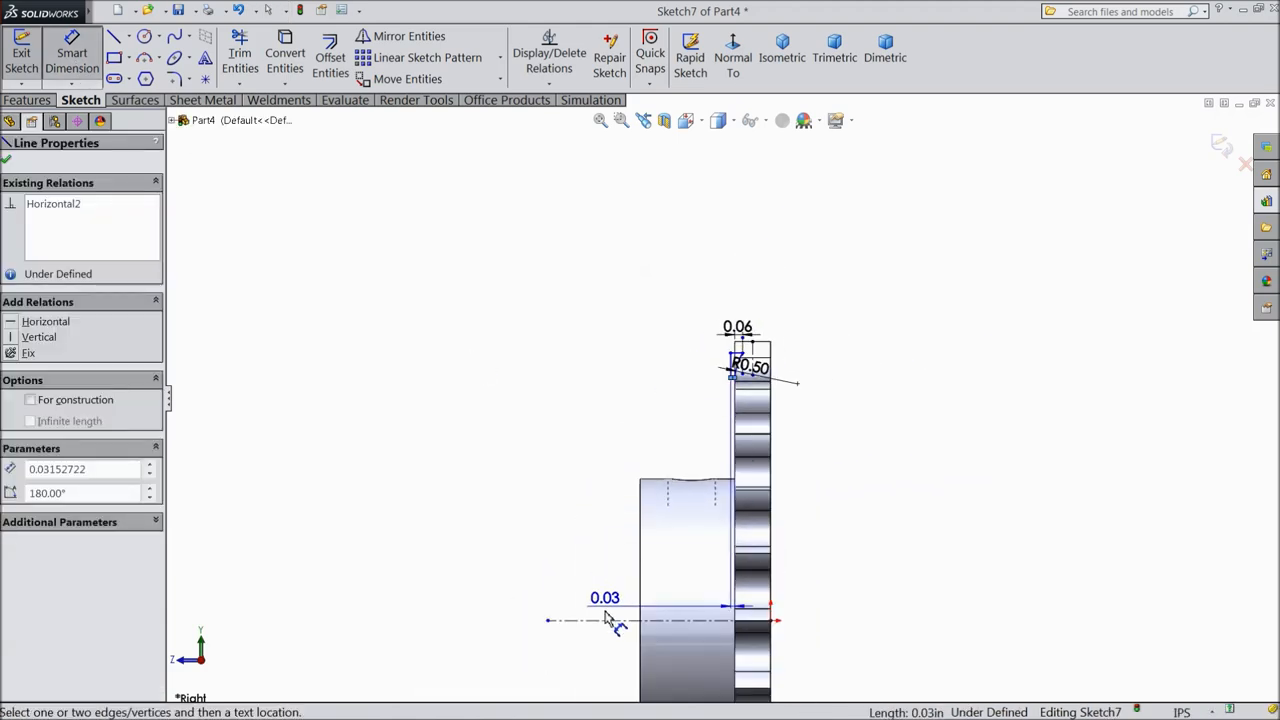
Step: Dimension the profile's horizontal lines 1.985 and 2.24 from the centreline
click(572, 604)
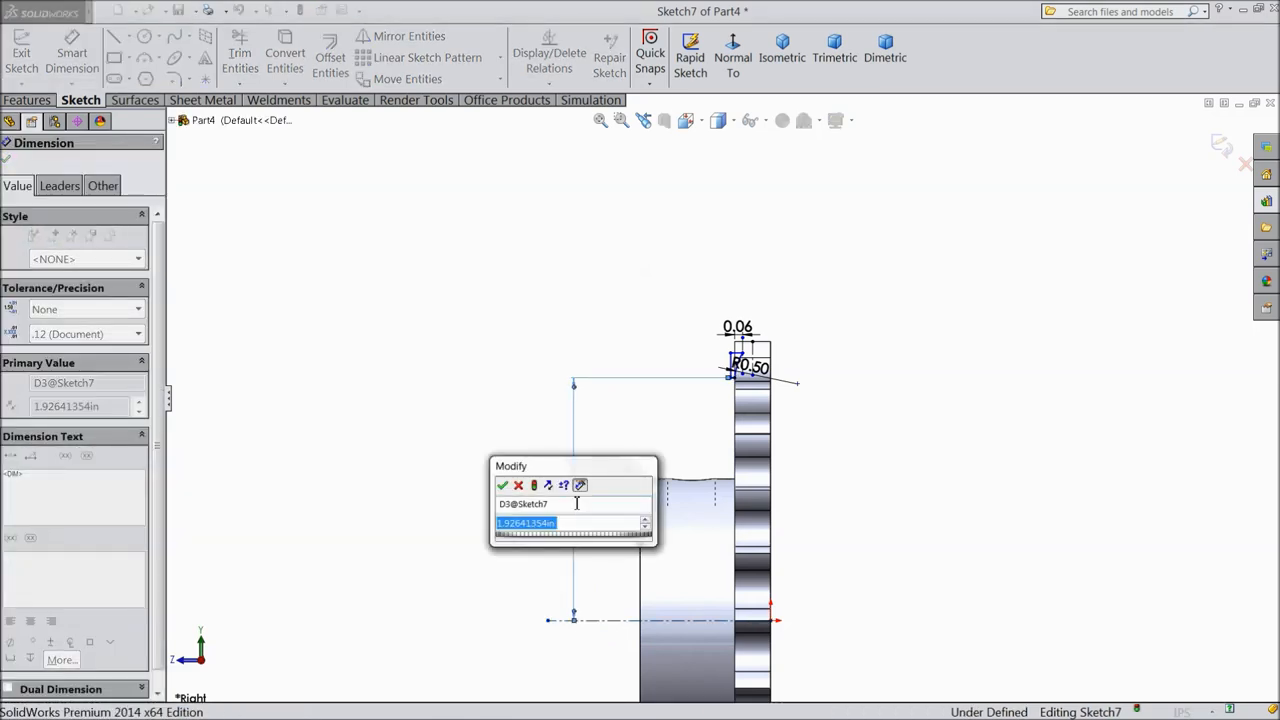
text(1.985)
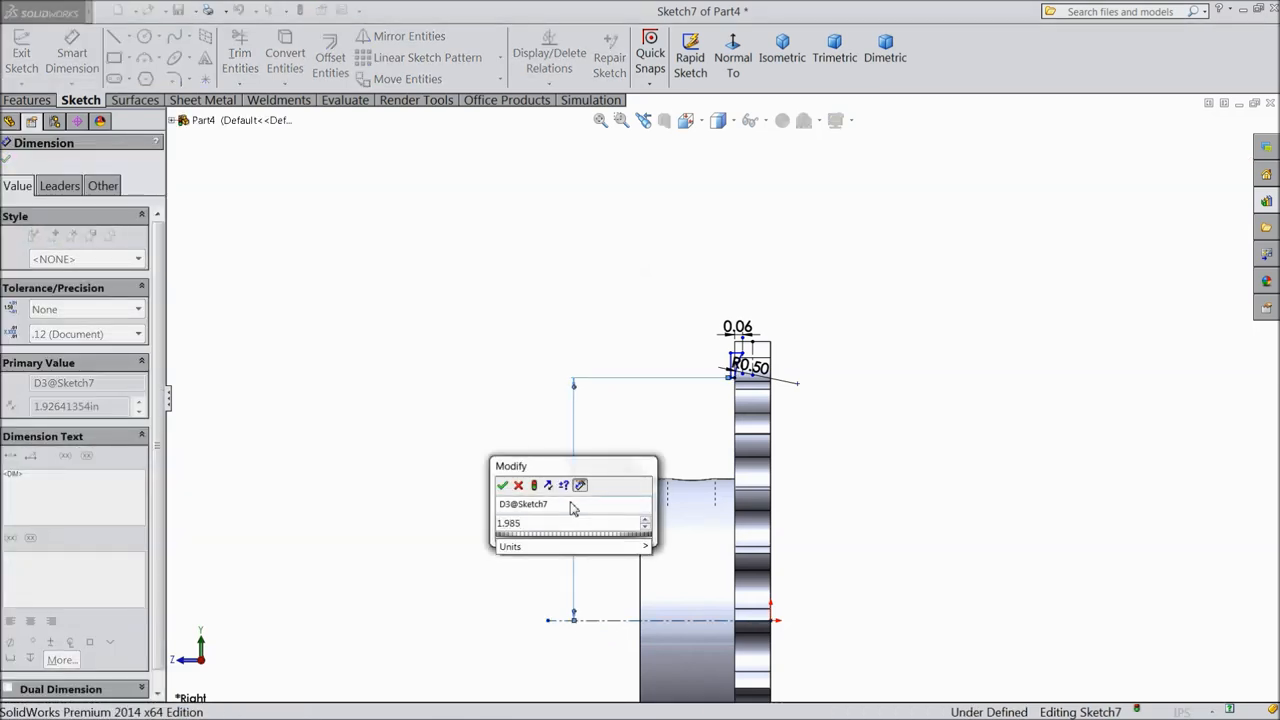
click(504, 486)
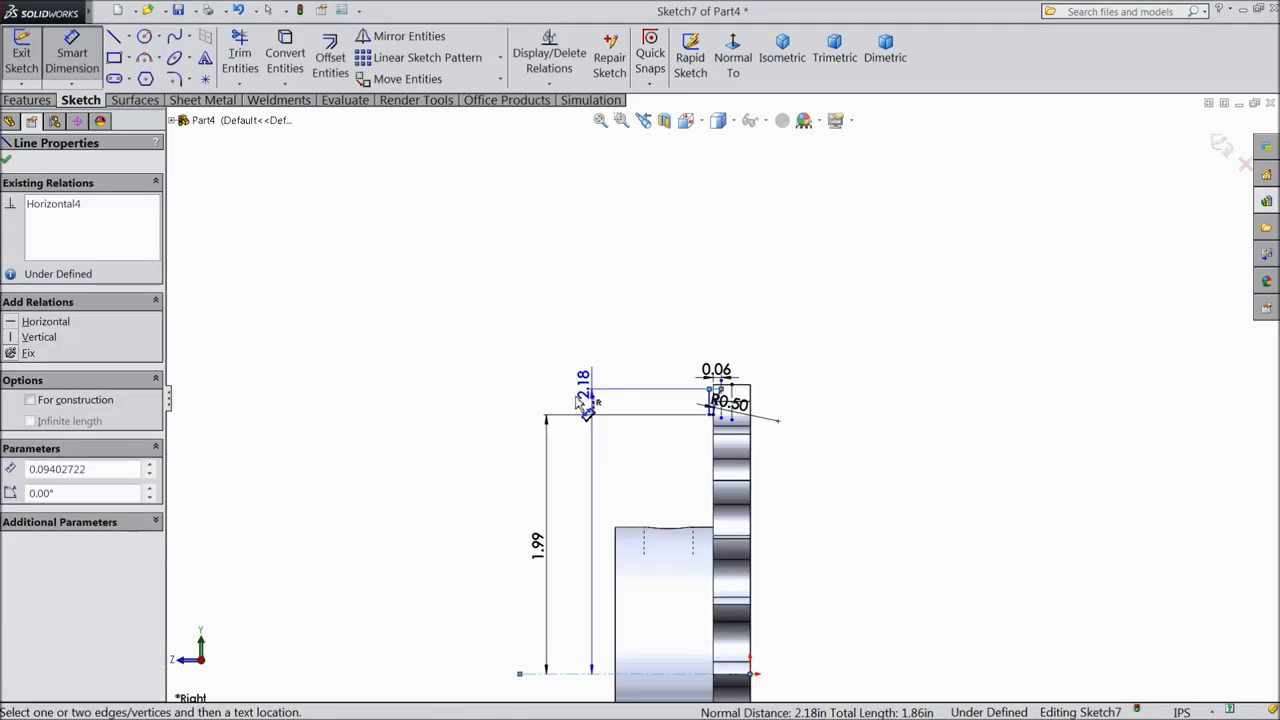
click(584, 390)
text(2.24)
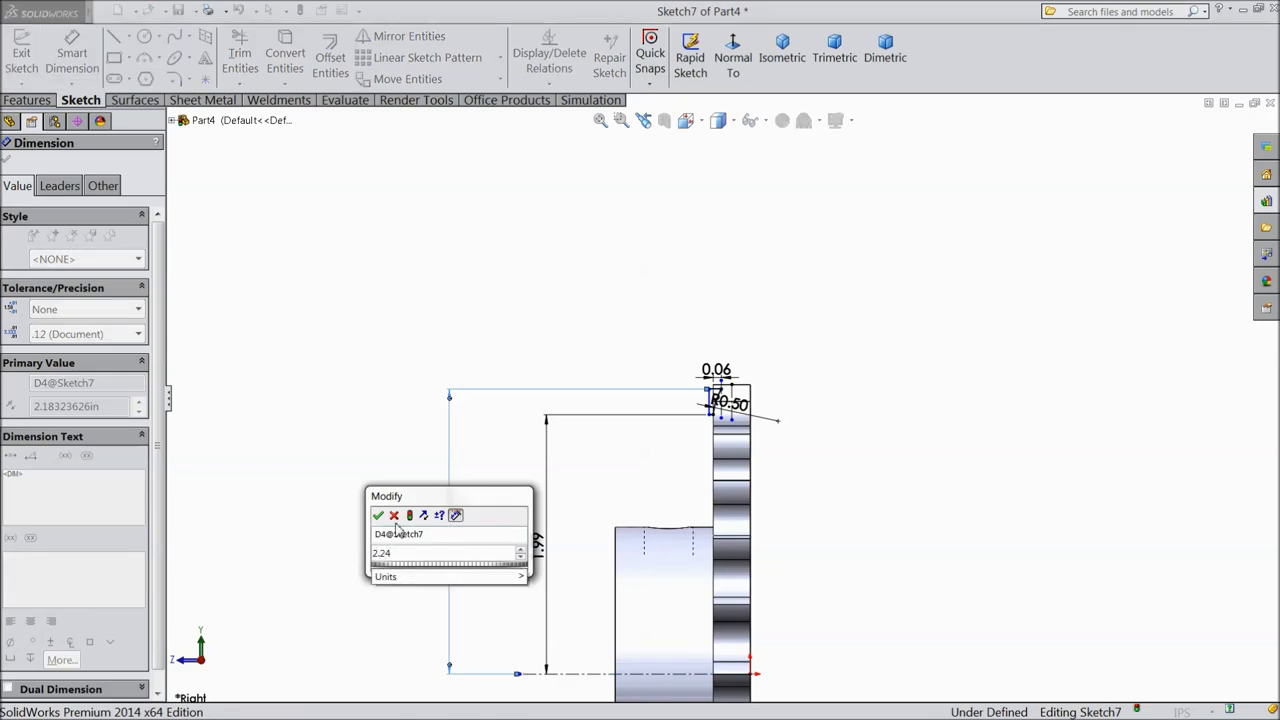
click(378, 516)
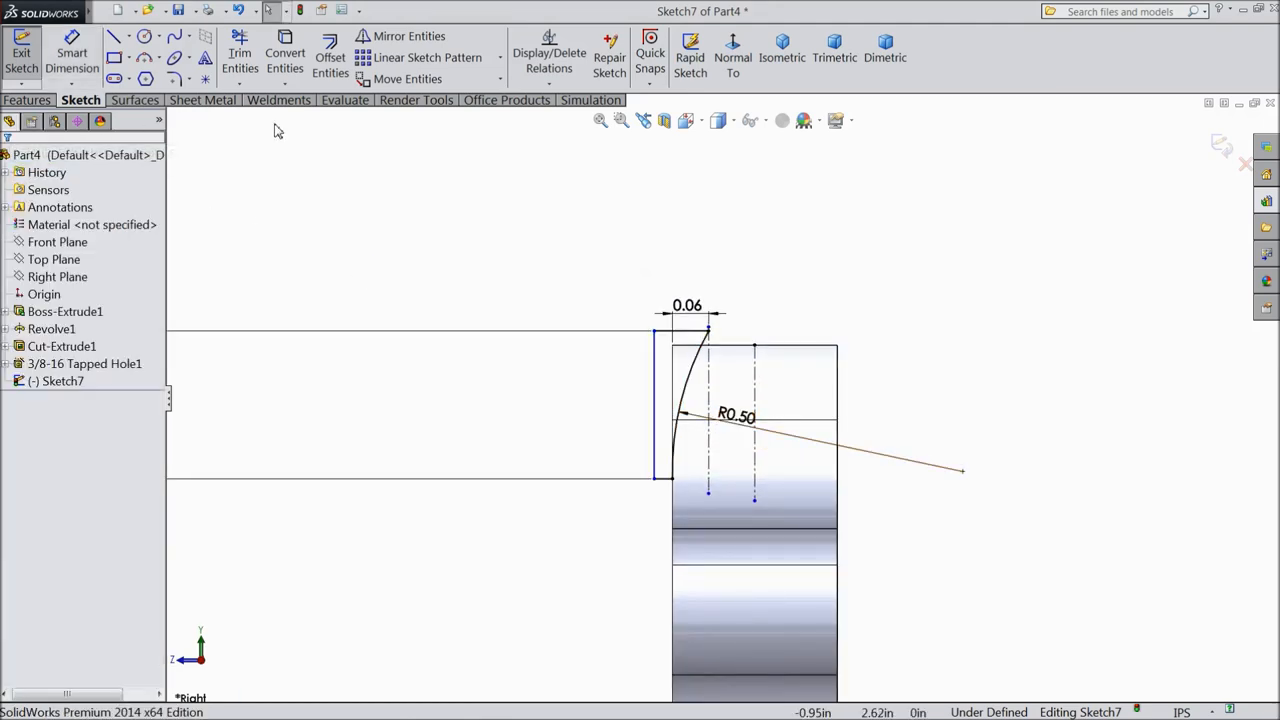
Step: Create a 360° revolved cut about the centreline Line9 that bevels the tooth tips, Cut-Revolve1
click(408, 36)
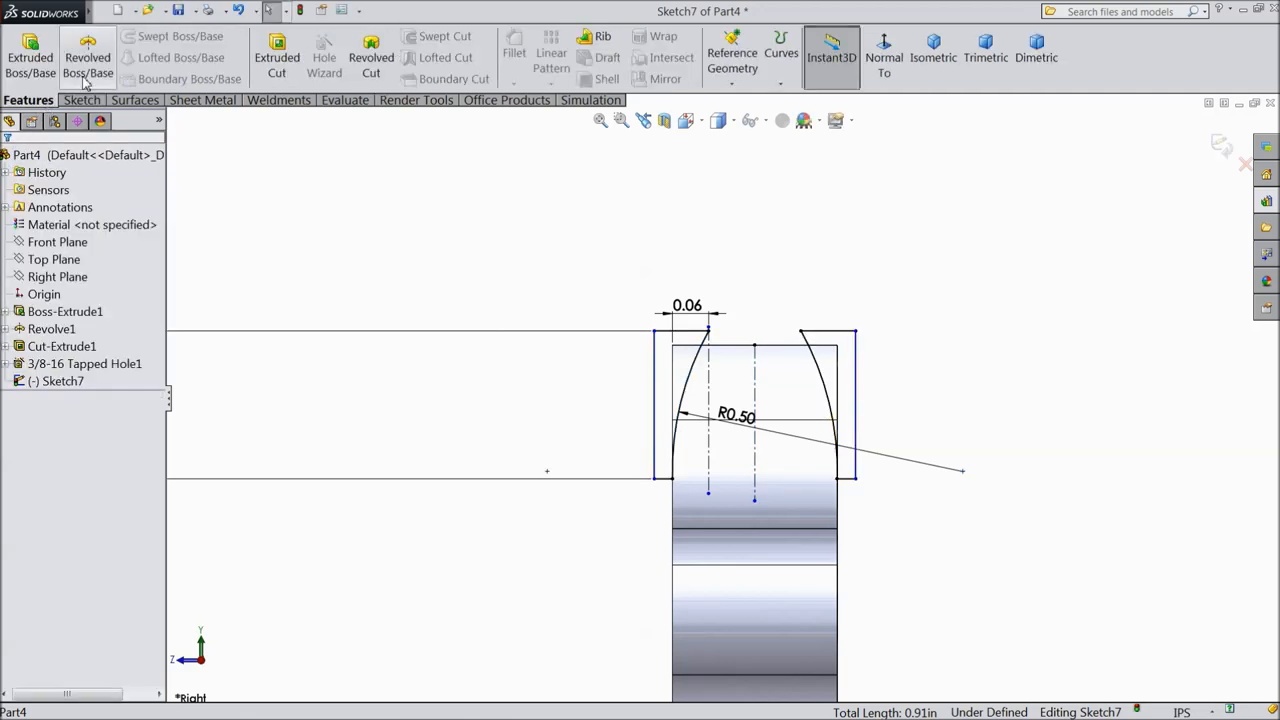
click(370, 56)
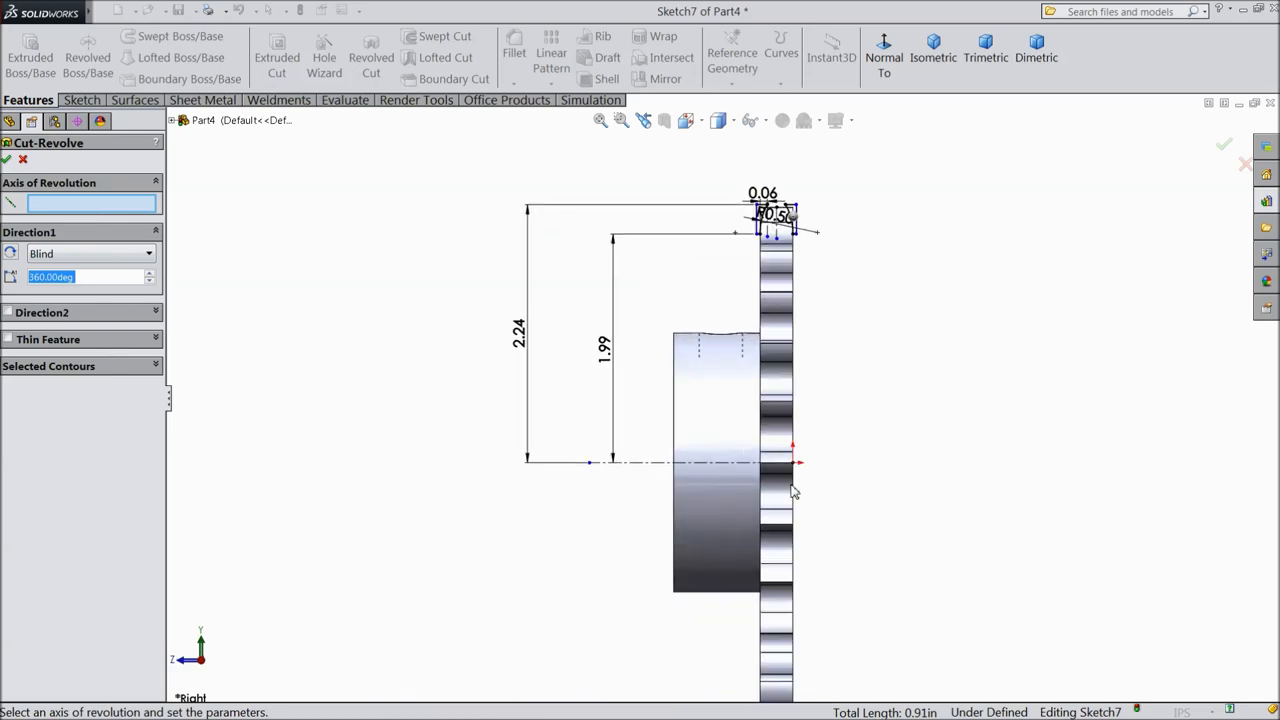
click(776, 450)
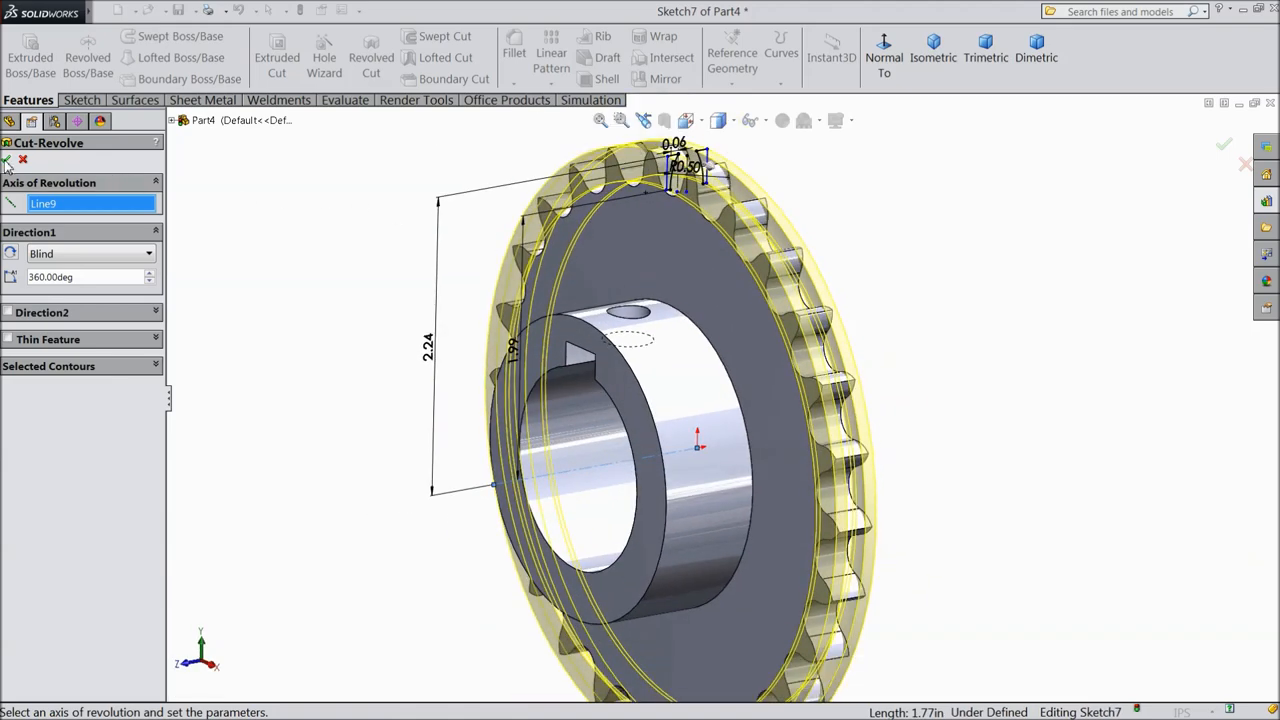
click(1224, 144)
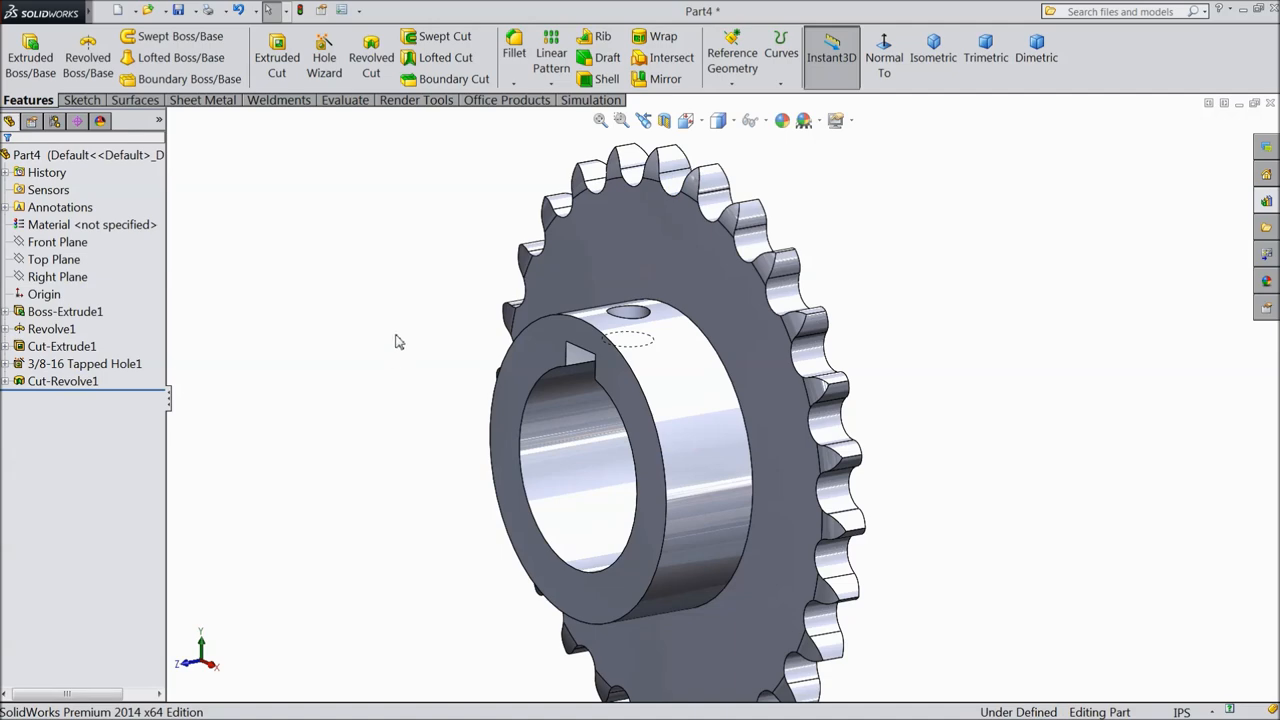
click(92, 224)
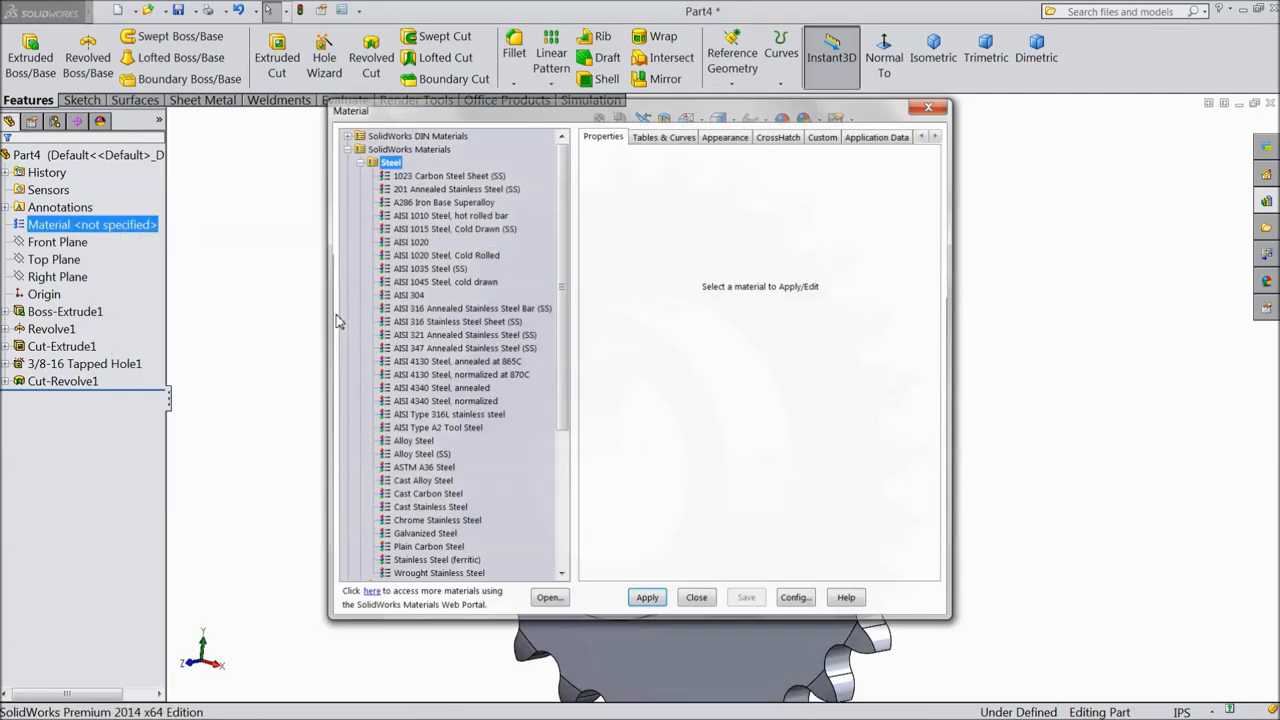
Step: Assign Plain Carbon Steel as the sprocket's material and close the library
click(428, 548)
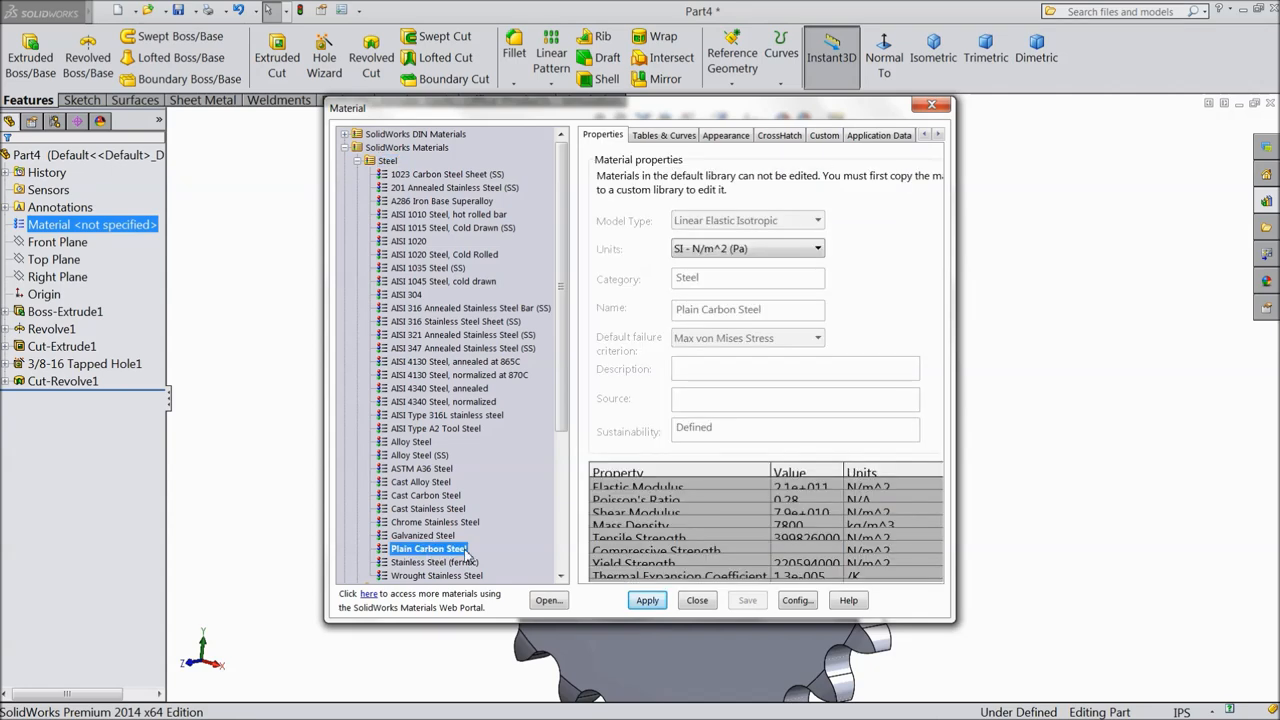
click(648, 600)
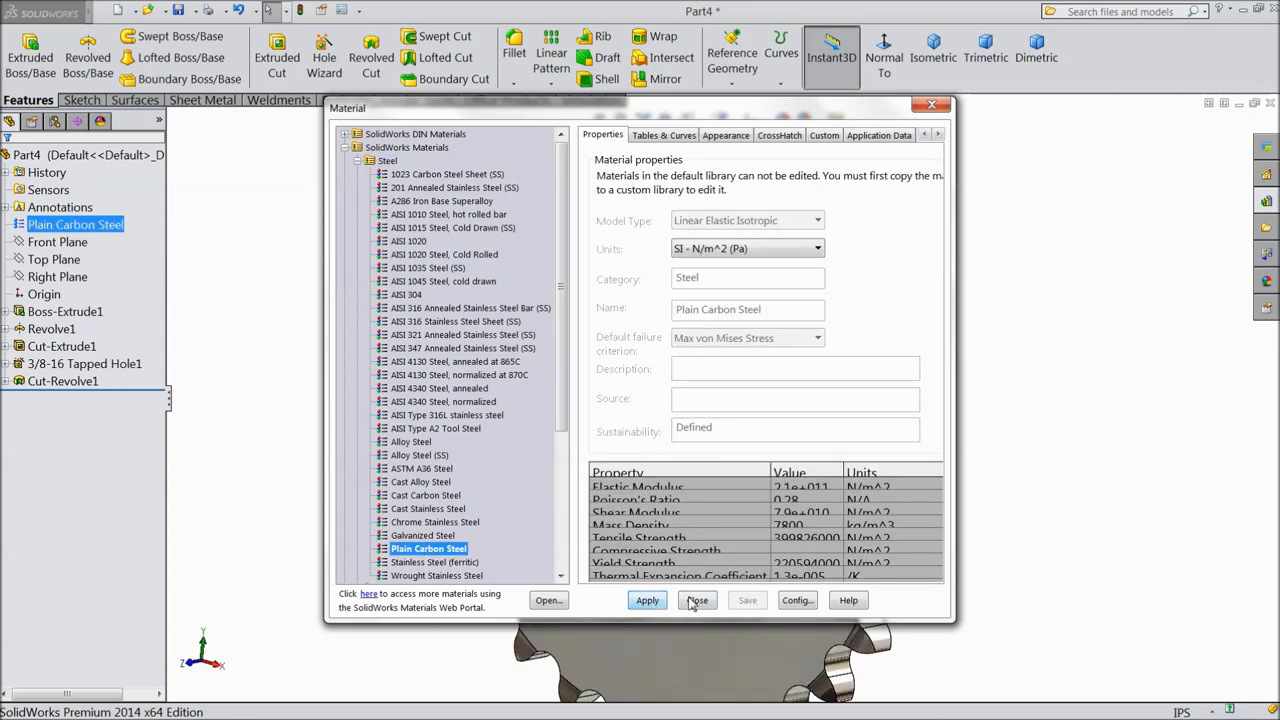
click(696, 600)
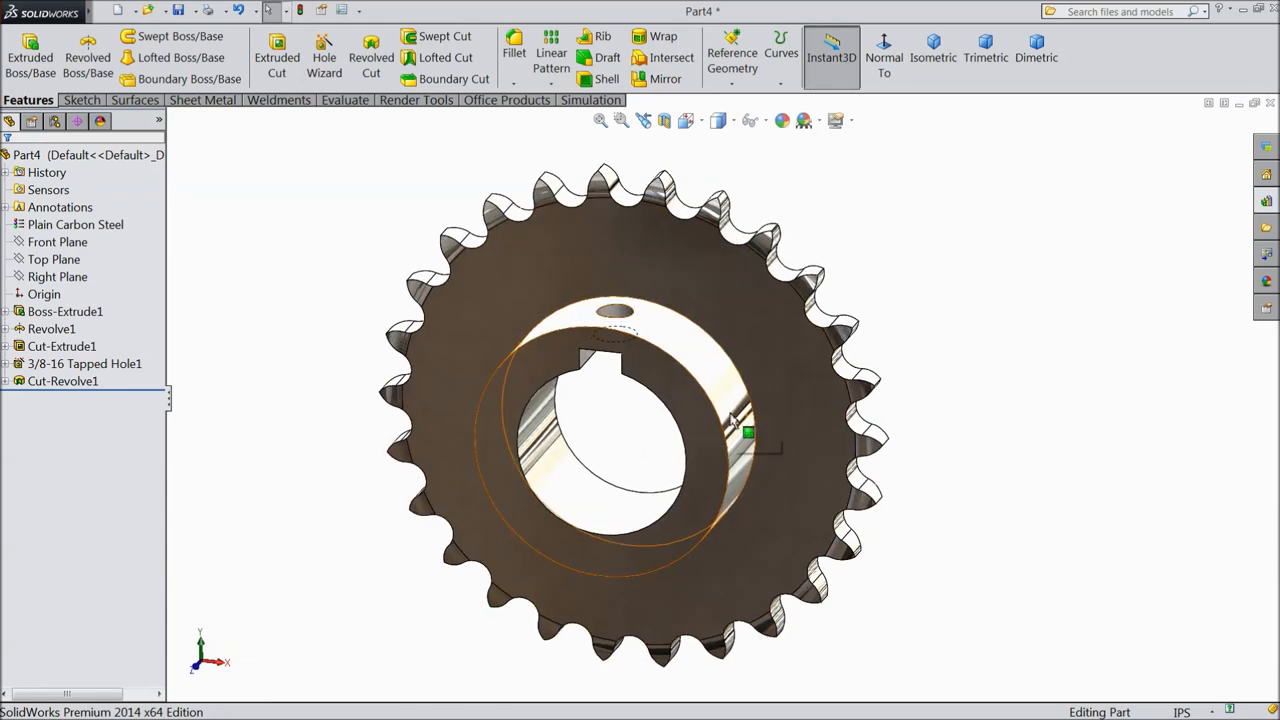
Step: Chamfer the hub's inner circular edge 1/16 in at 45°
click(512, 52)
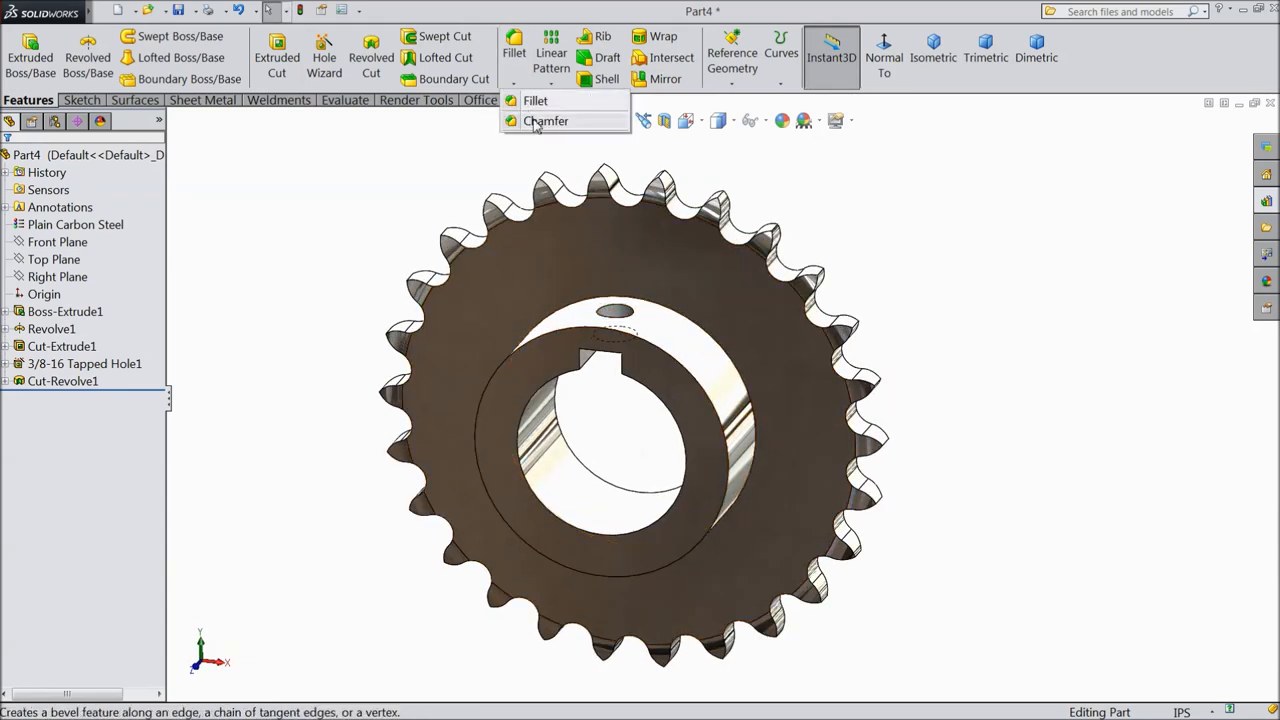
click(544, 120)
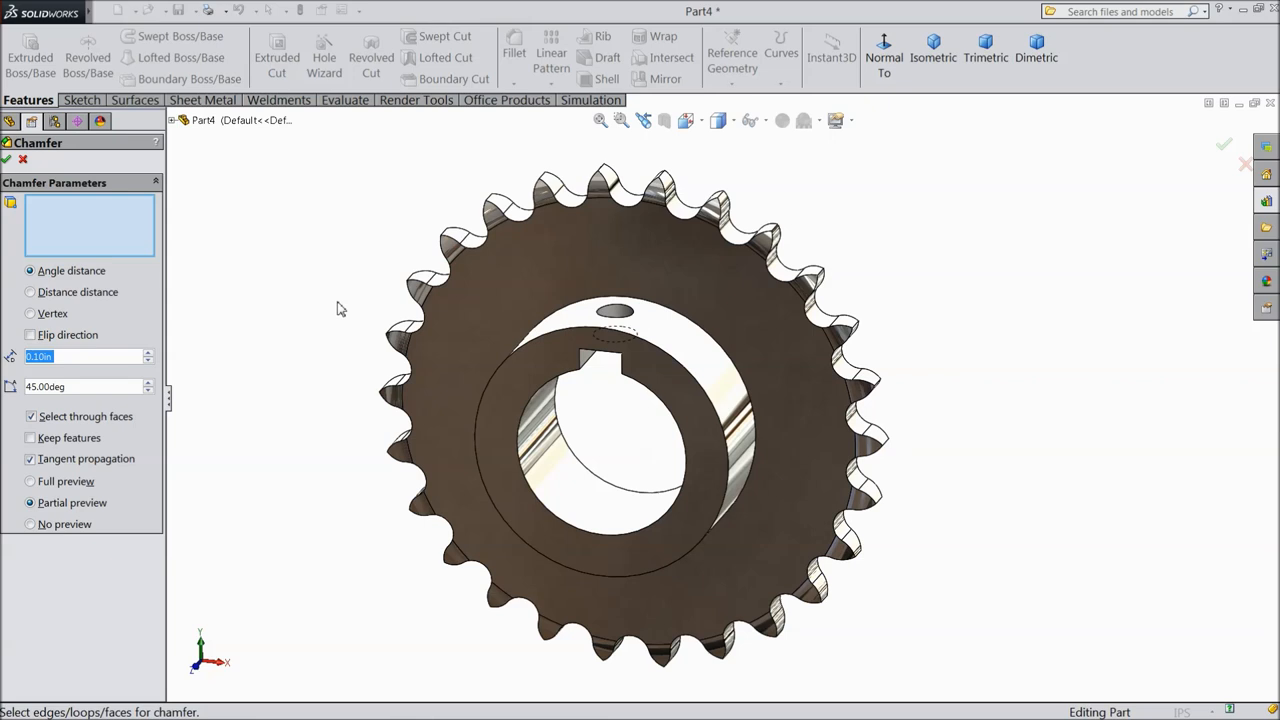
text(1/16)
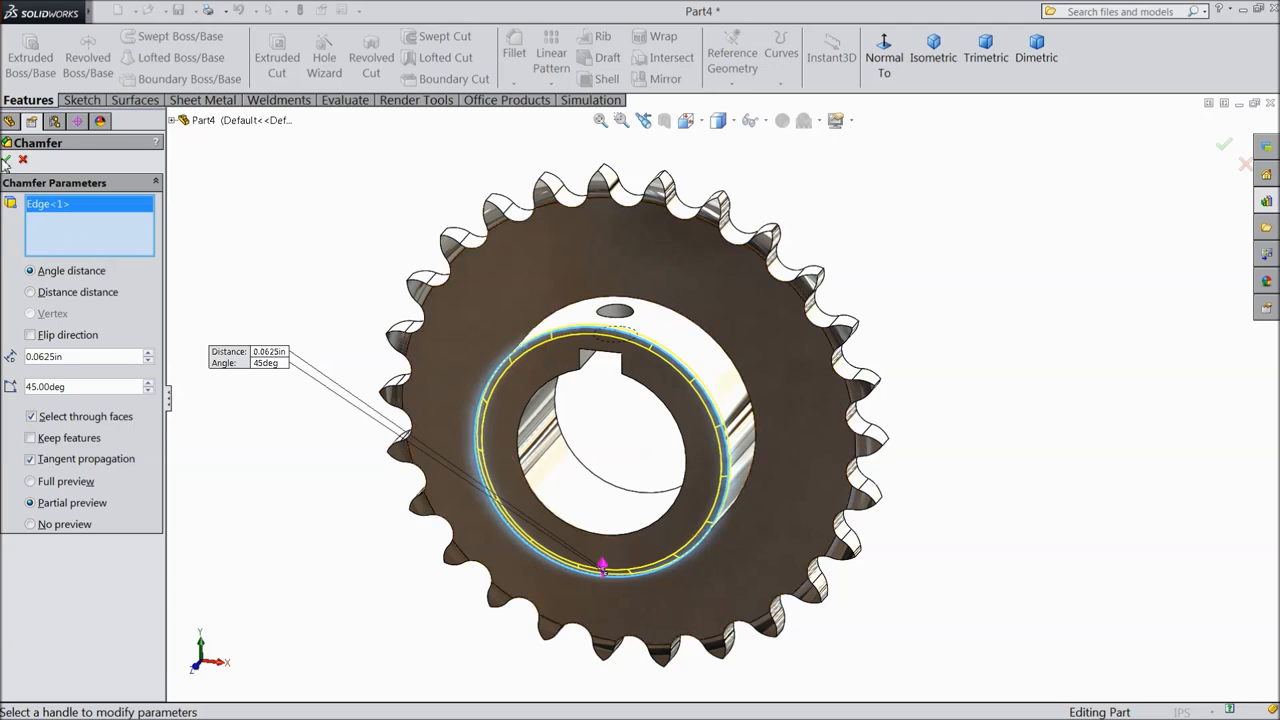
click(1224, 144)
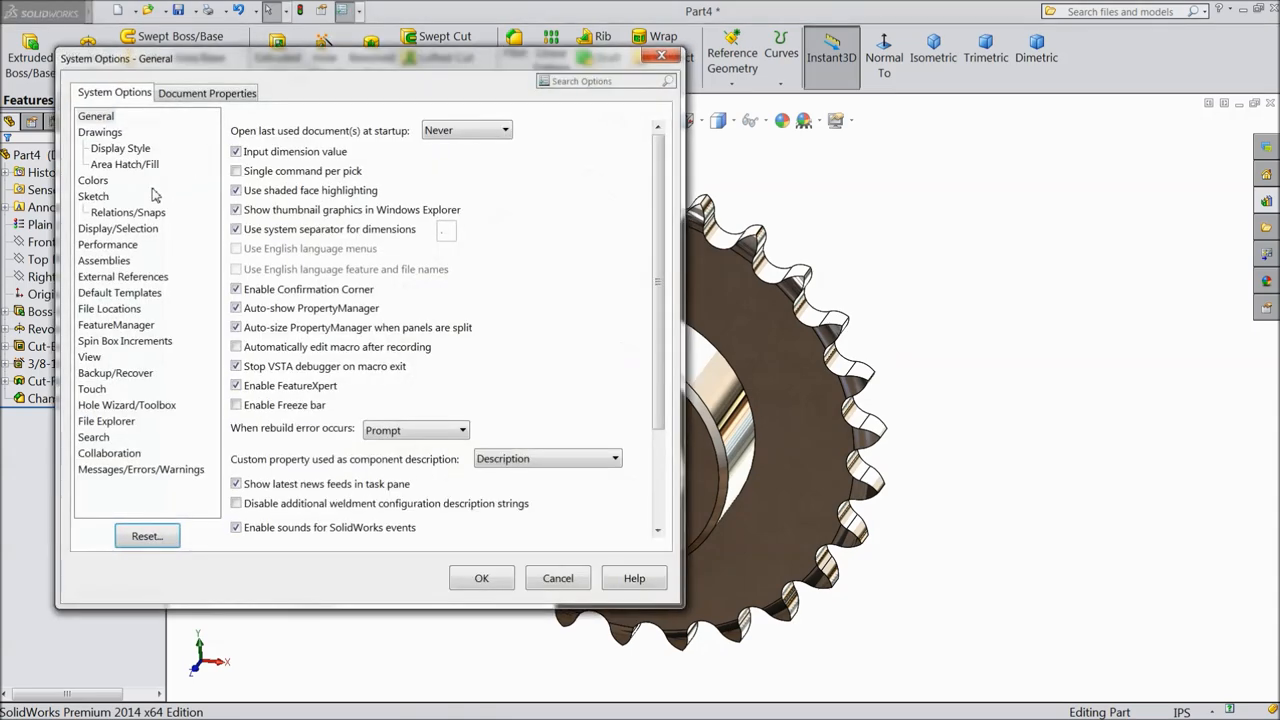
click(208, 92)
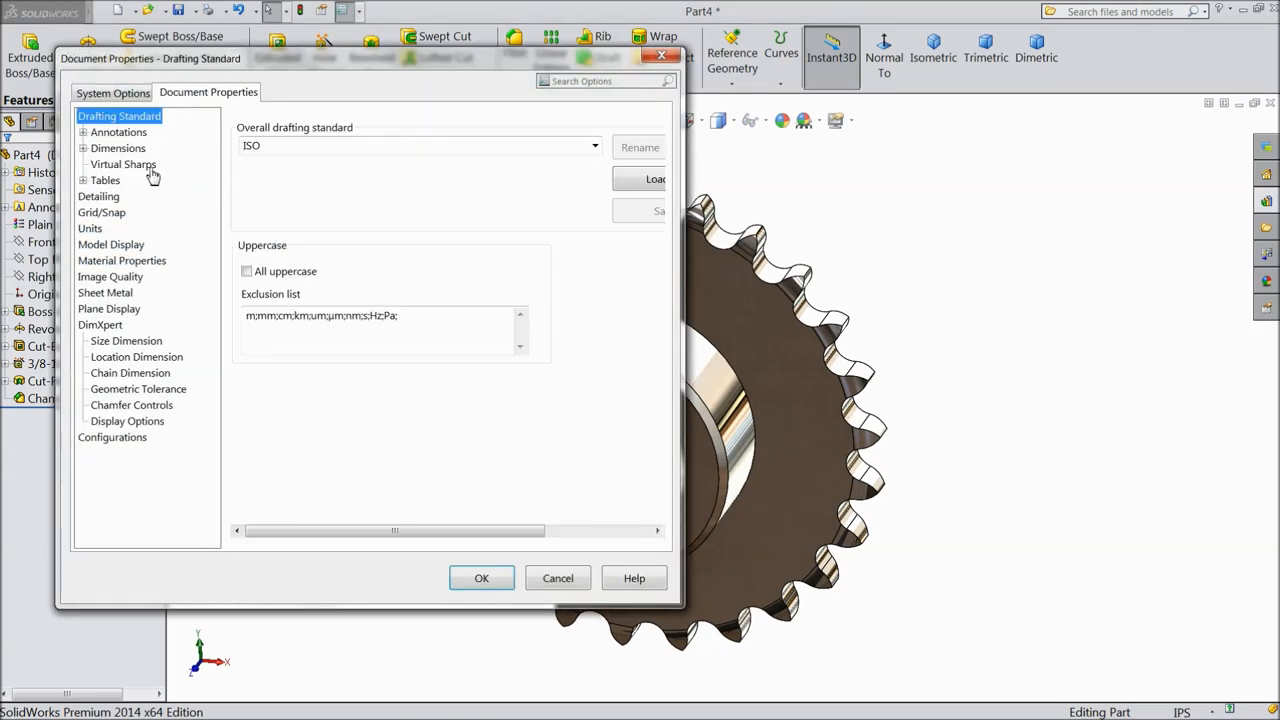
click(98, 196)
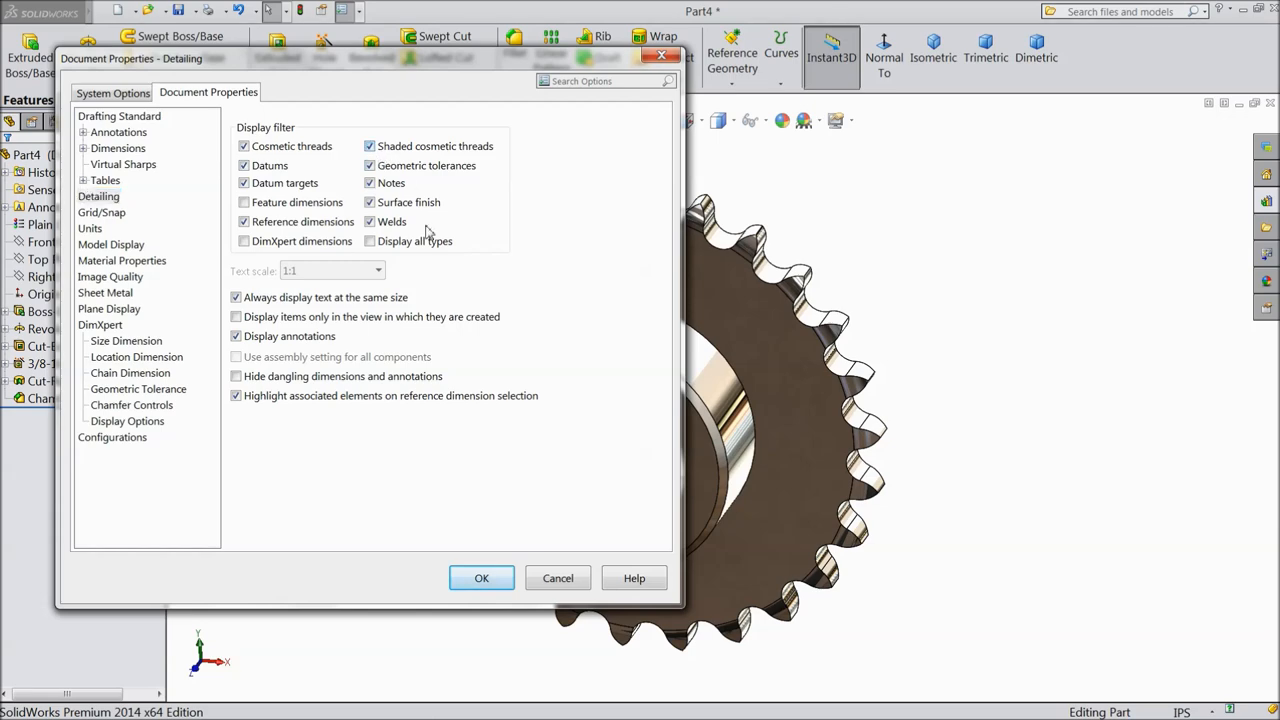
click(480, 578)
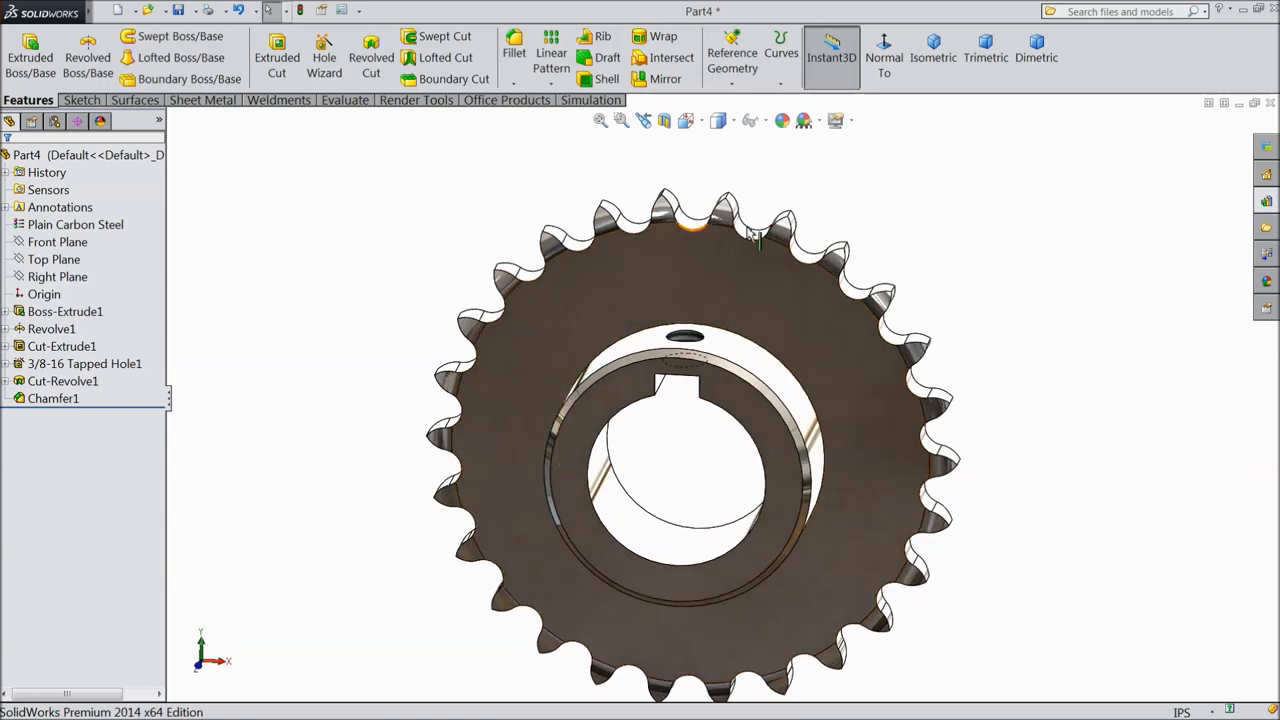
click(984, 44)
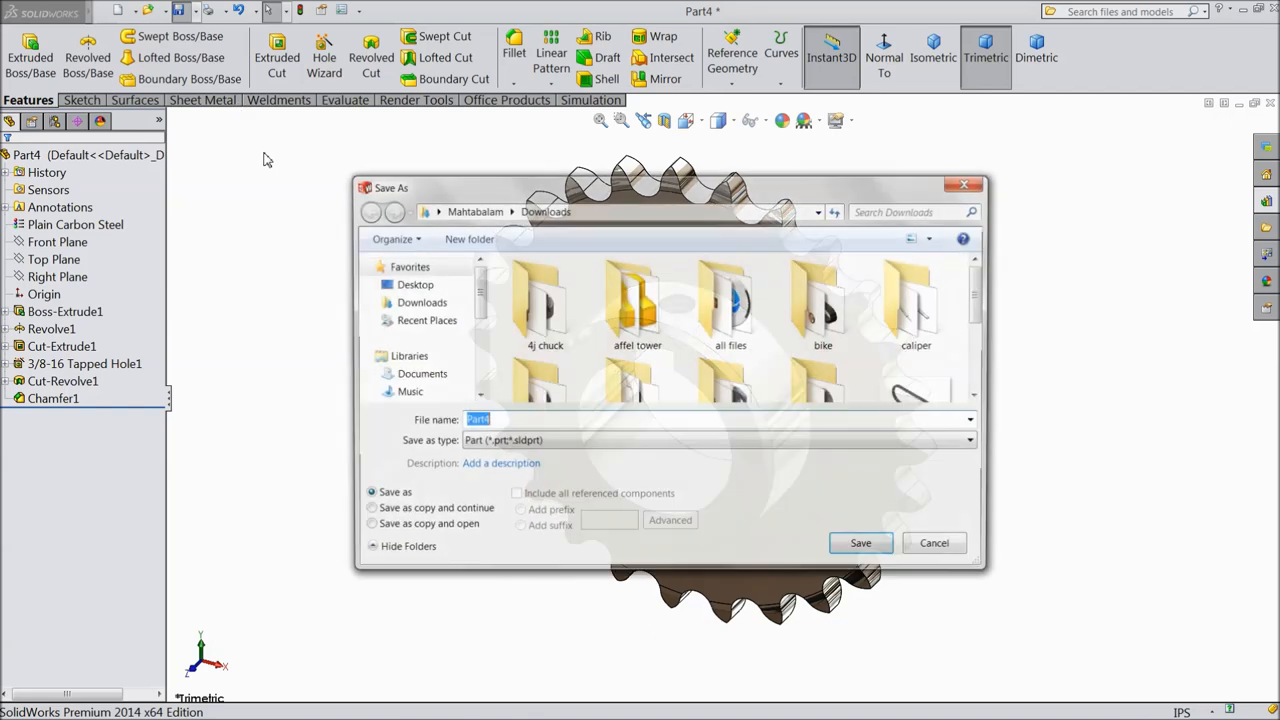
Step: Save the part as Sprocket in the chain assembly folder on the Desktop
click(416, 284)
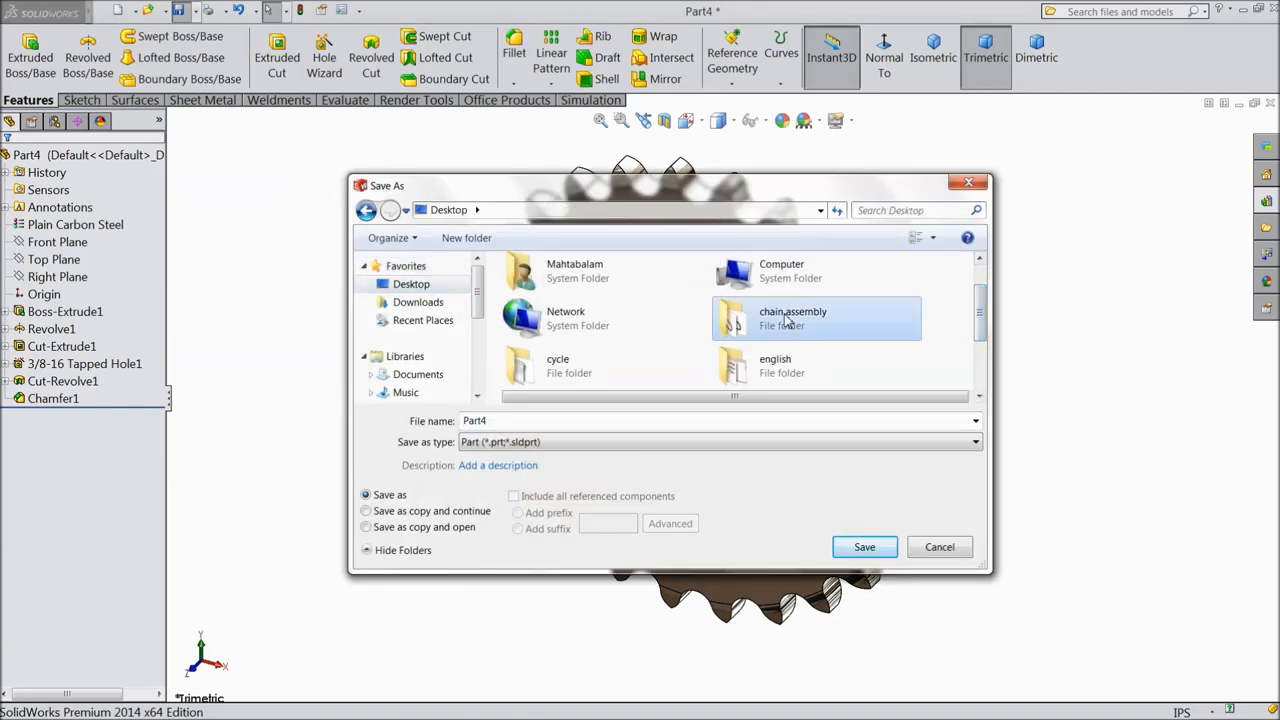
double_click(792, 318)
text(Sprocket)
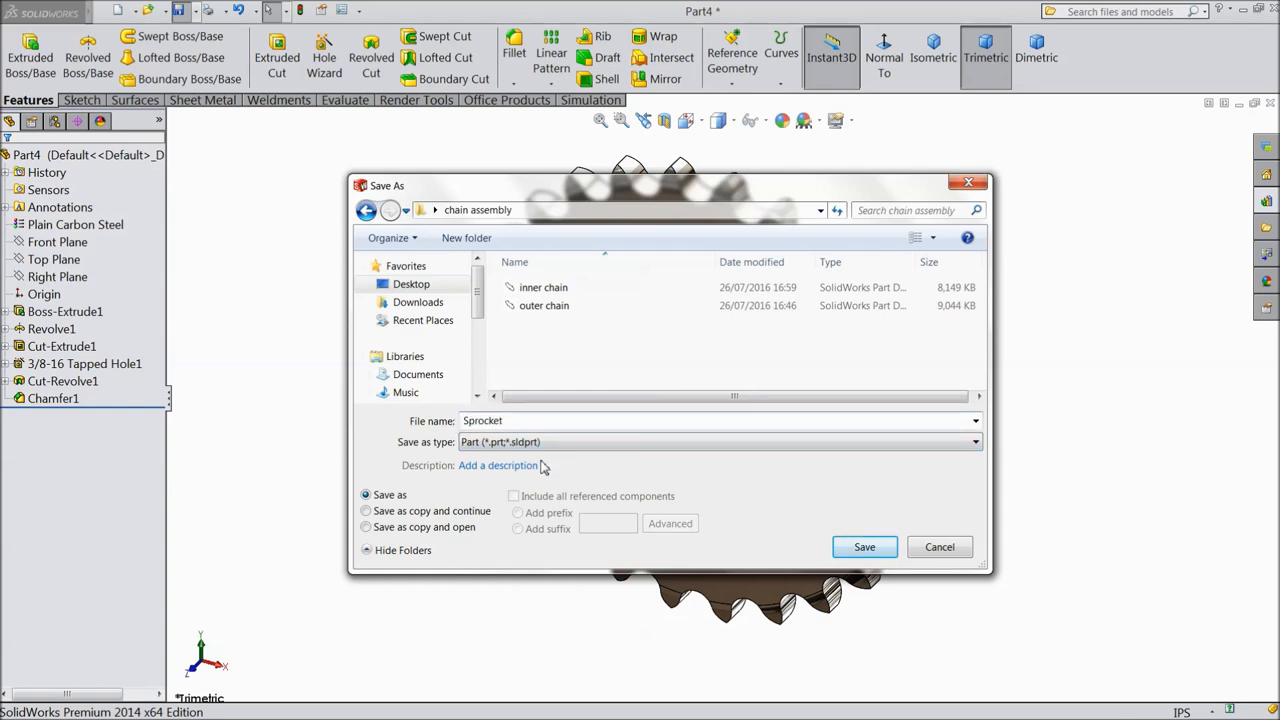
click(864, 546)
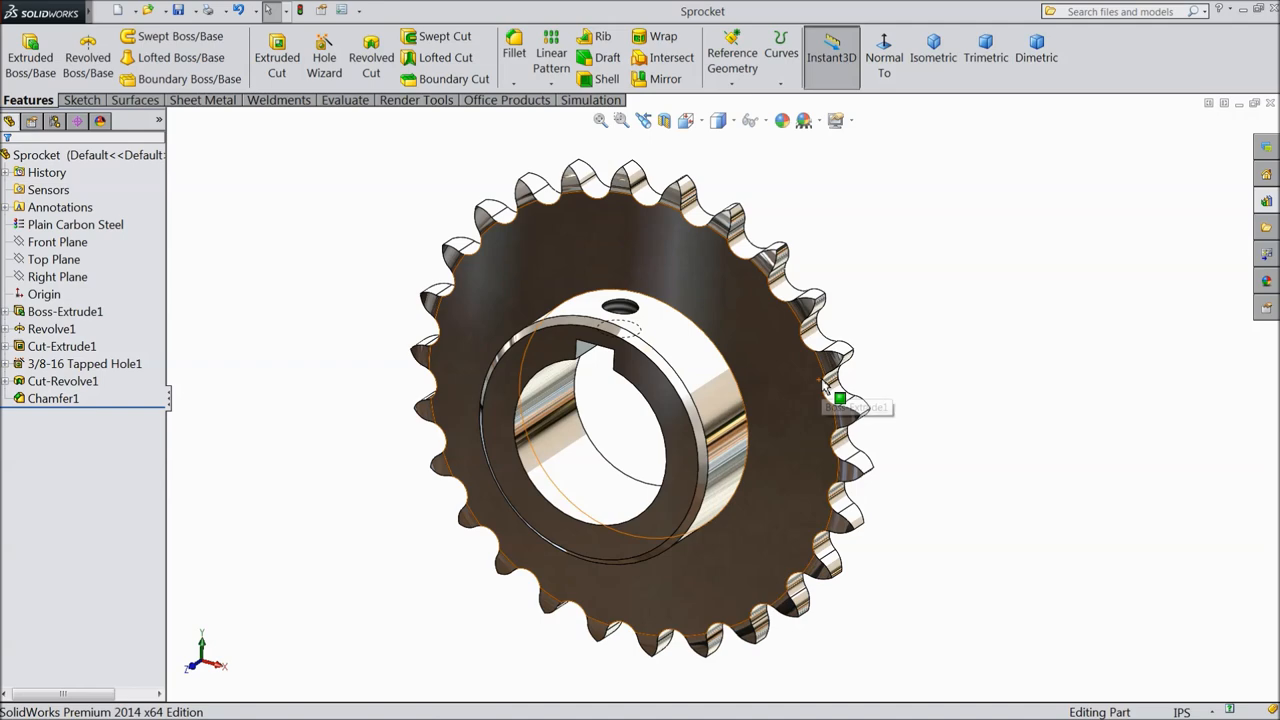
Step: Start a new assembly and insert the Assem2 roller chain assembly as its first component
click(118, 12)
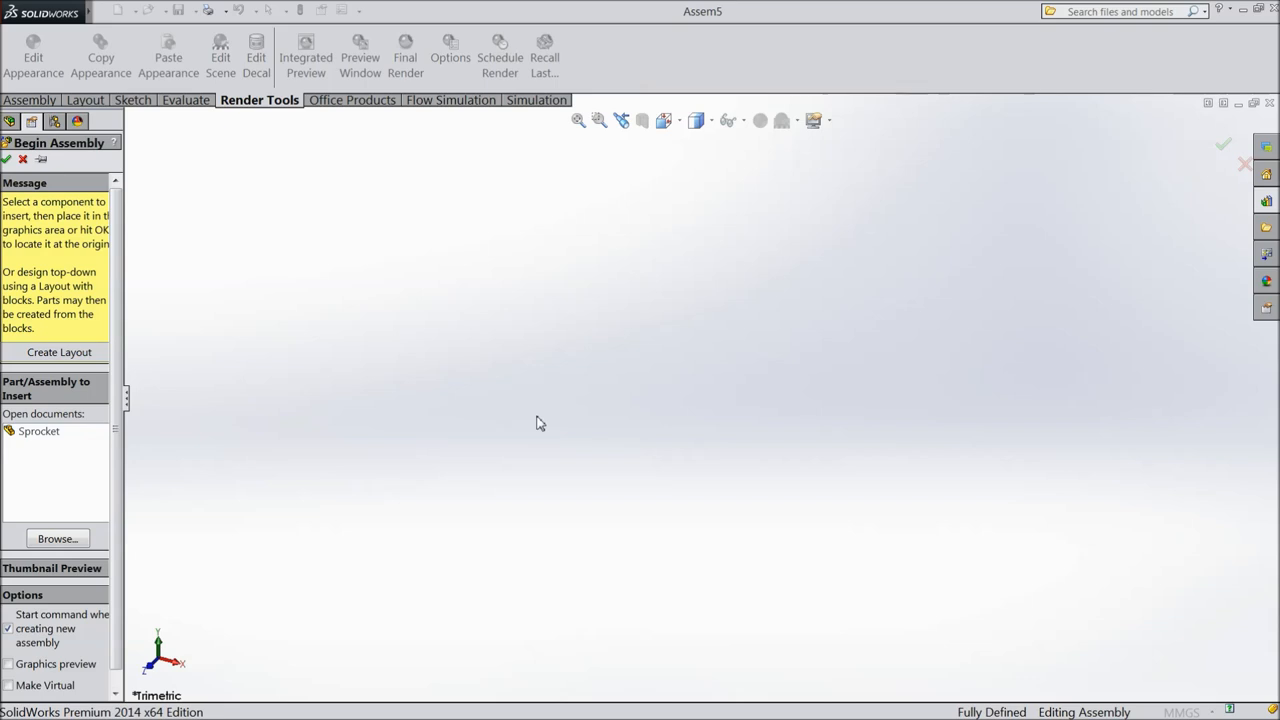
click(56, 538)
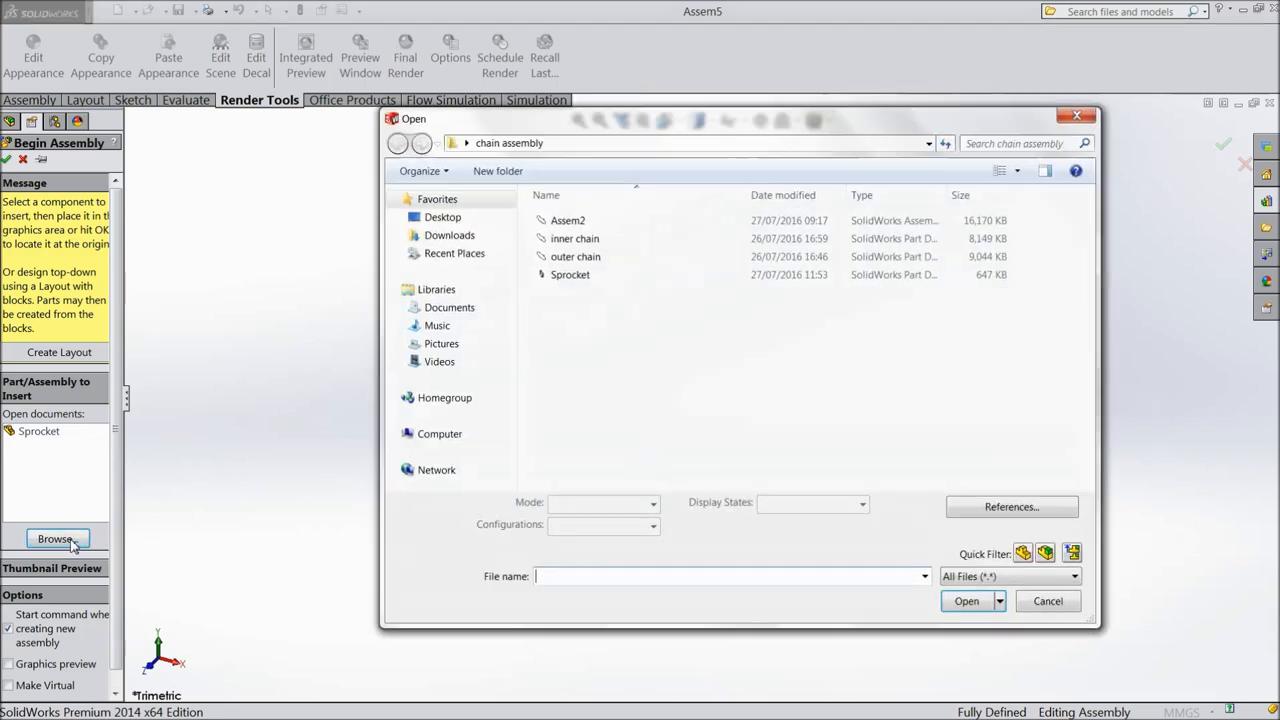
click(568, 220)
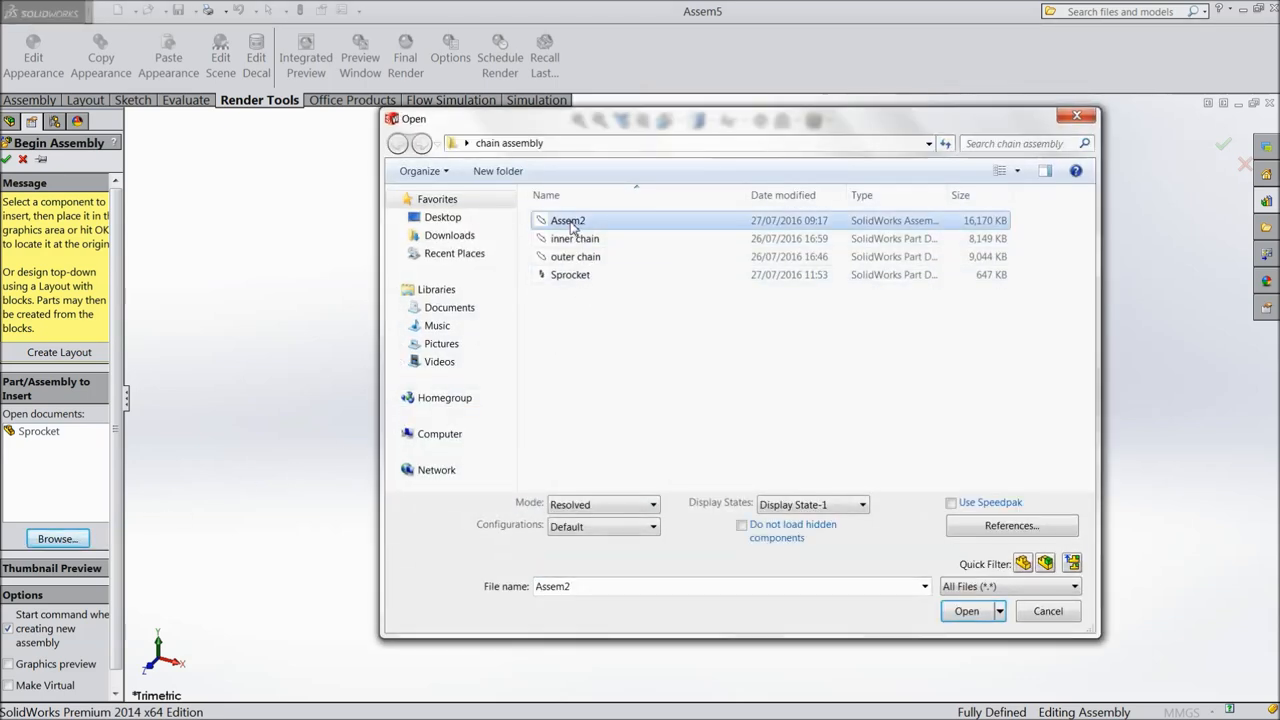
click(966, 612)
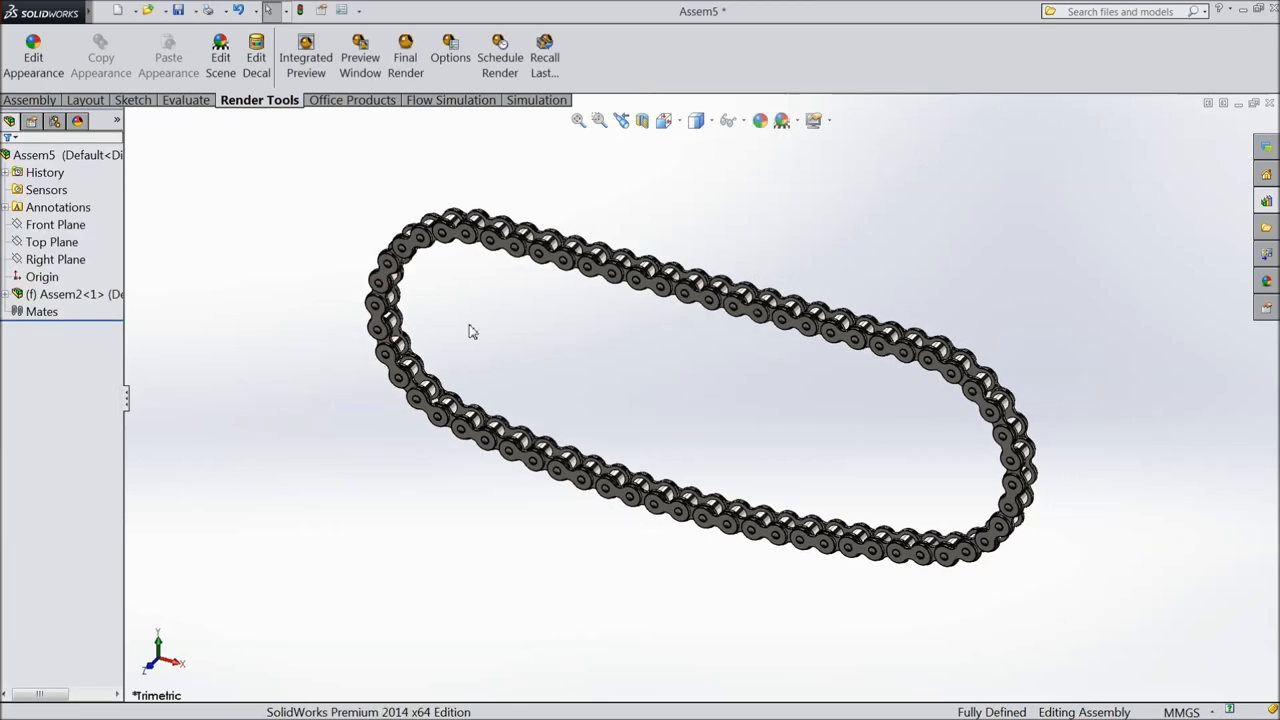
Step: Insert a second Sprocket so two copies sit inside the chain loop, and begin mating the first
click(30, 100)
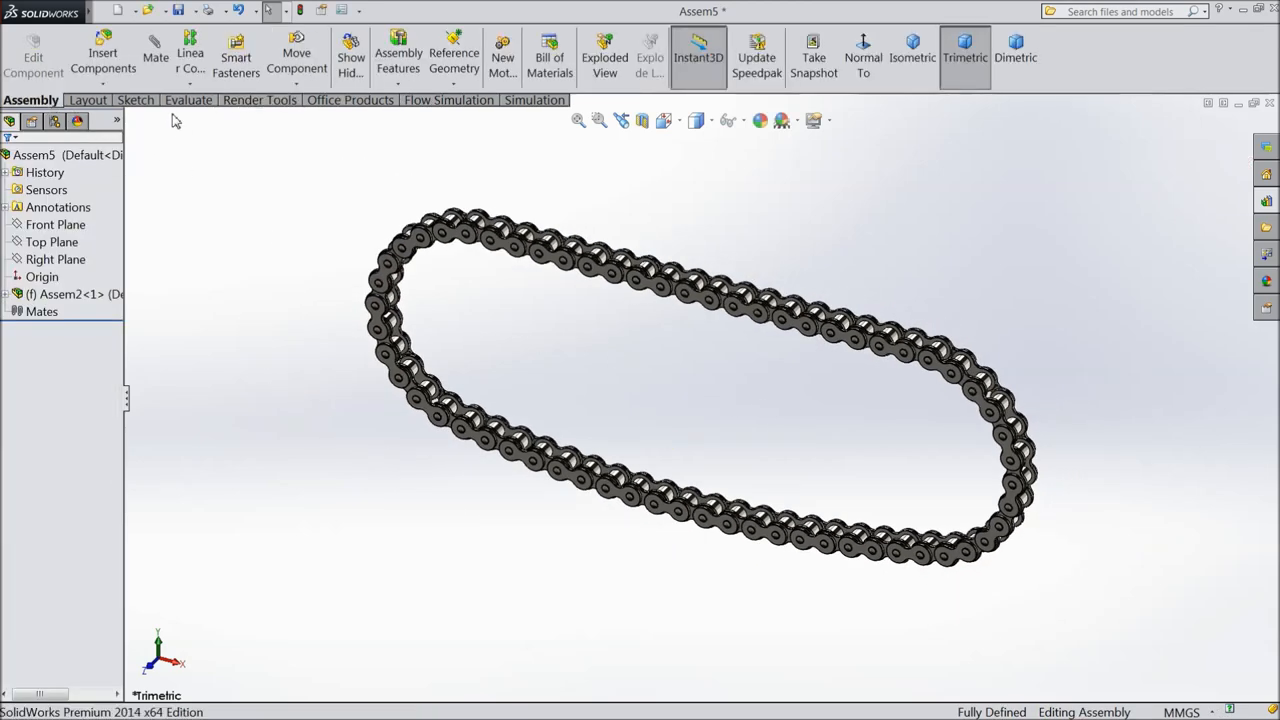
click(104, 48)
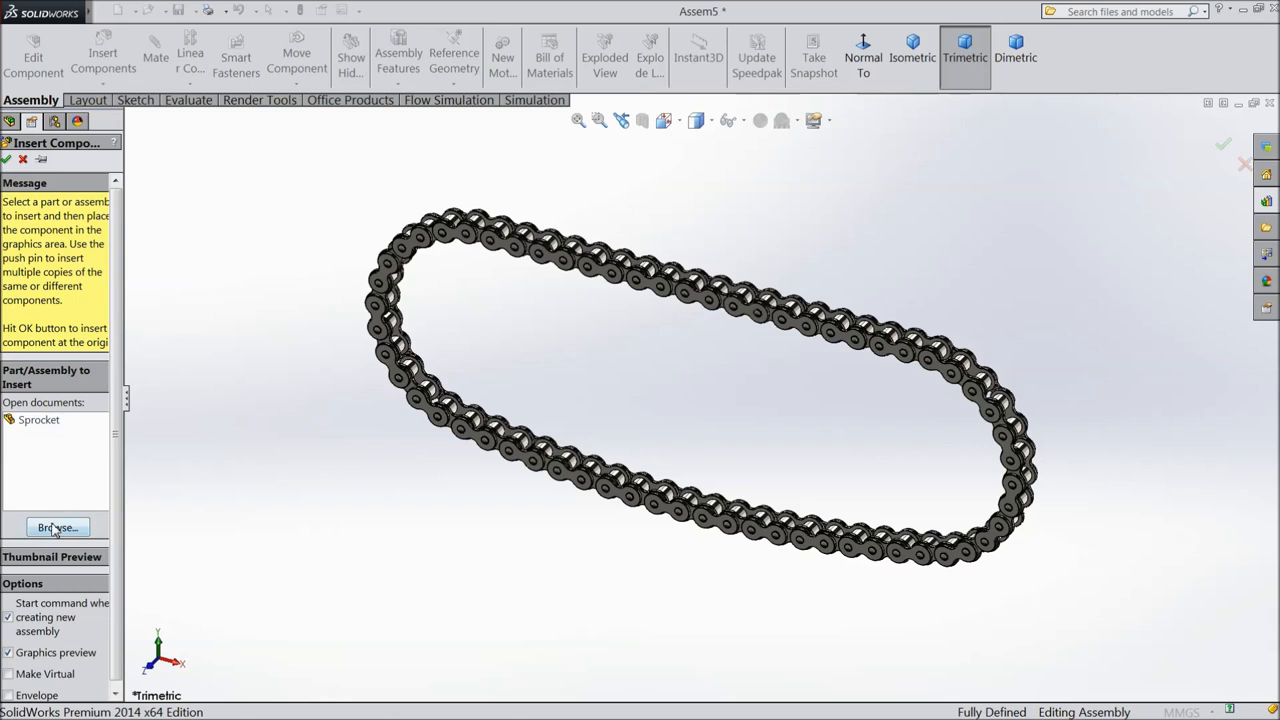
click(40, 420)
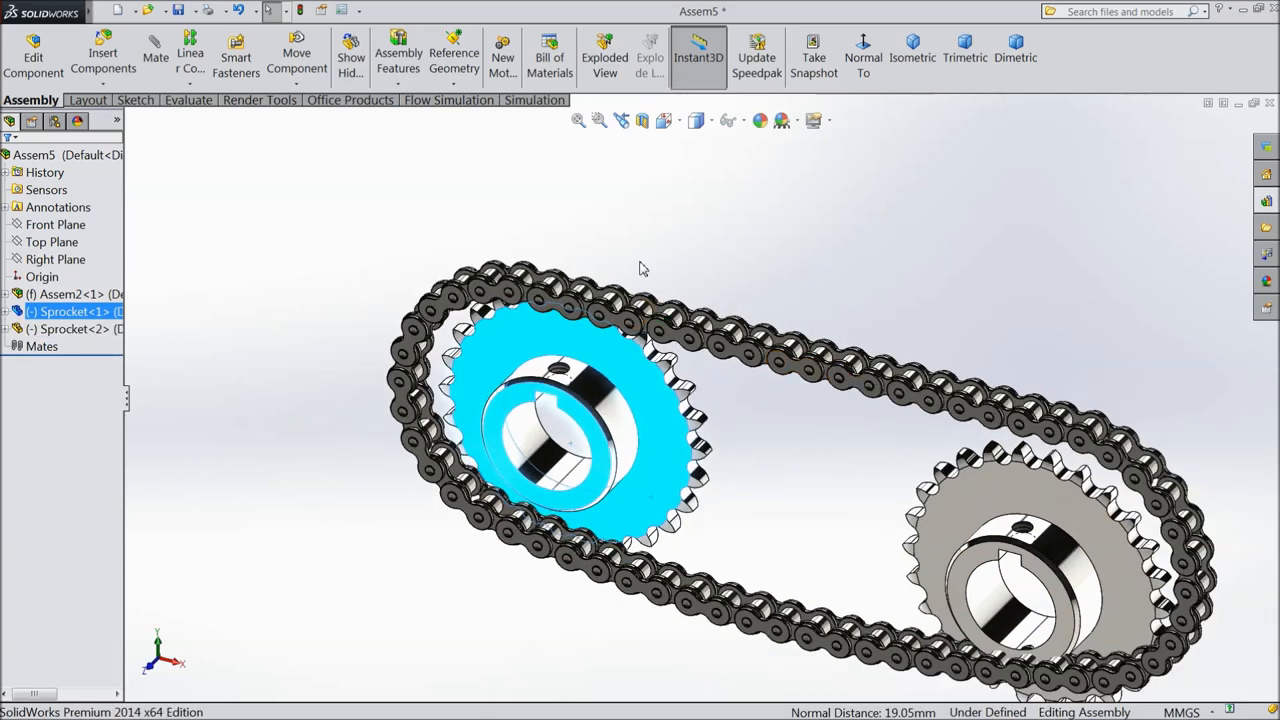
click(390, 290)
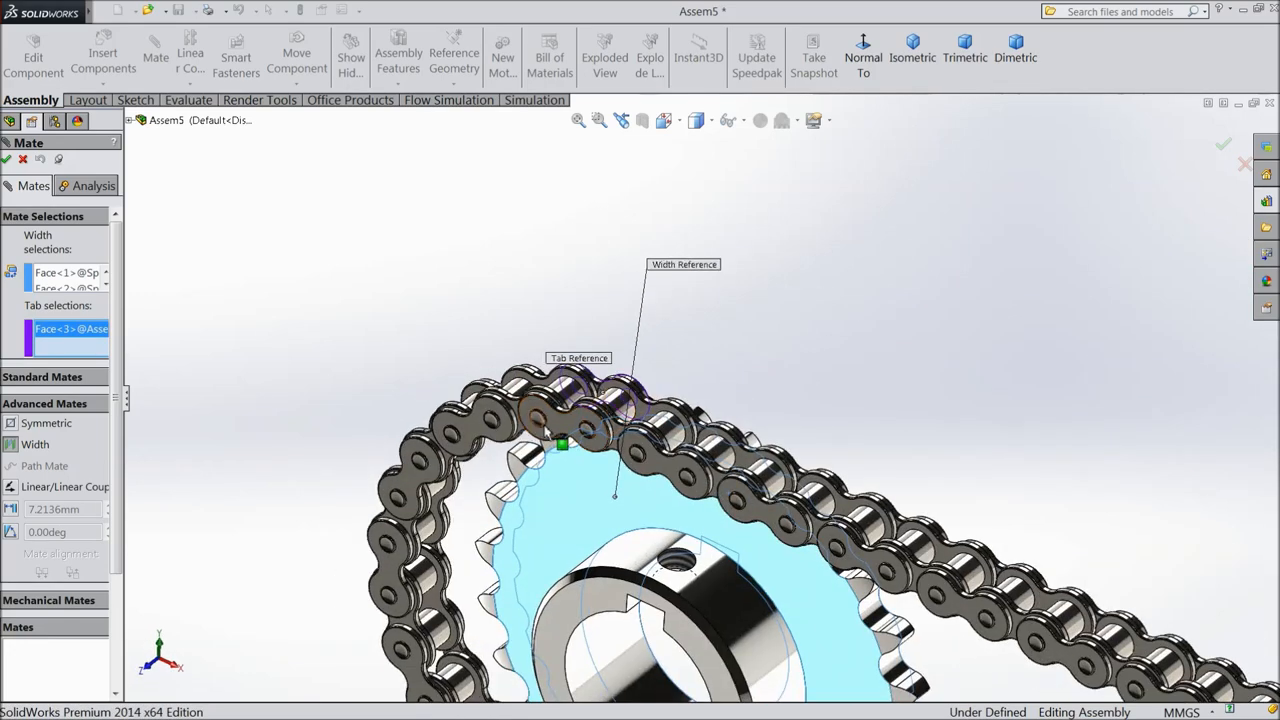
Step: Confirm the Width mate centring the first sprocket between the chain's side plates
click(564, 420)
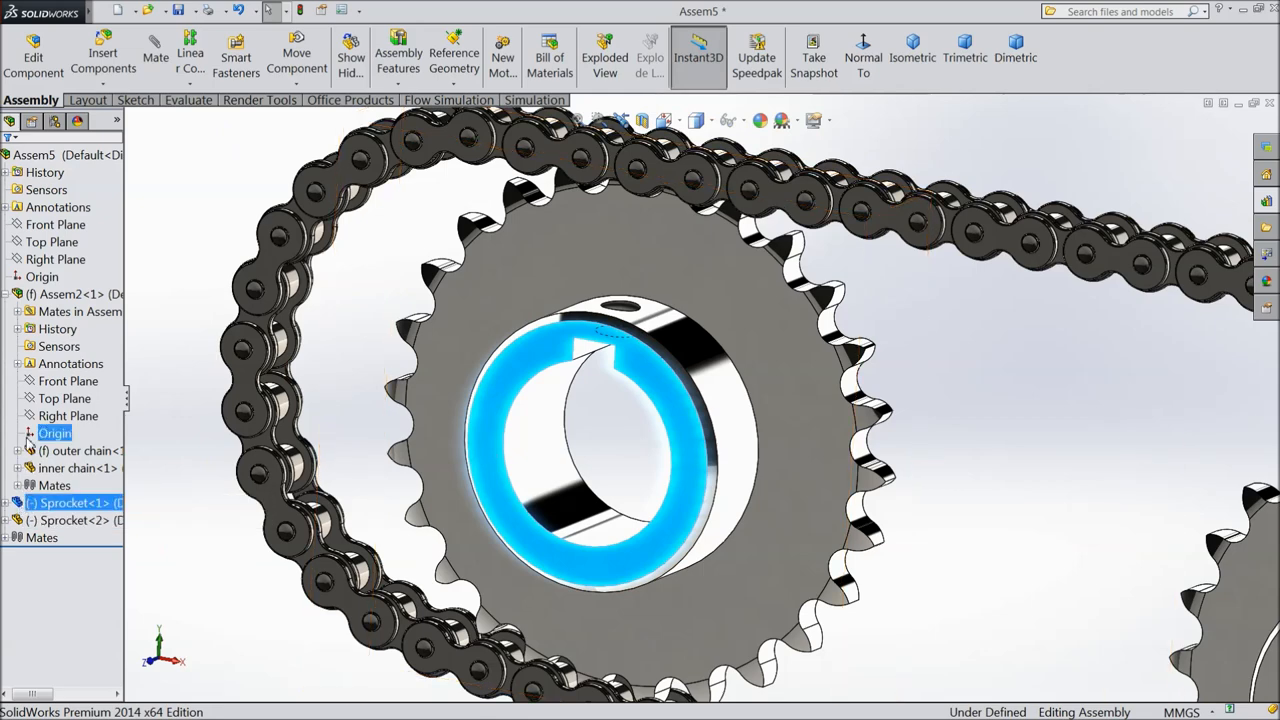
mouse_move(76, 448)
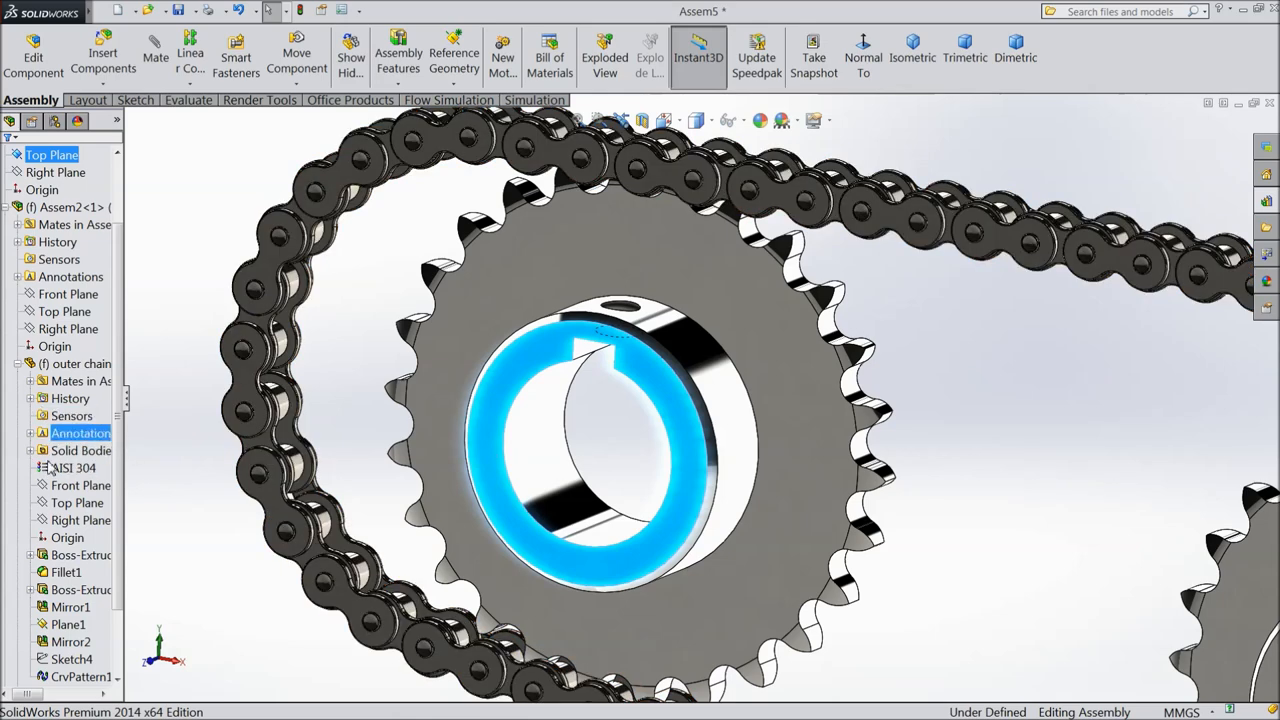
click(72, 660)
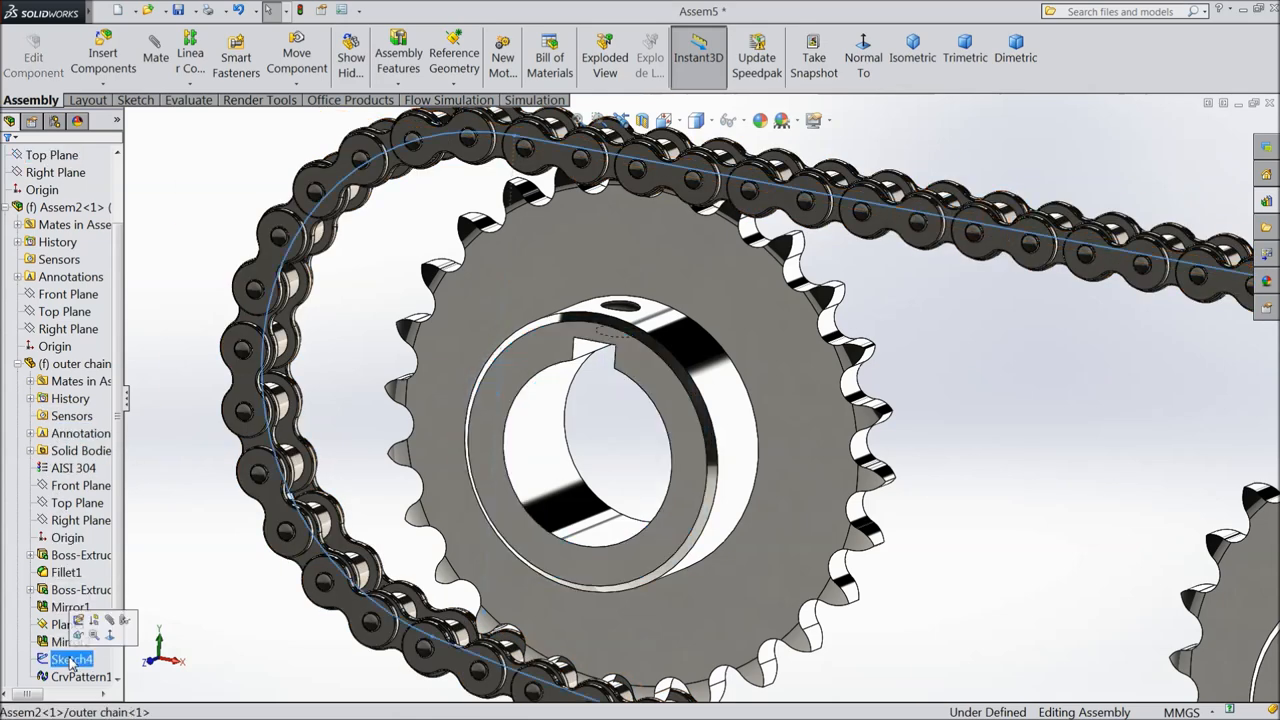
click(68, 640)
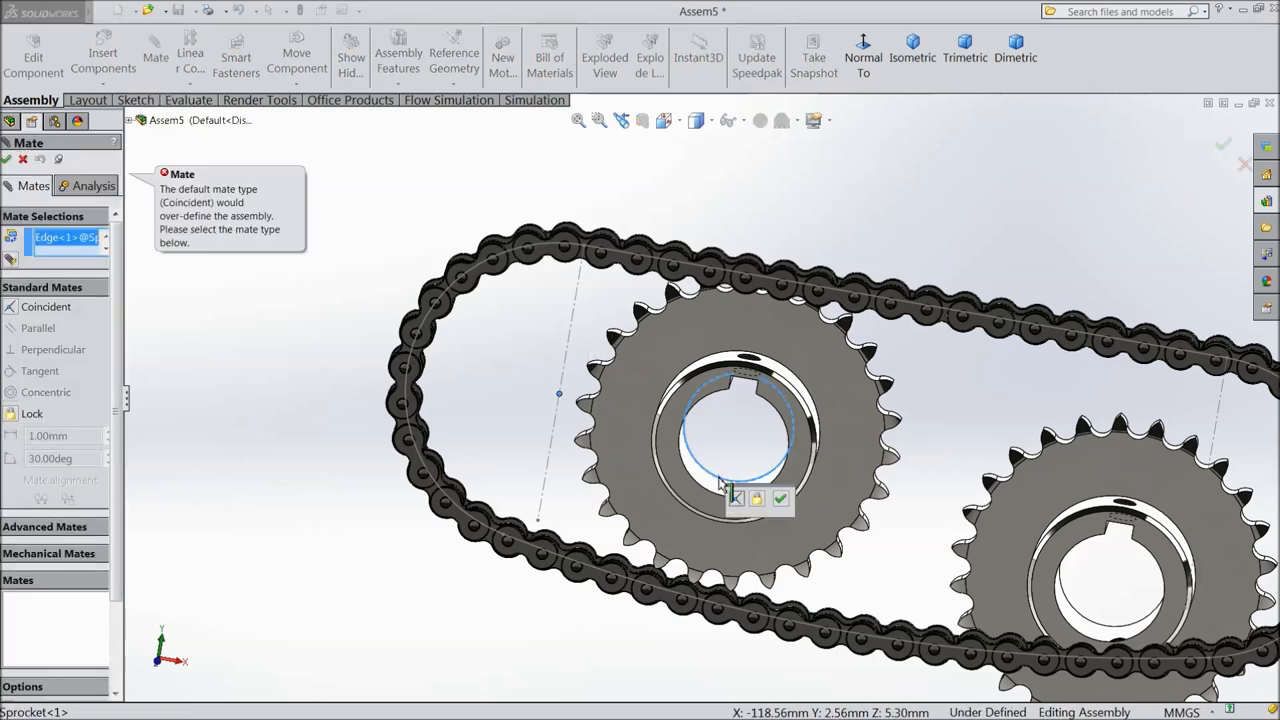
mouse_move(300, 400)
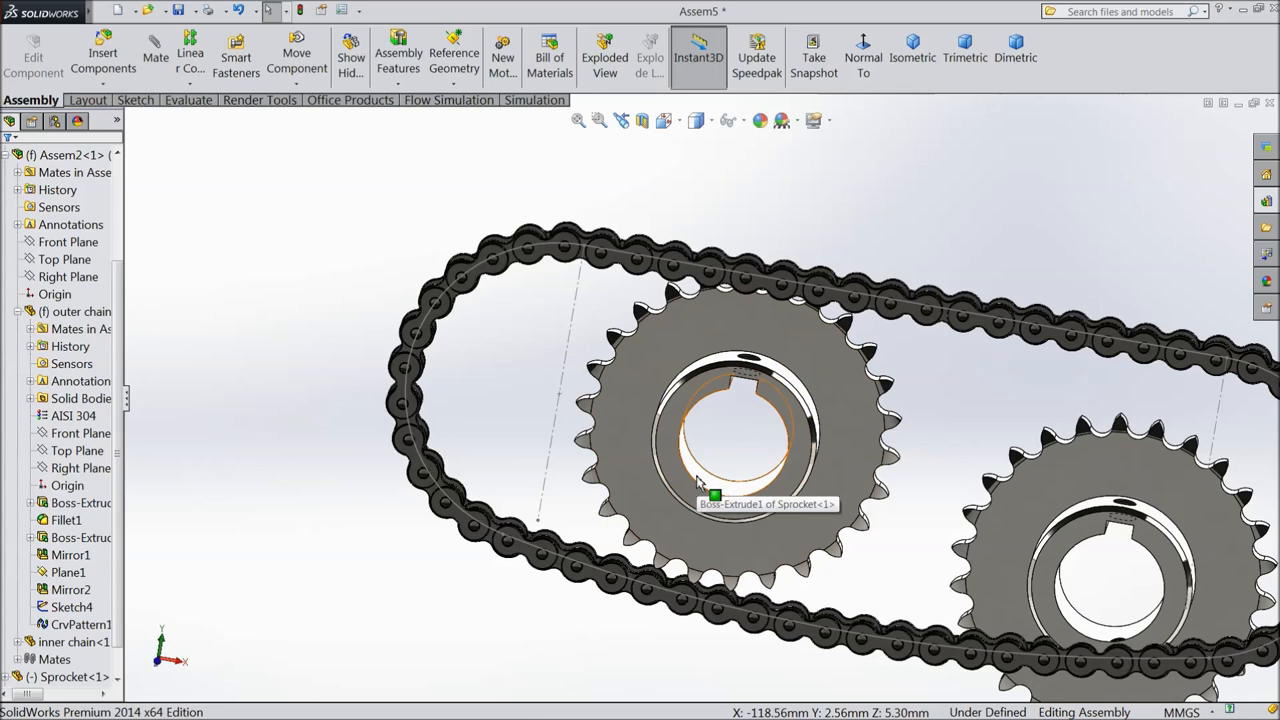
click(72, 364)
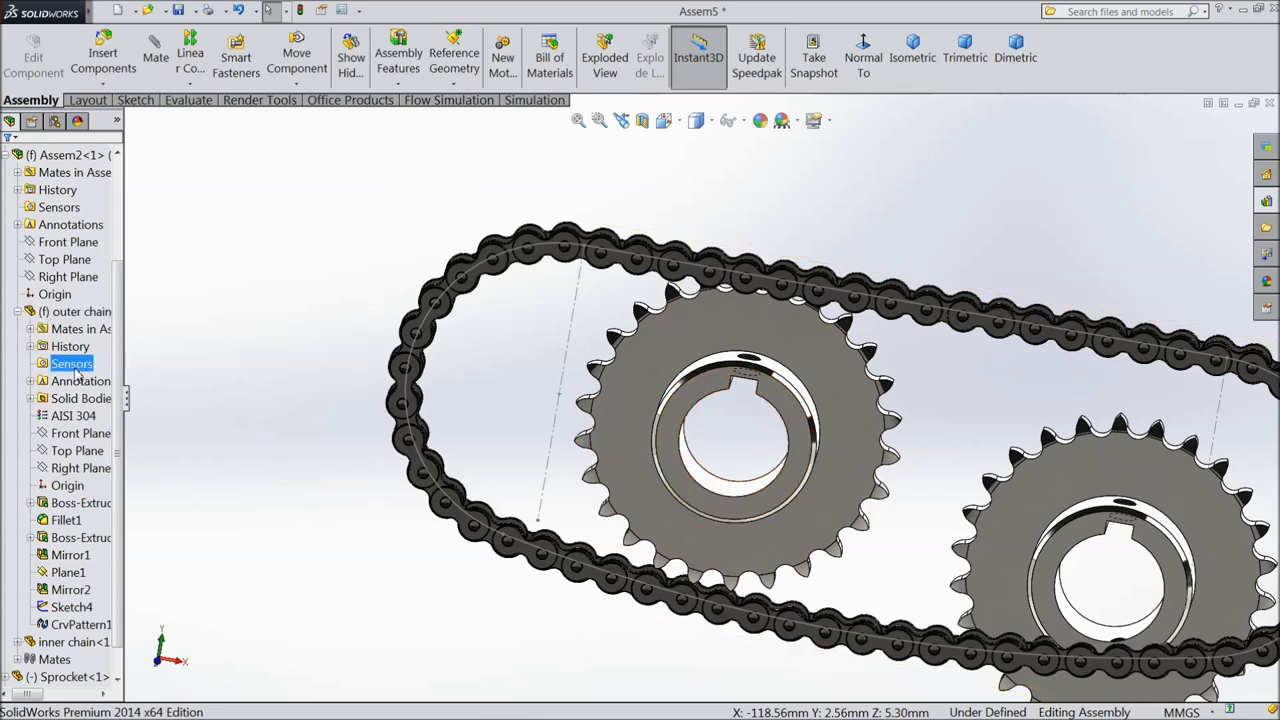
scroll(down, 3)
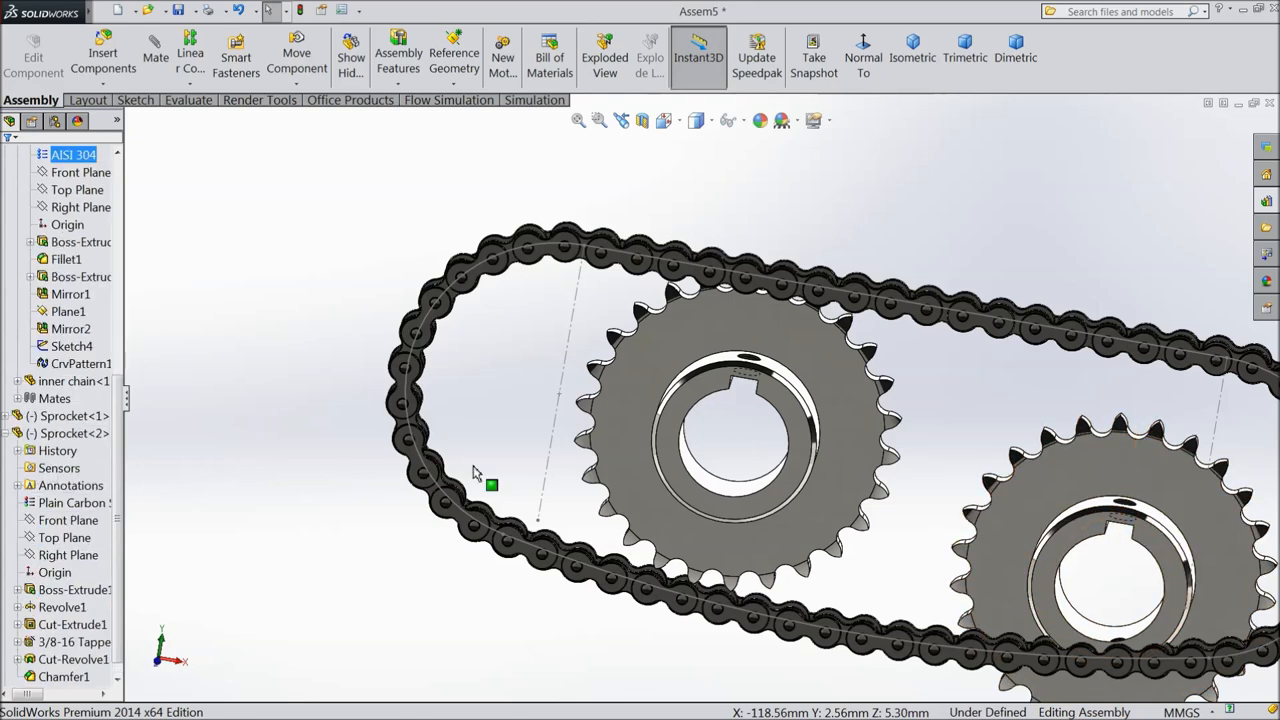
click(736, 440)
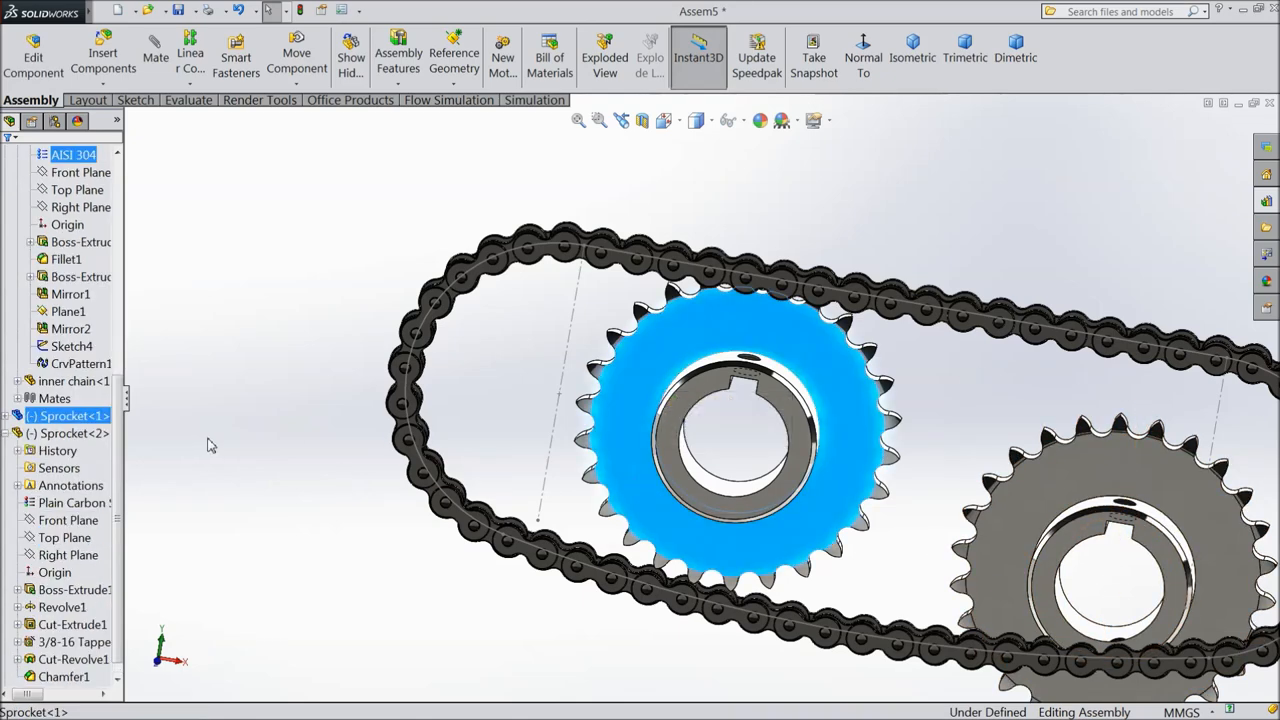
click(68, 520)
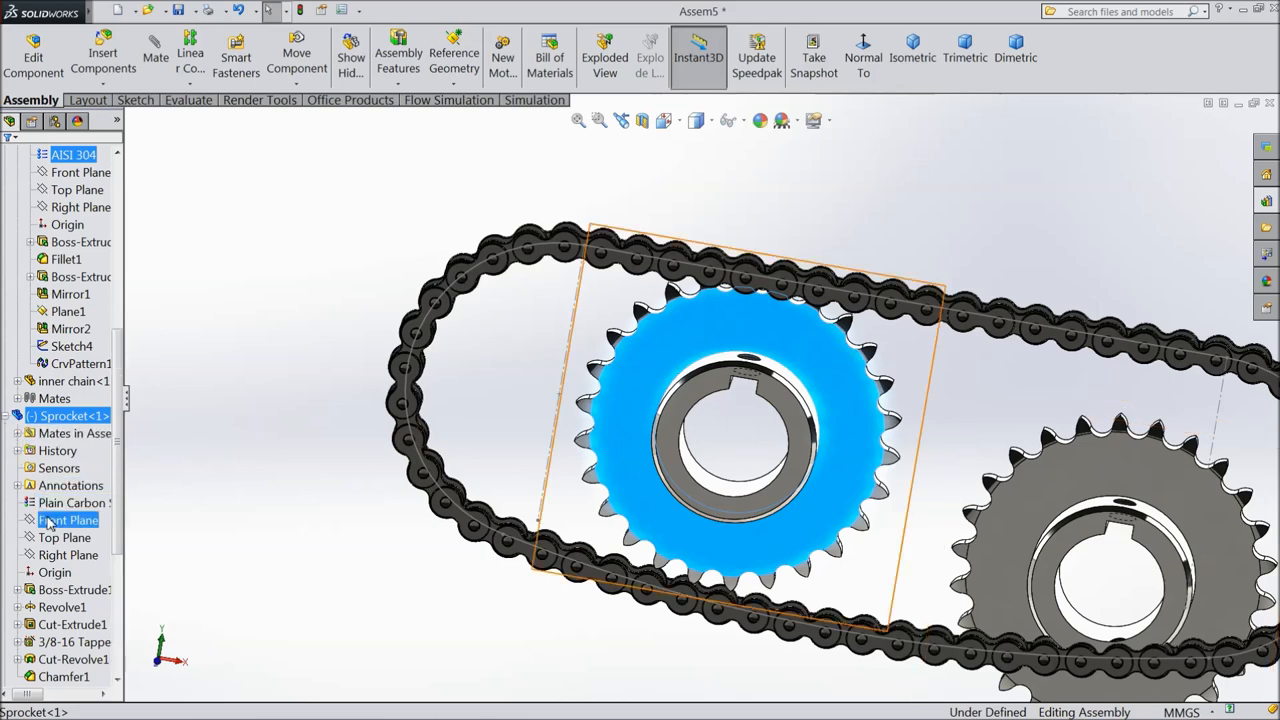
click(84, 608)
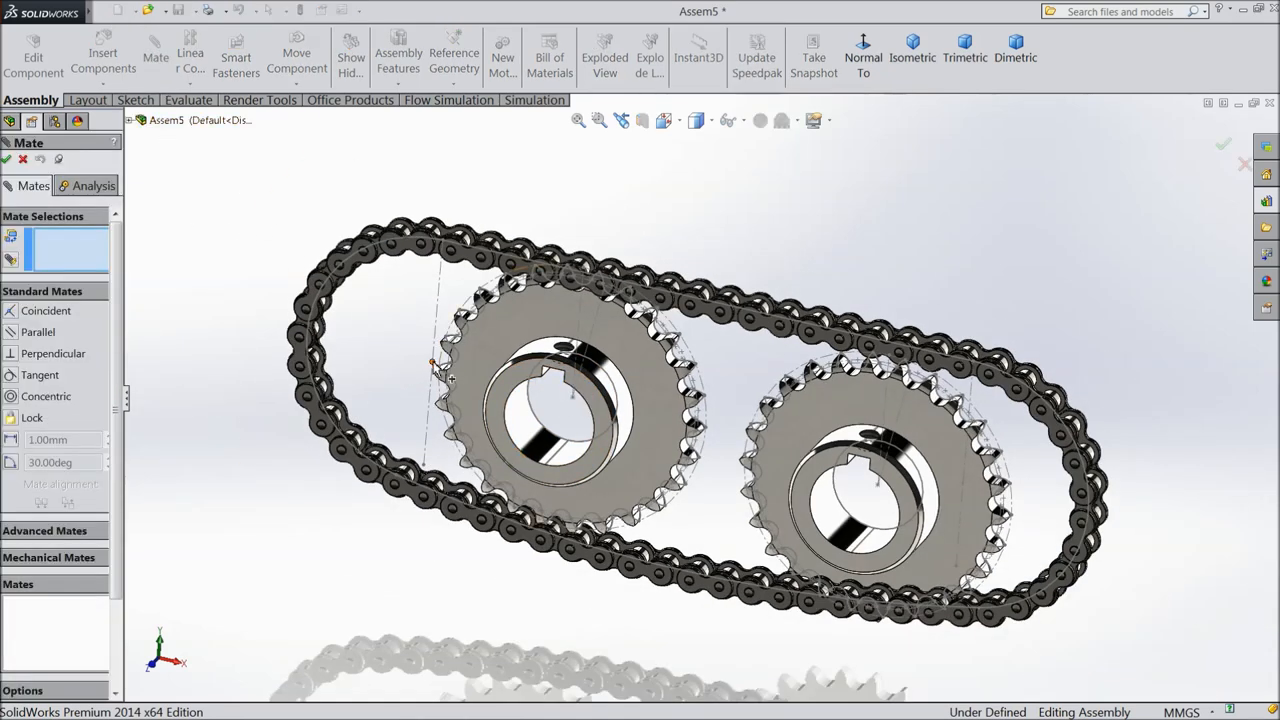
Step: Add a Coincident mate between the first sprocket's centre and the chain's path sketch point
click(572, 398)
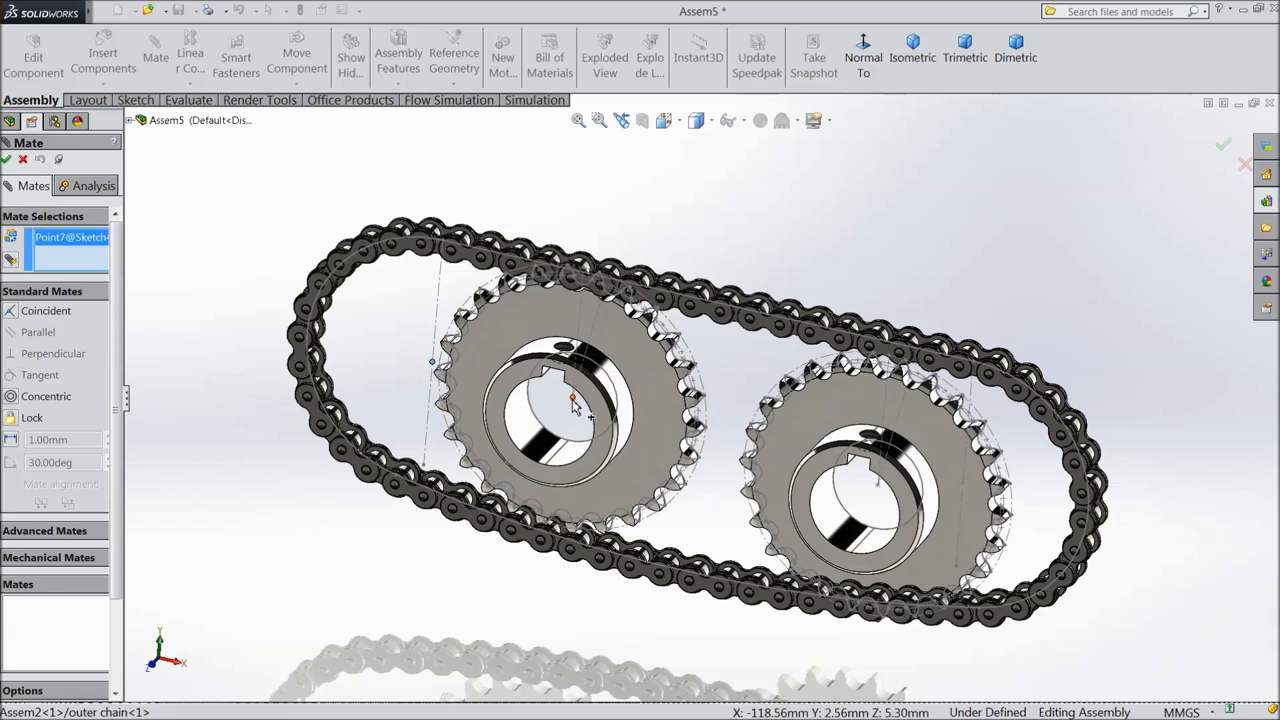
click(572, 400)
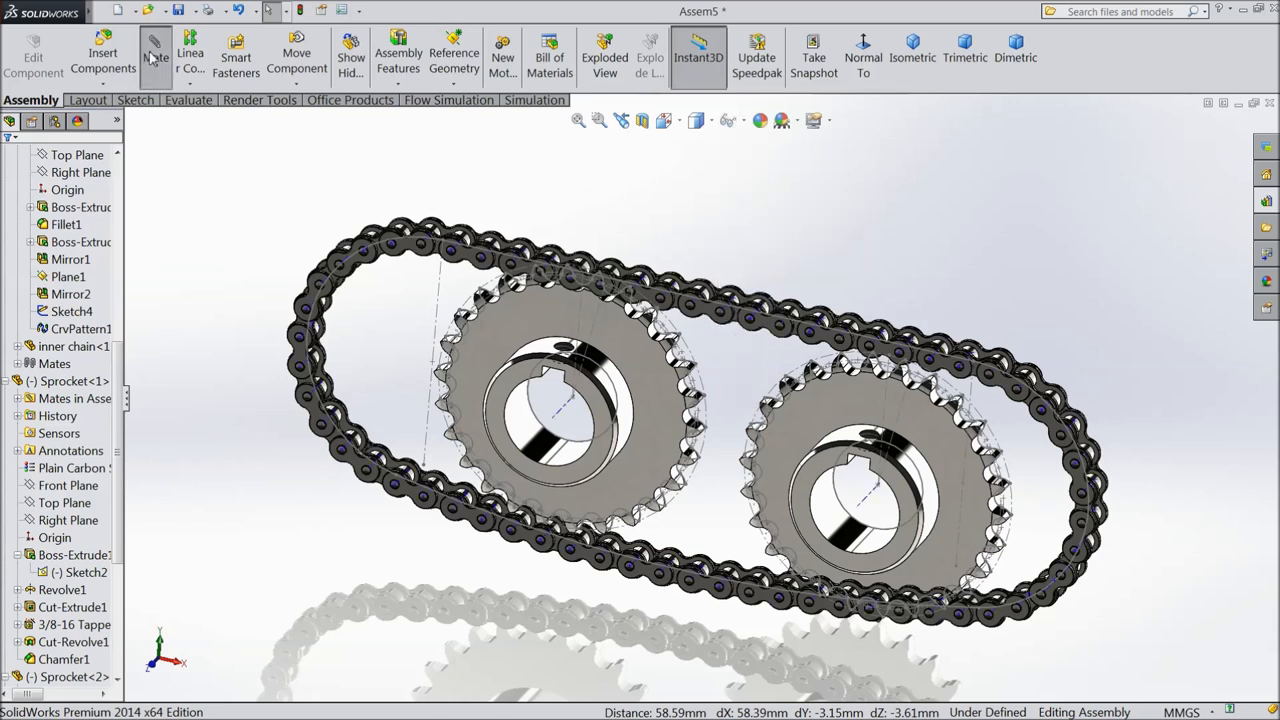
click(156, 50)
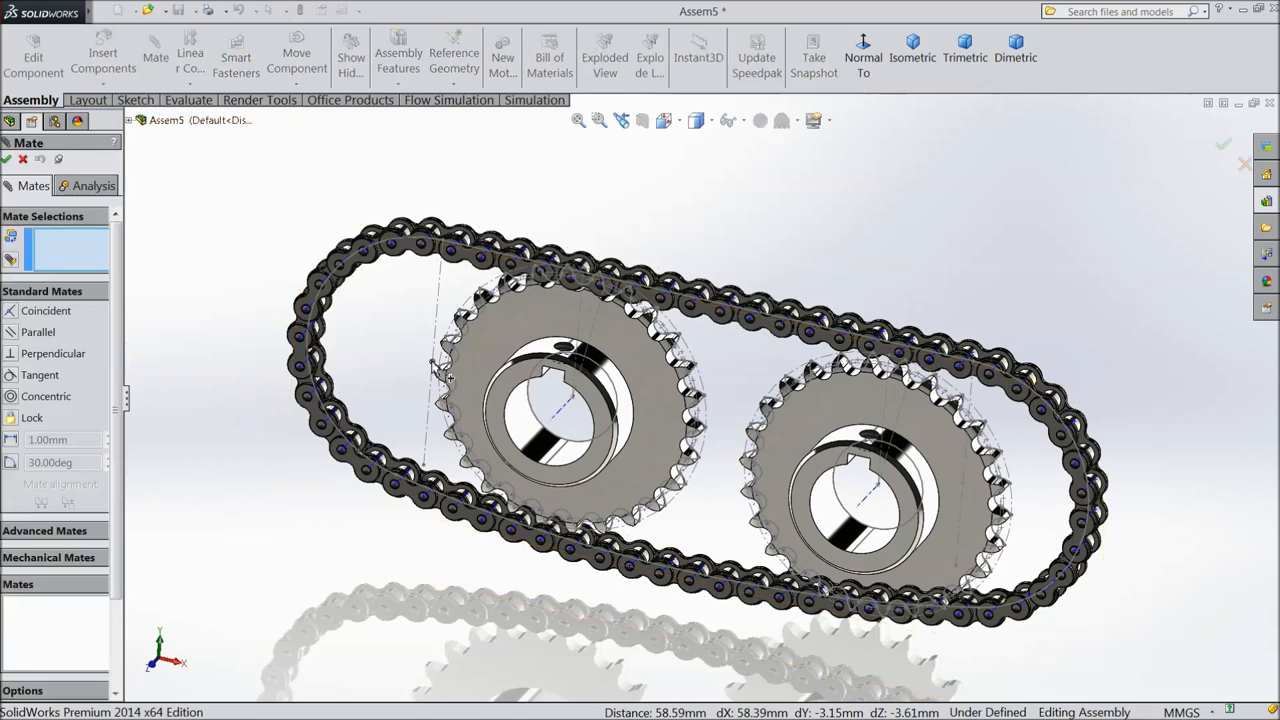
click(564, 414)
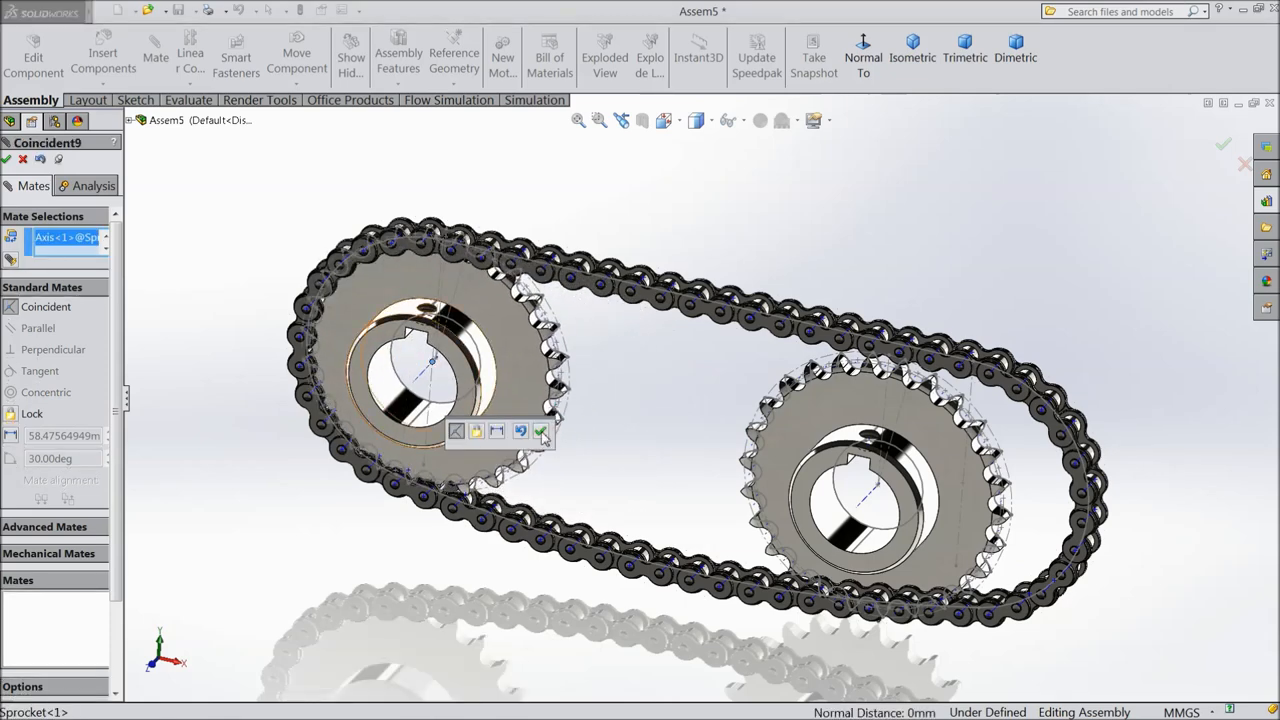
click(540, 432)
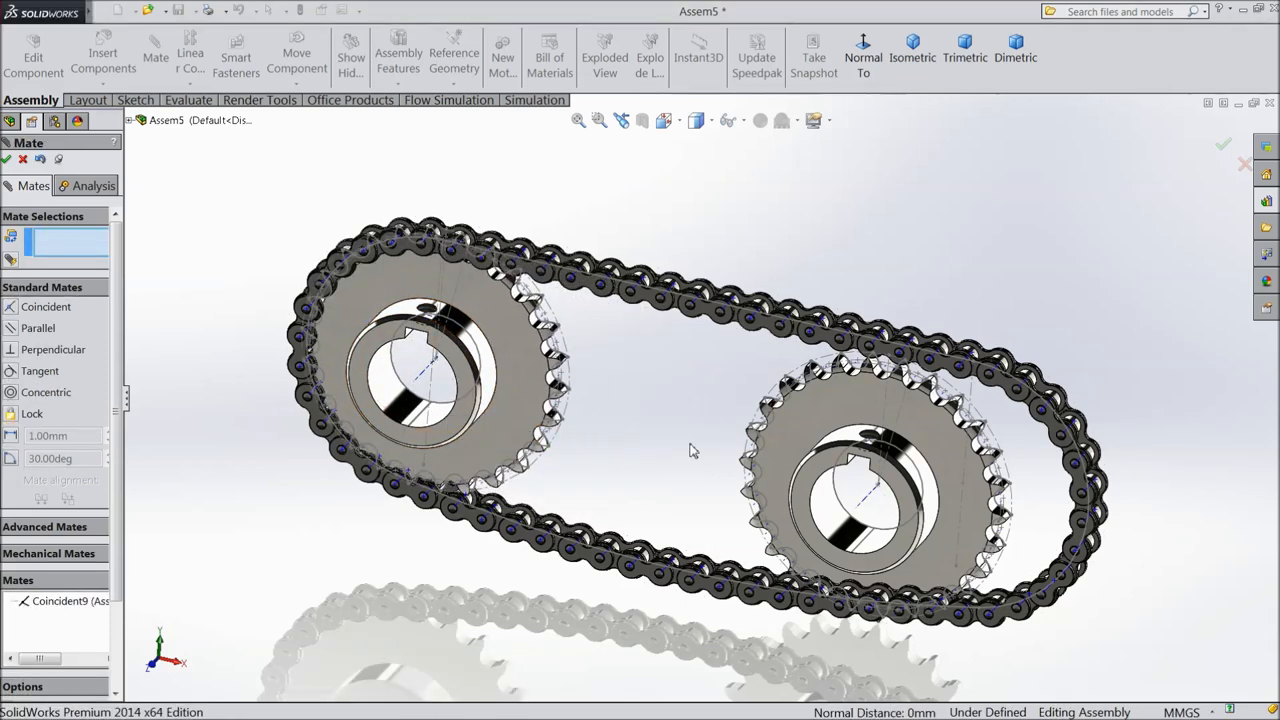
scroll(up, 3)
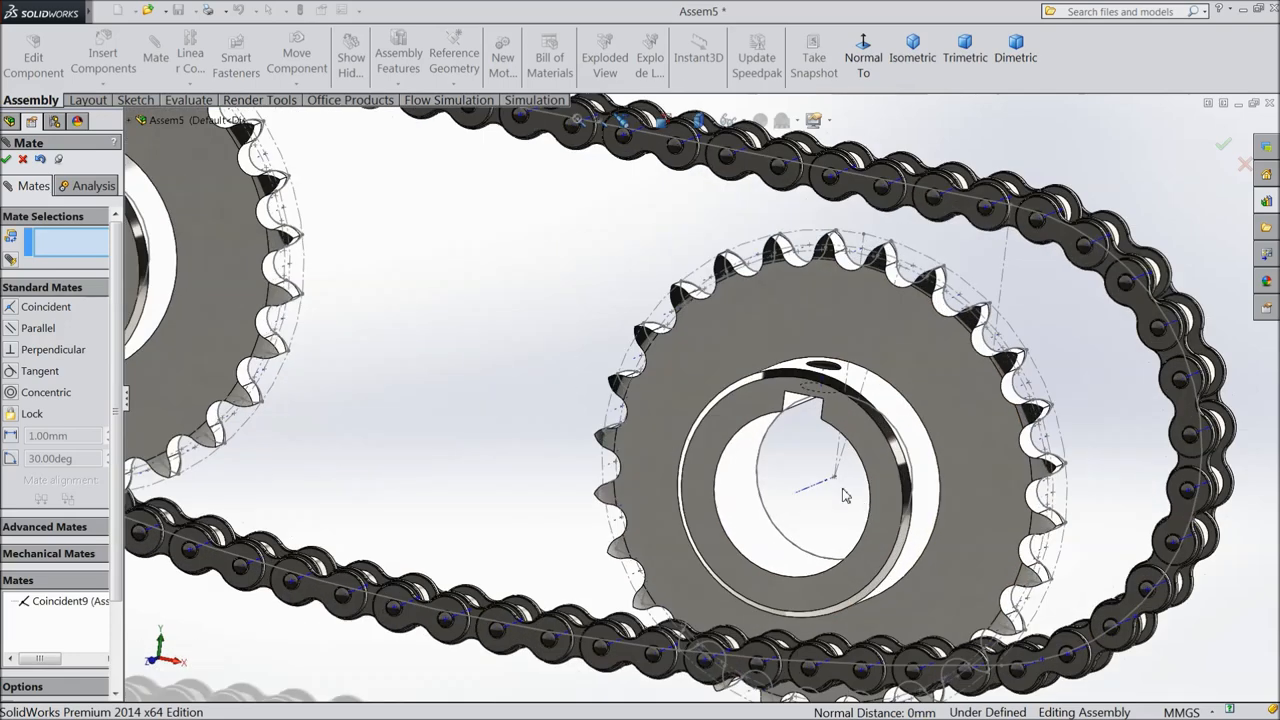
click(832, 476)
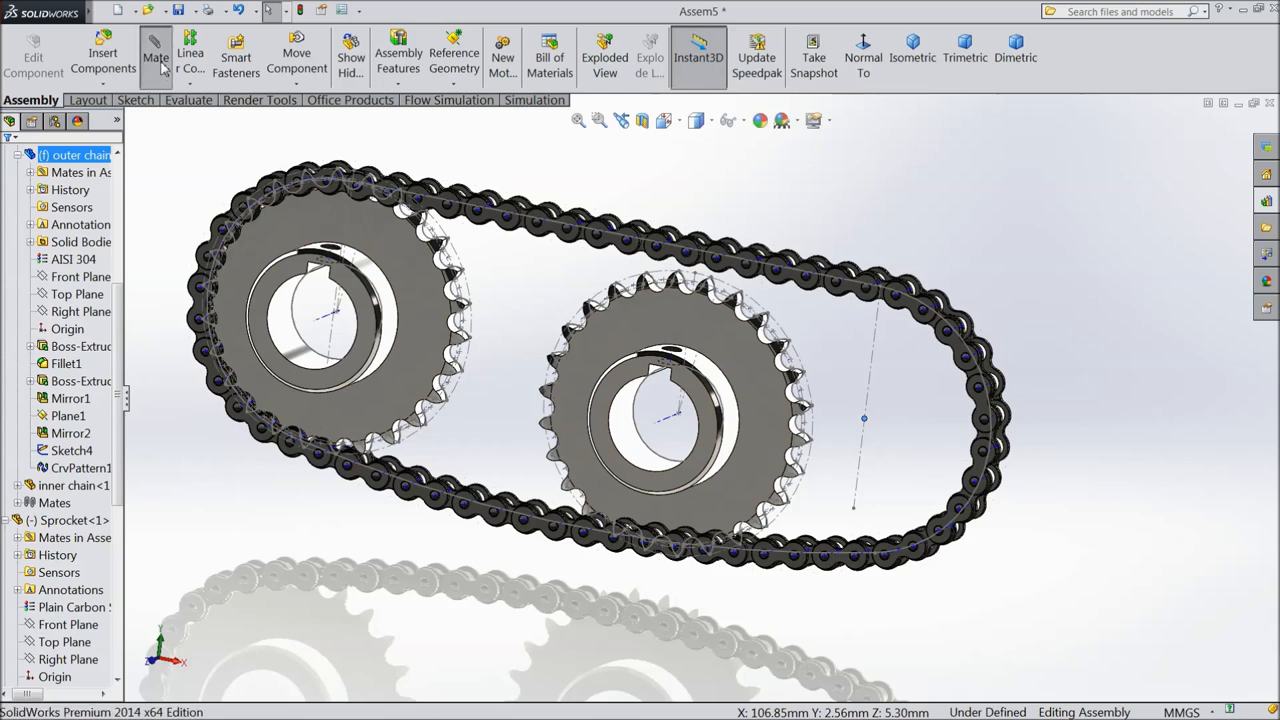
Step: Mate the second sprocket's centre to the chain sketch end point and hide the path sketch
click(156, 50)
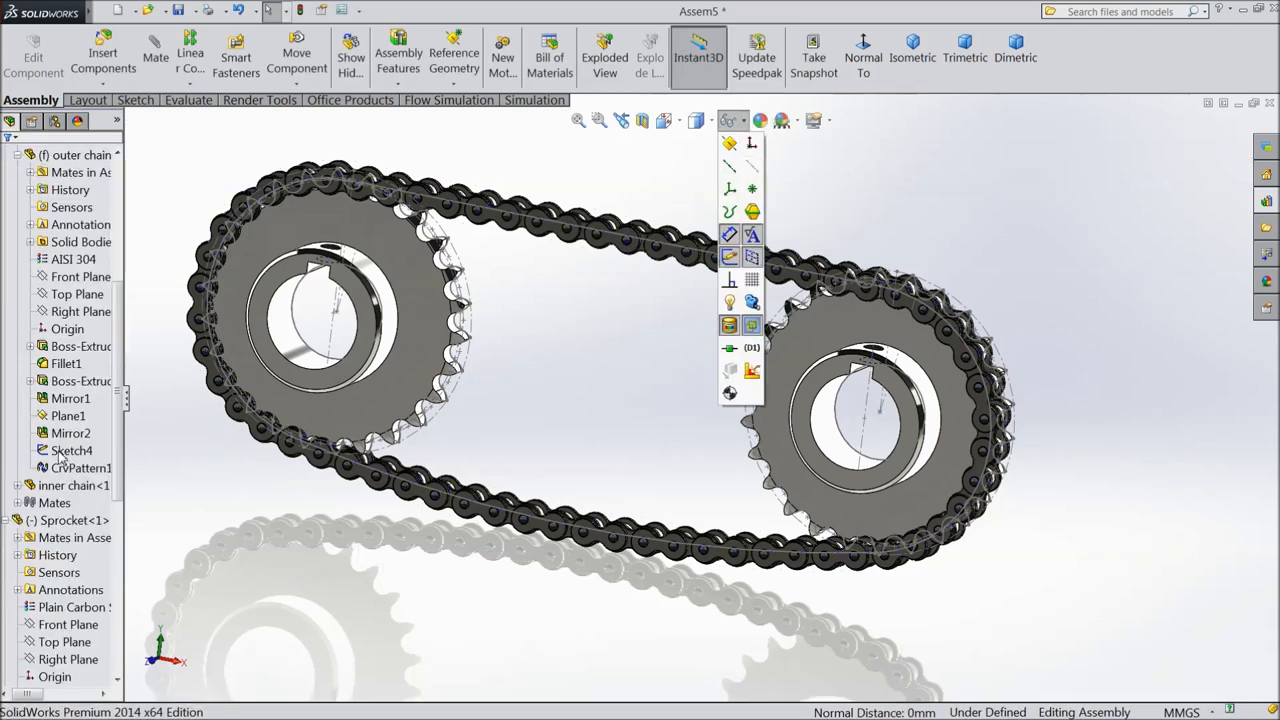
click(72, 450)
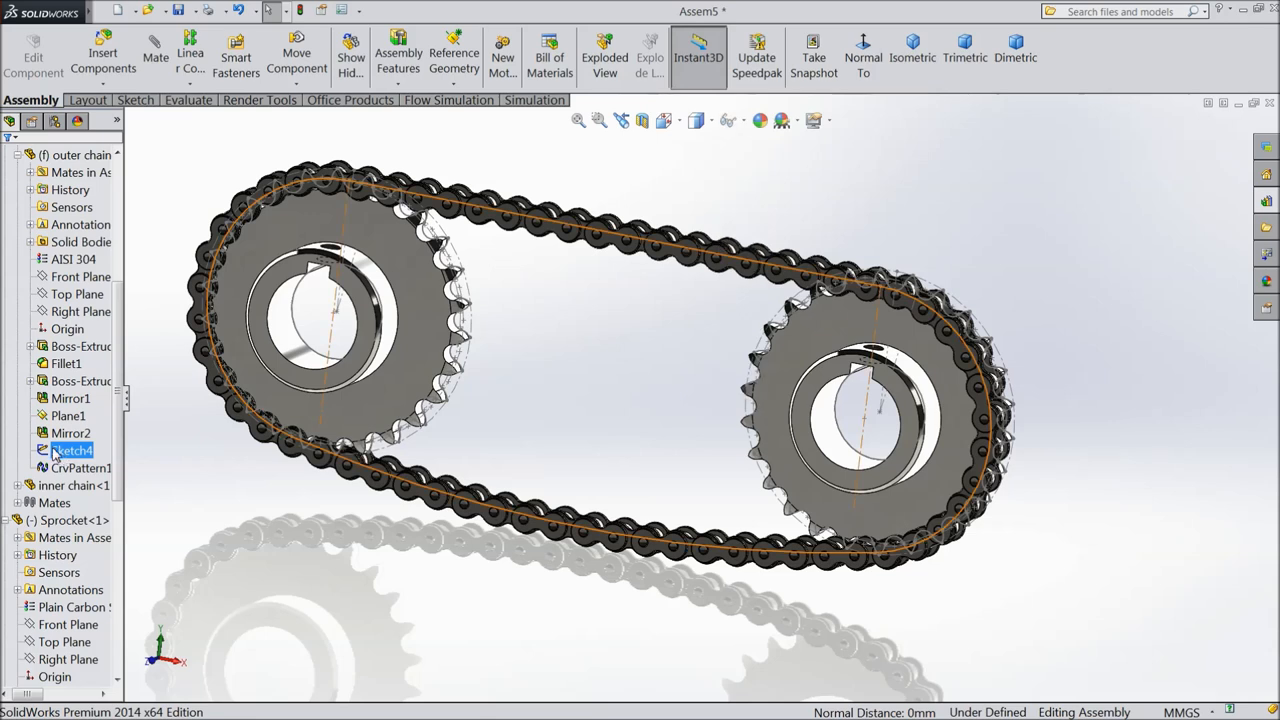
click(70, 432)
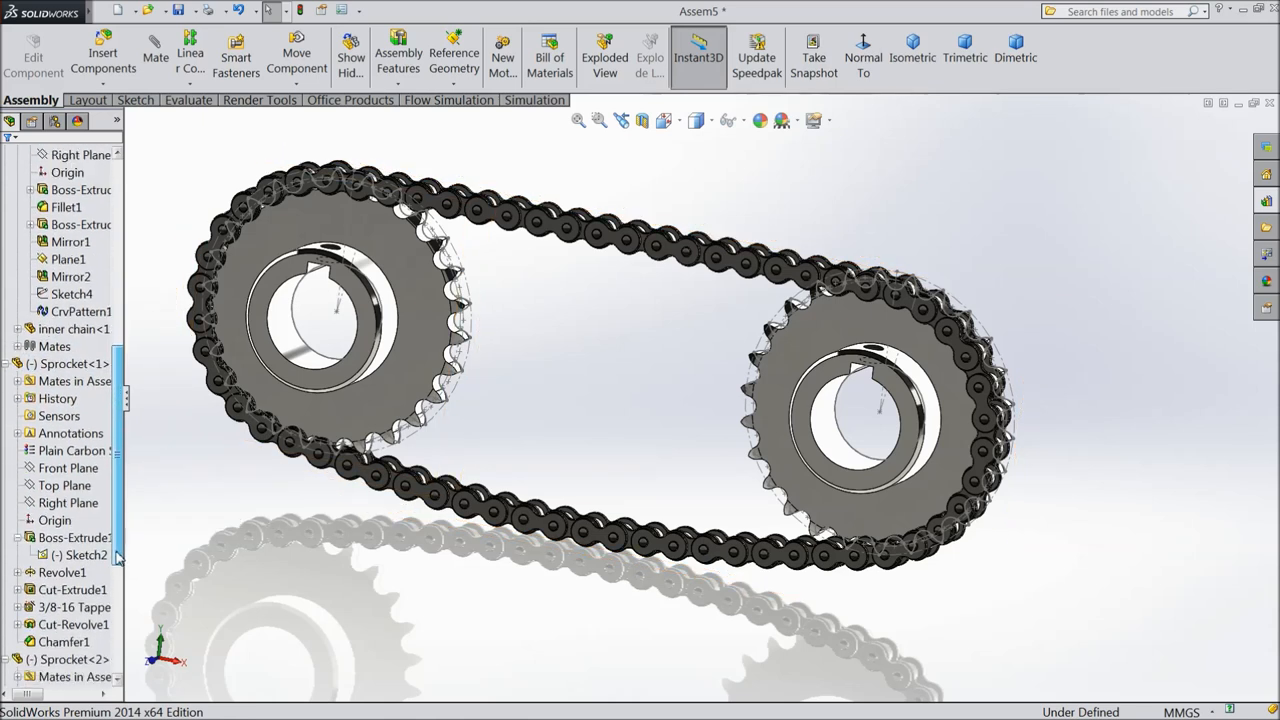
click(88, 556)
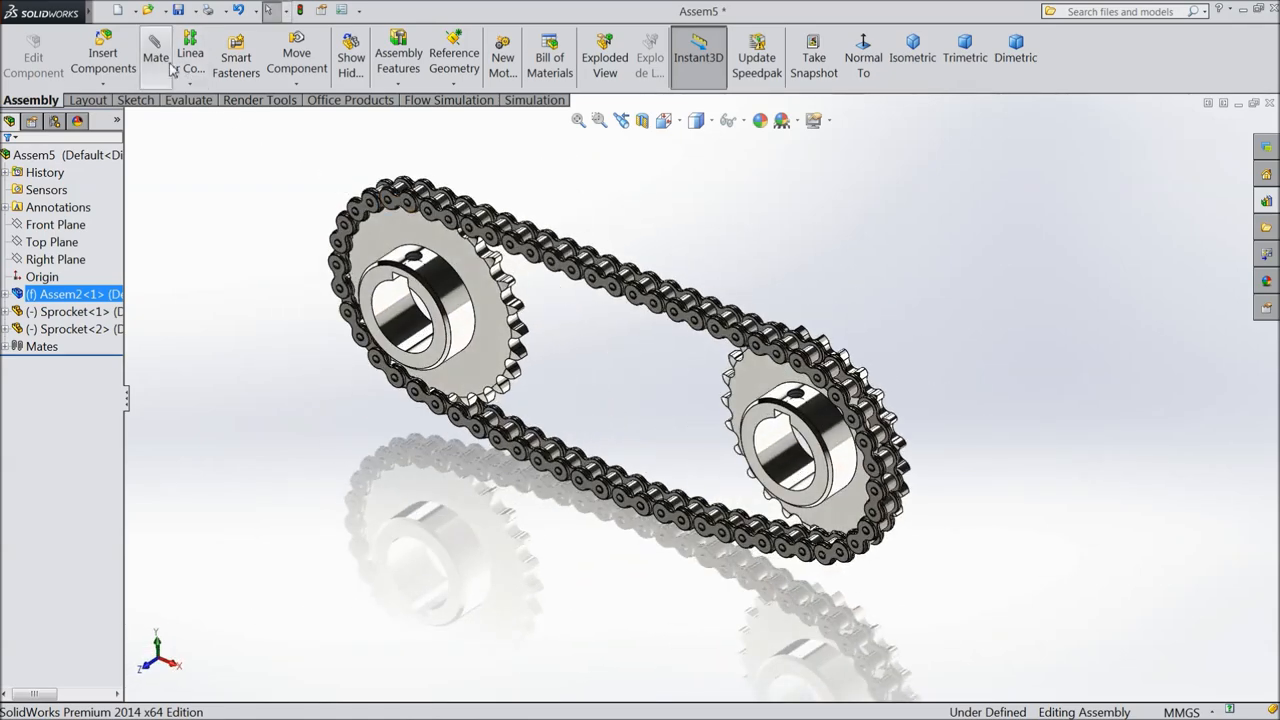
Step: Width-mate Sprocket<2> between the chain link plates using Advanced Mates
click(156, 50)
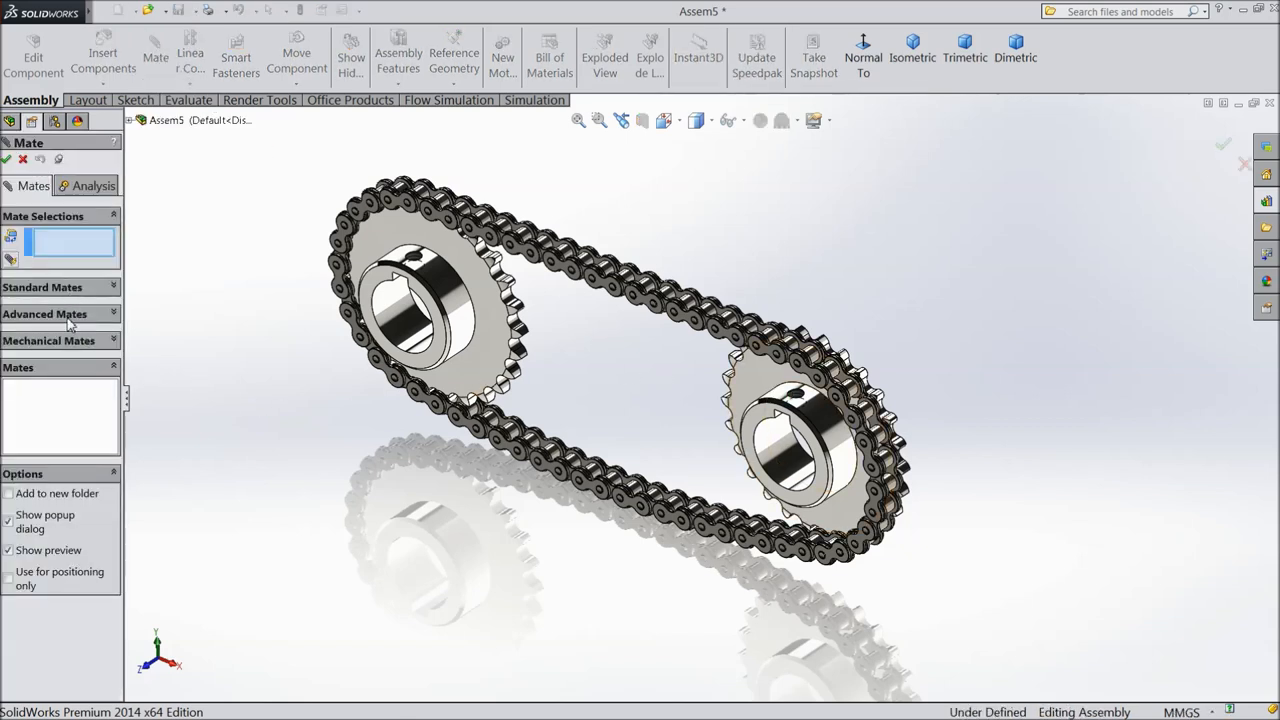
click(784, 410)
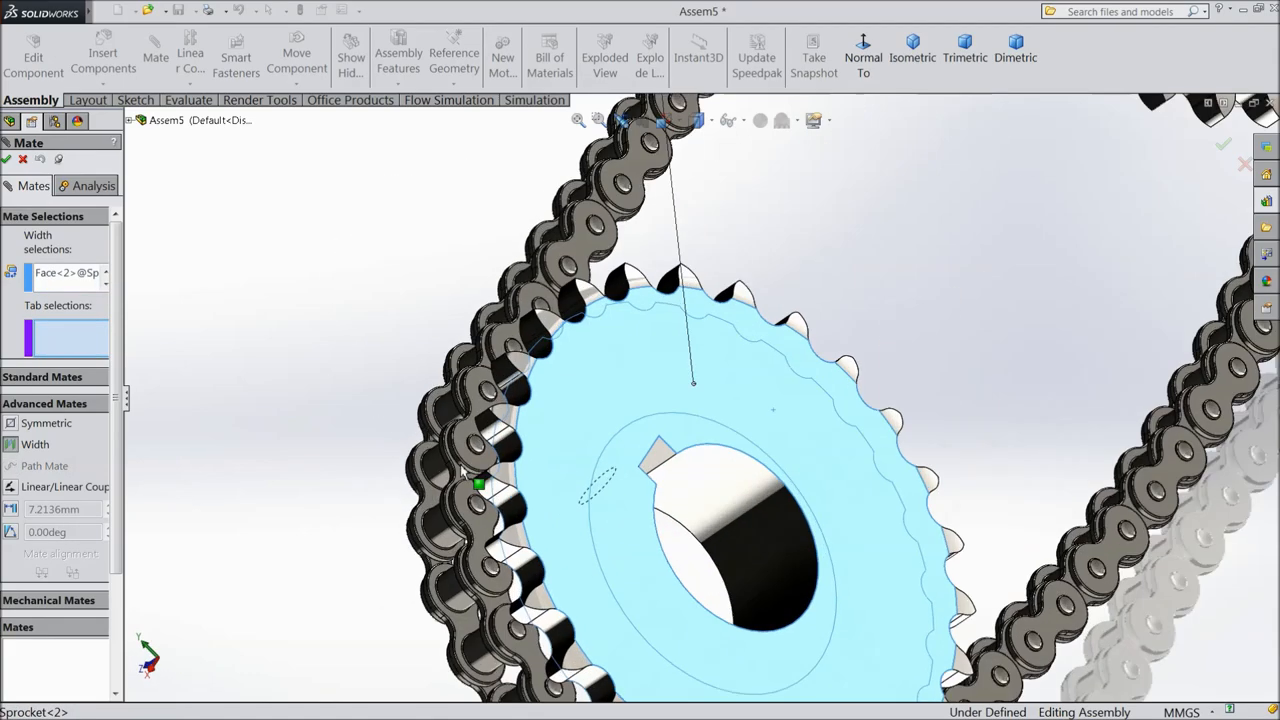
click(580, 360)
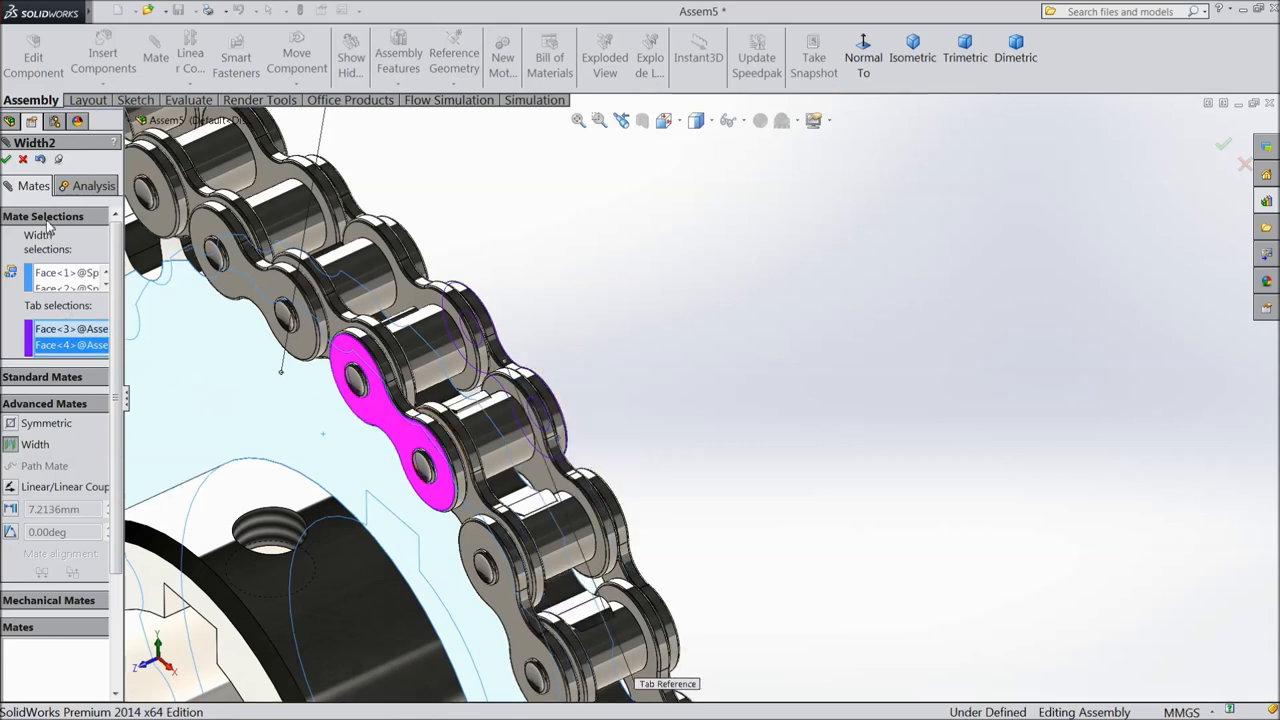
click(8, 160)
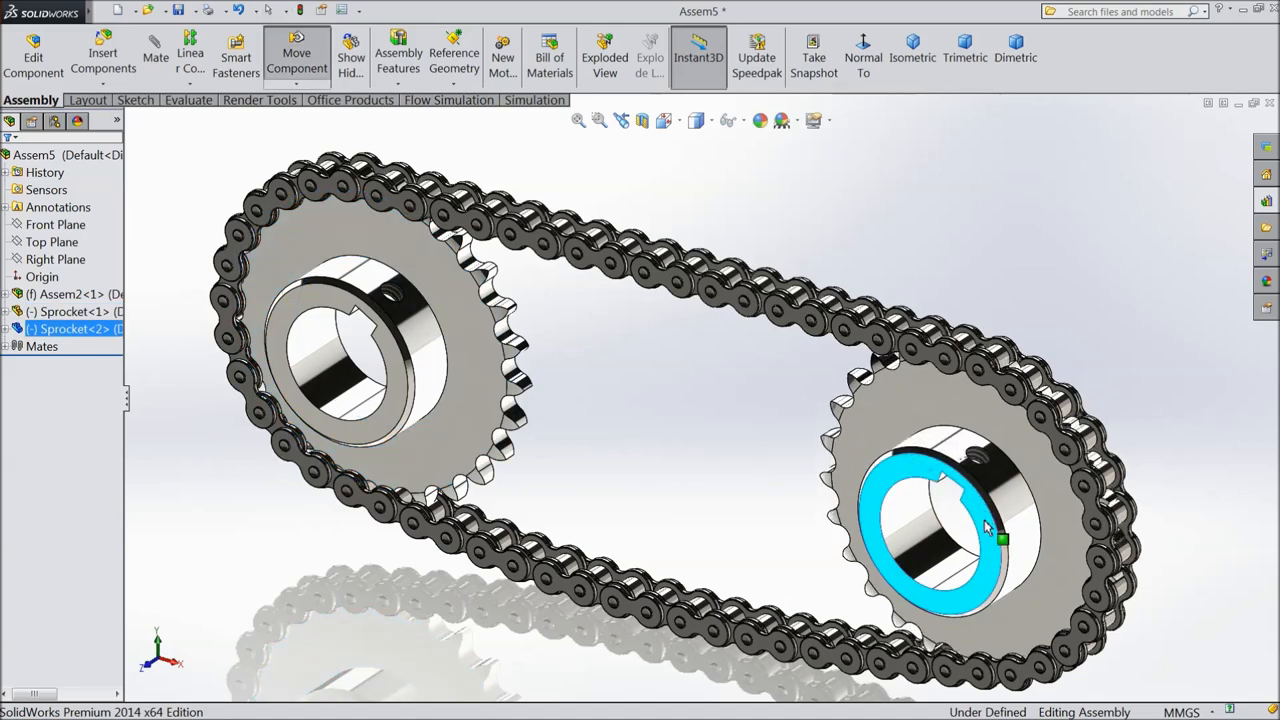
Step: Finish the width mate and show the Apply Scene preset list
click(730, 120)
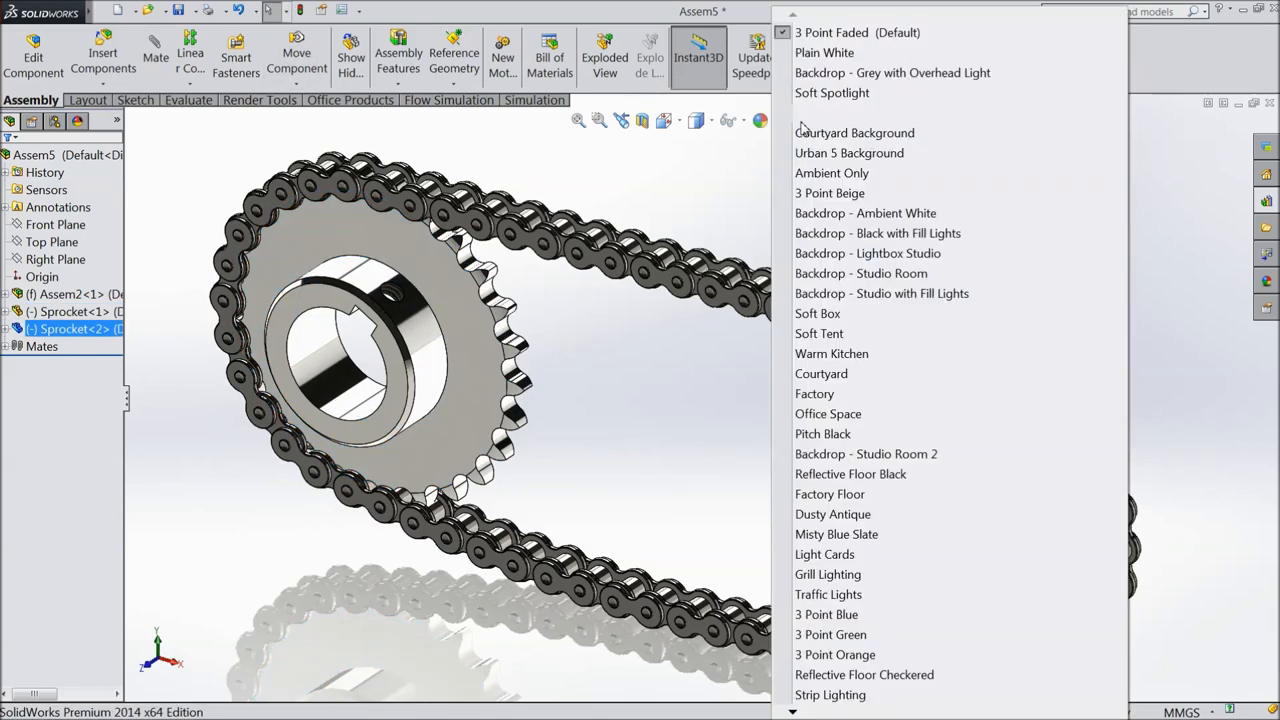